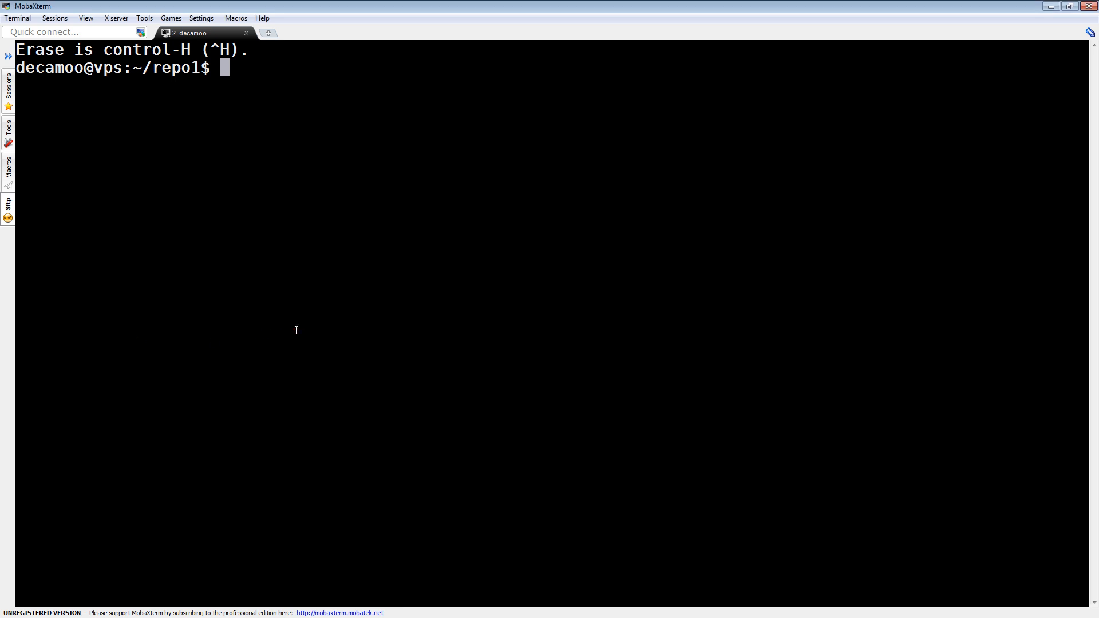
mouse_move(311, 324)
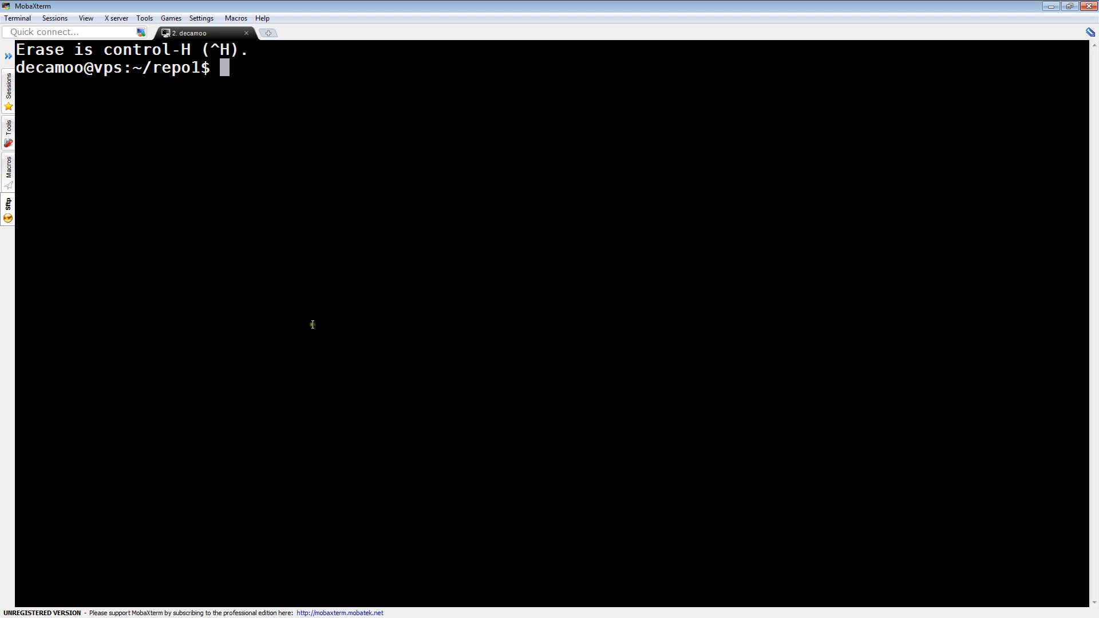
mouse_move(301, 329)
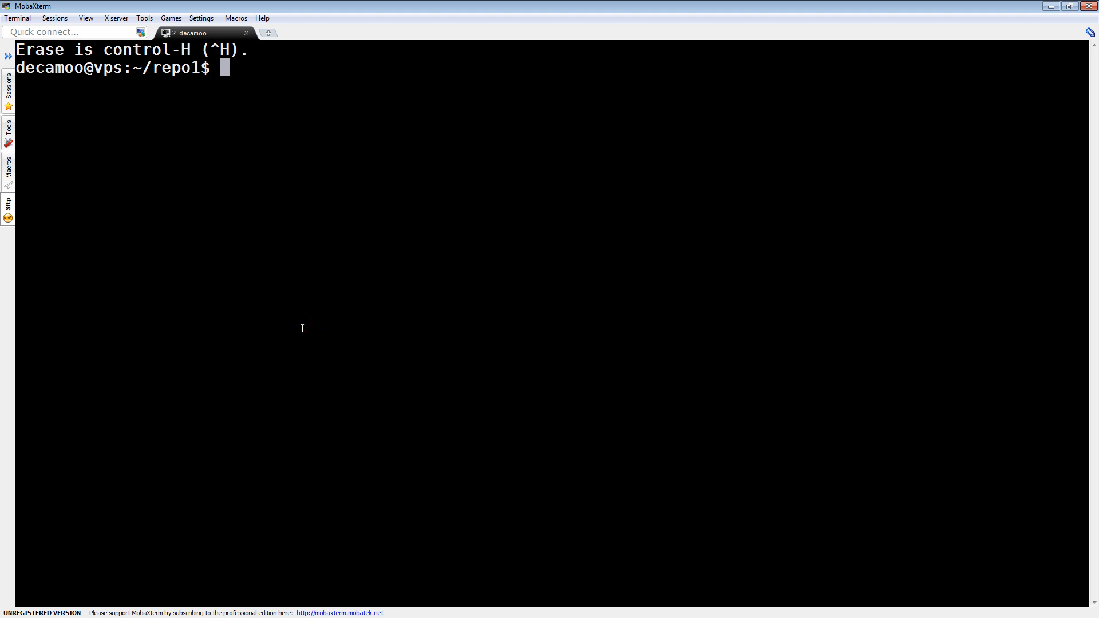
Run git branch in repo1, listing master as the only current branch.
type("git branch")
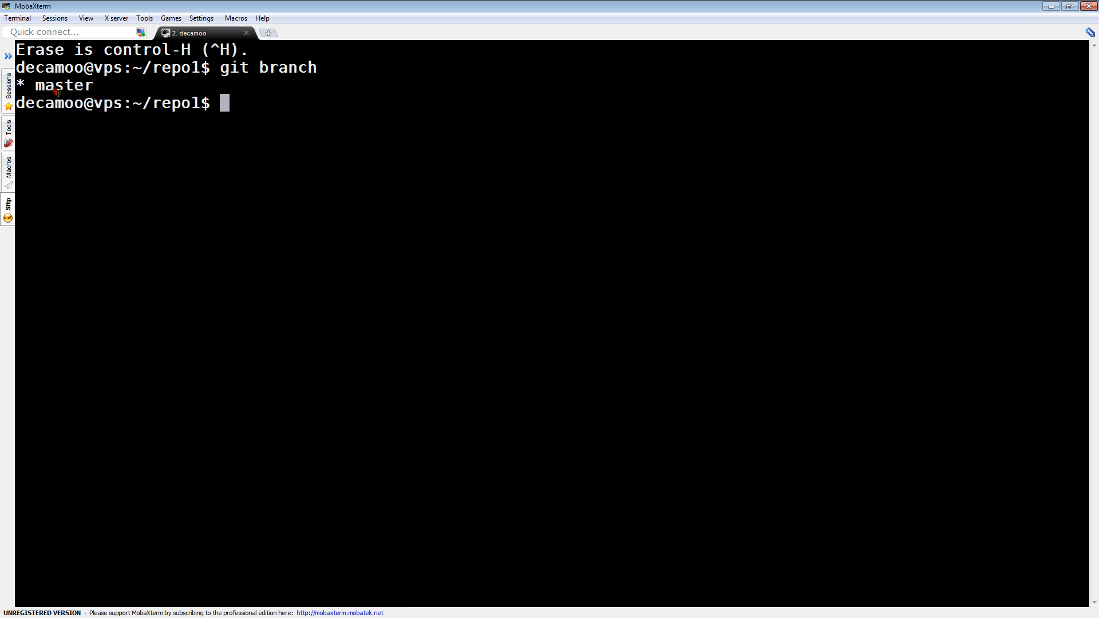
double_click(63, 84)
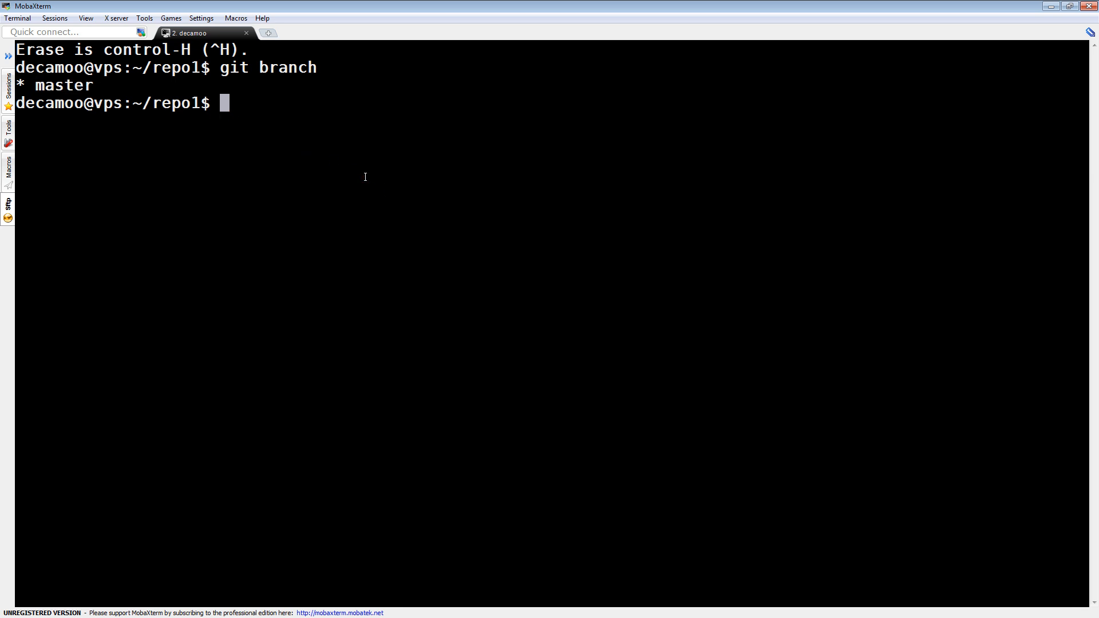
Create branch moo, list branches, and check out moo as the current branch.
type("git b")
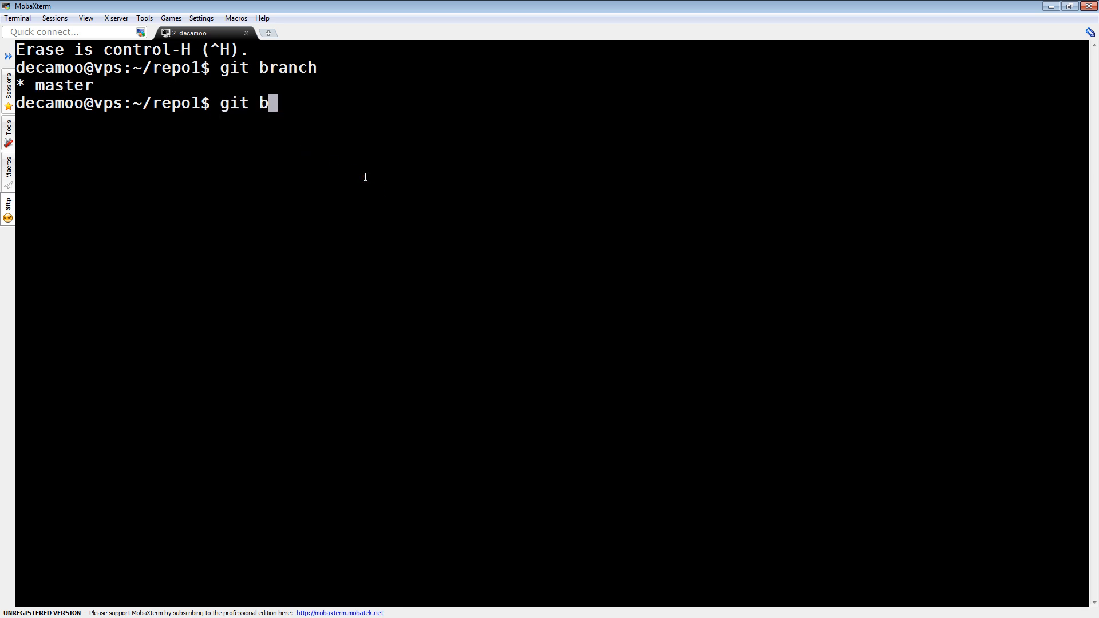
type("ranch moo")
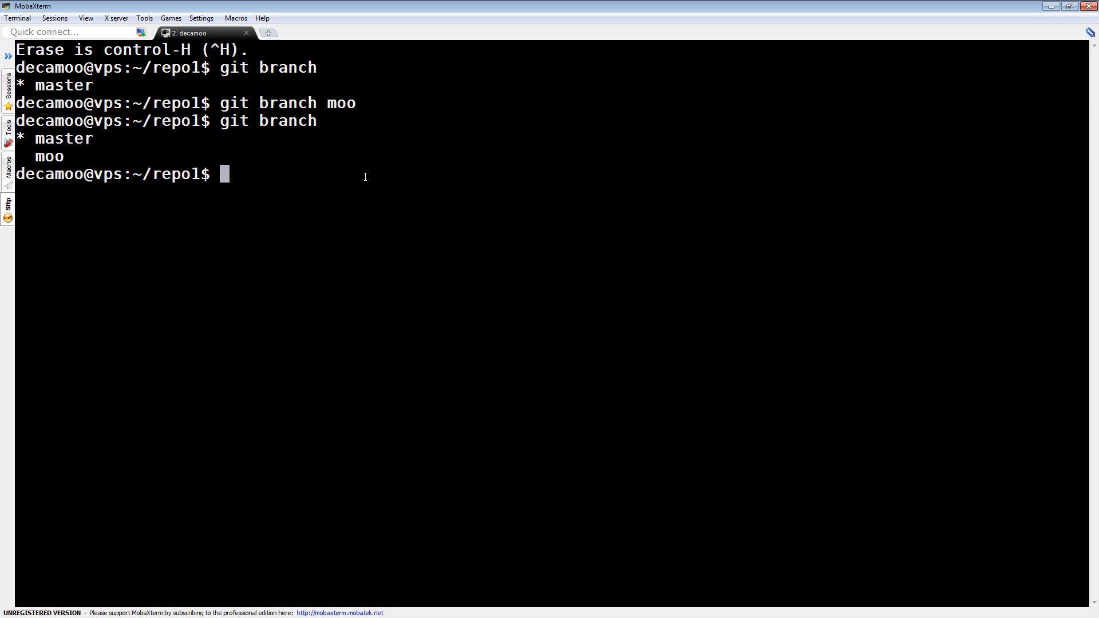
double_click(62, 138)
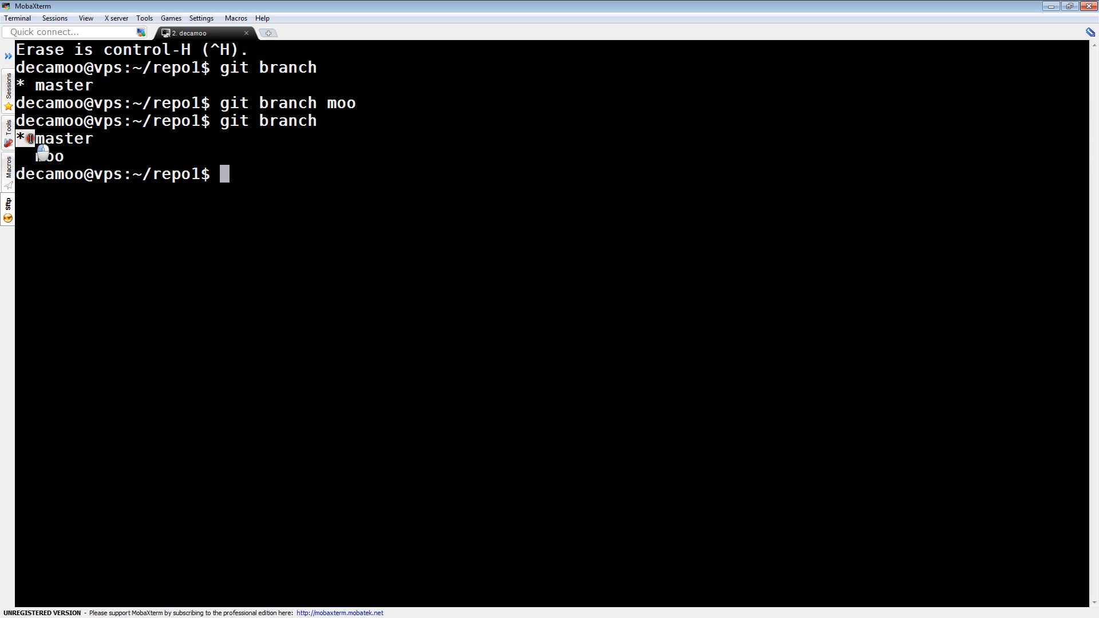
double_click(48, 157)
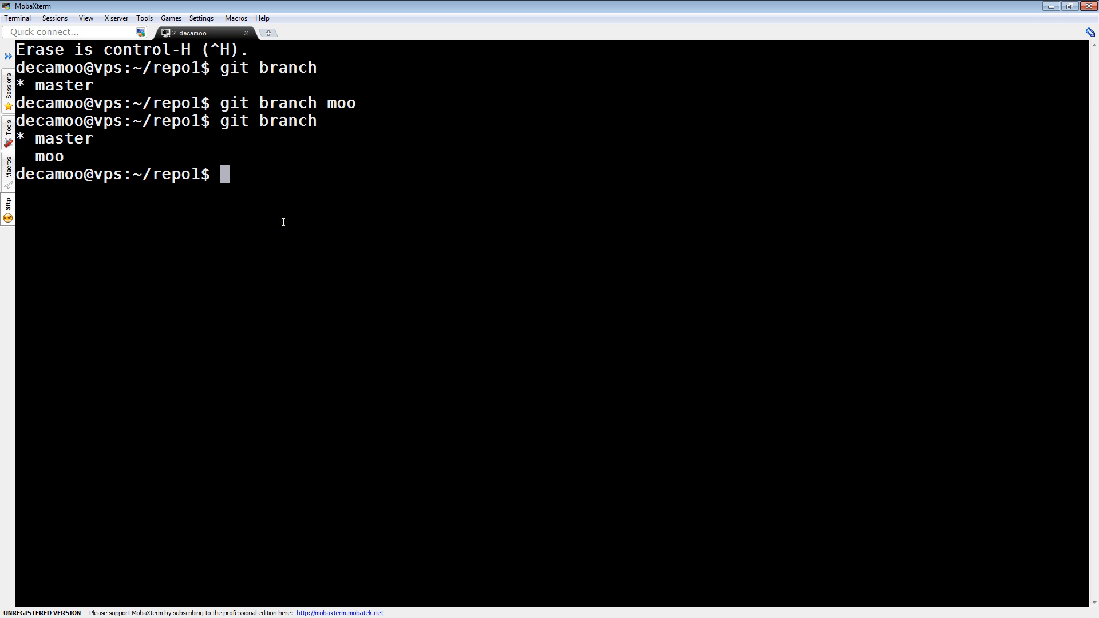
type("git checkout moo")
type("git branch")
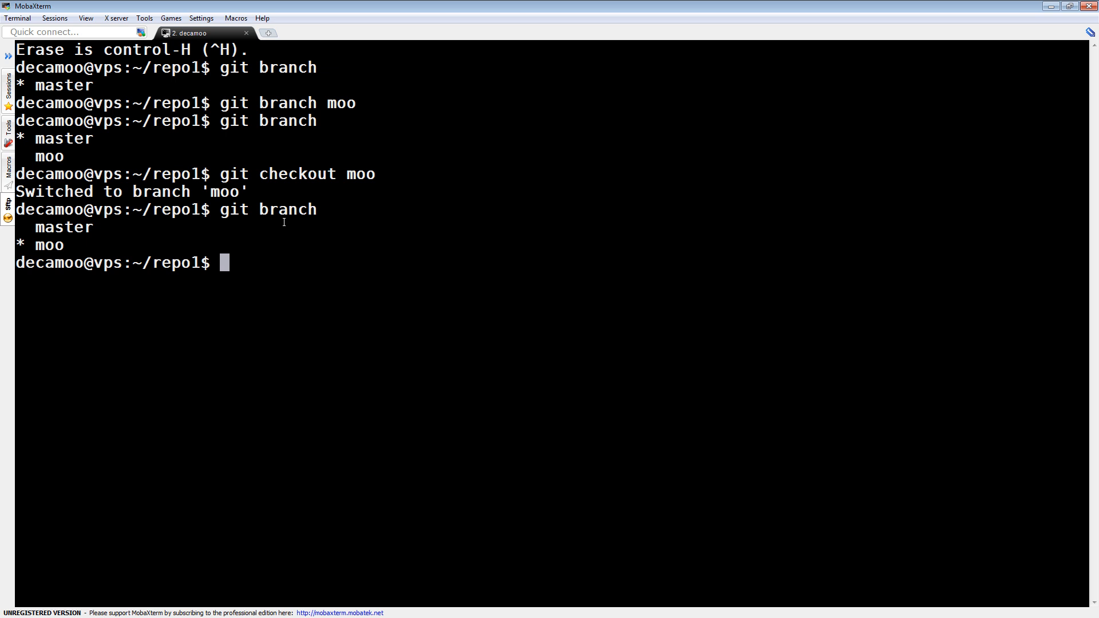
mouse_move(320, 270)
type("ls")
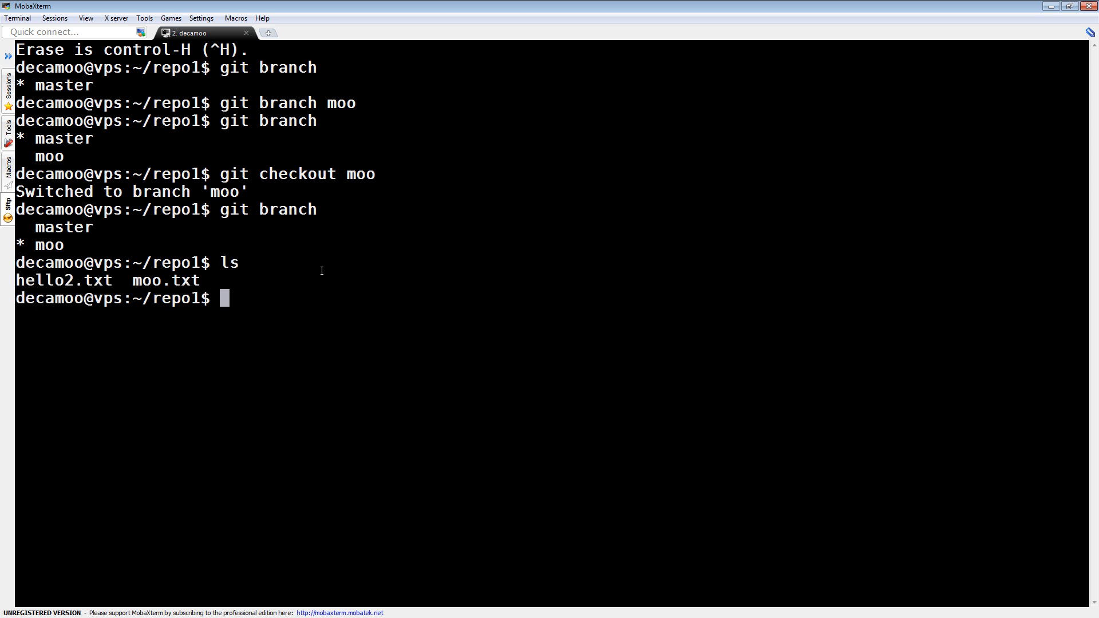
Create moobranch.txt with echo and stage it with git add.
type("echo")
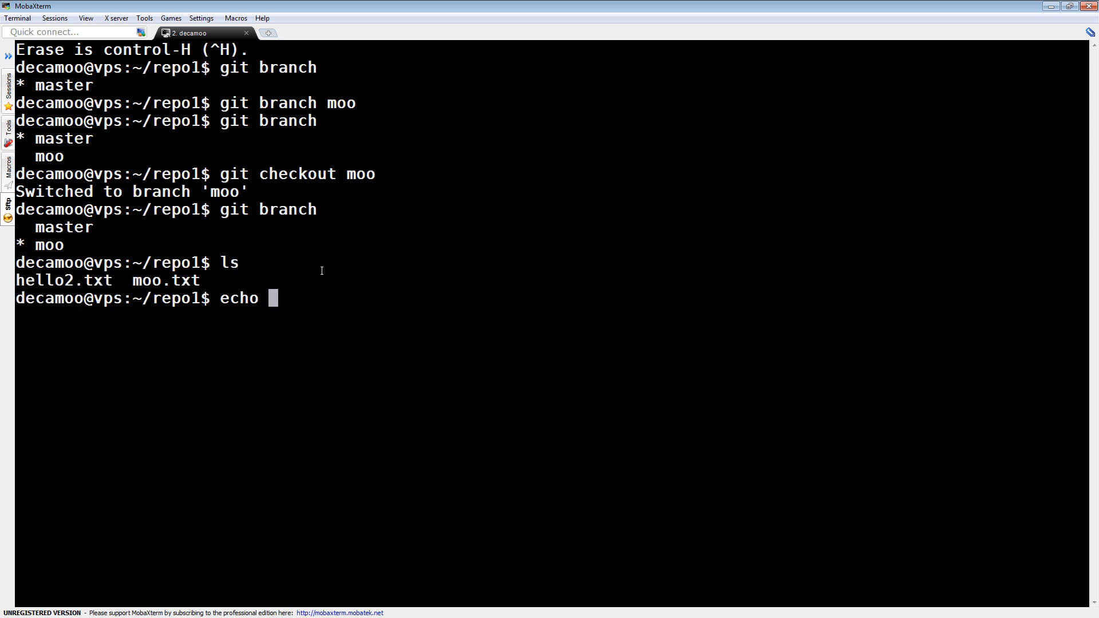
type("mo")
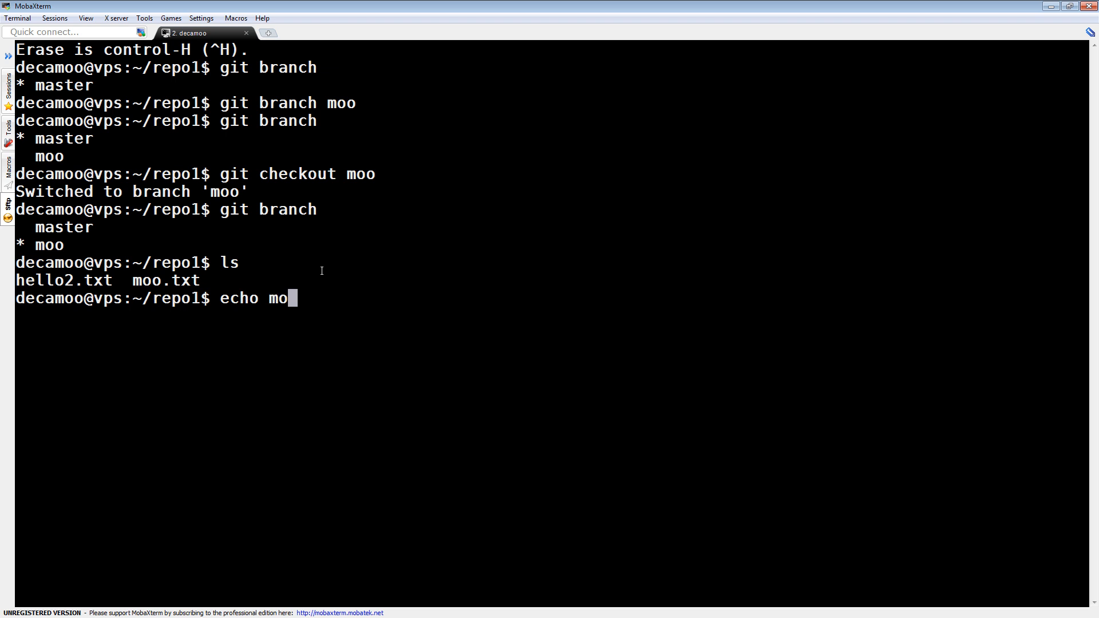
type("obranch > moobranch.txt")
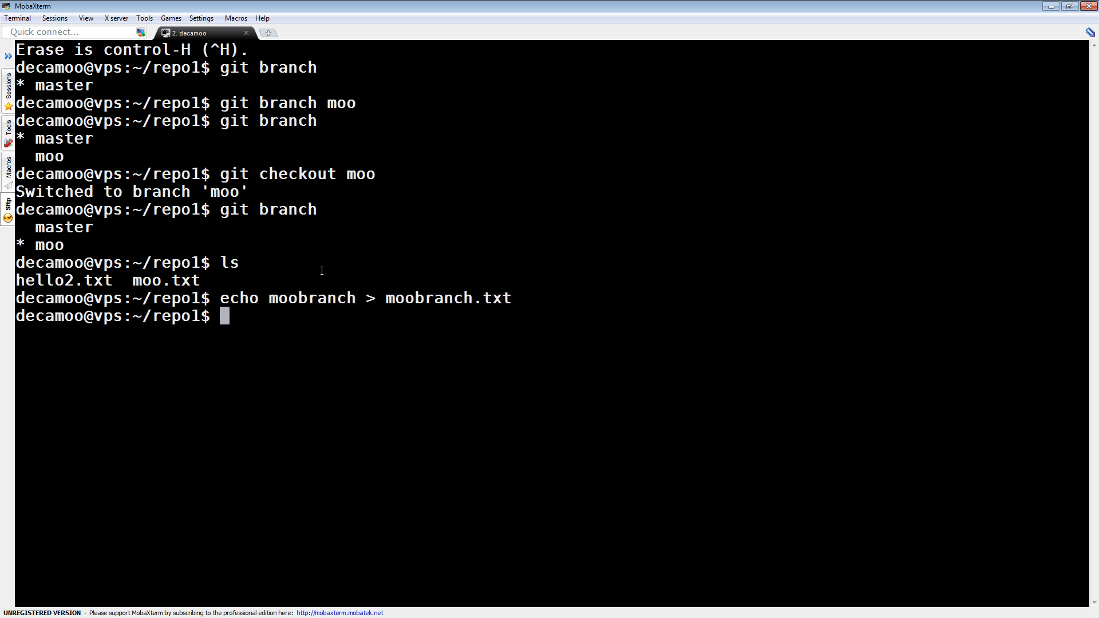
type("git")
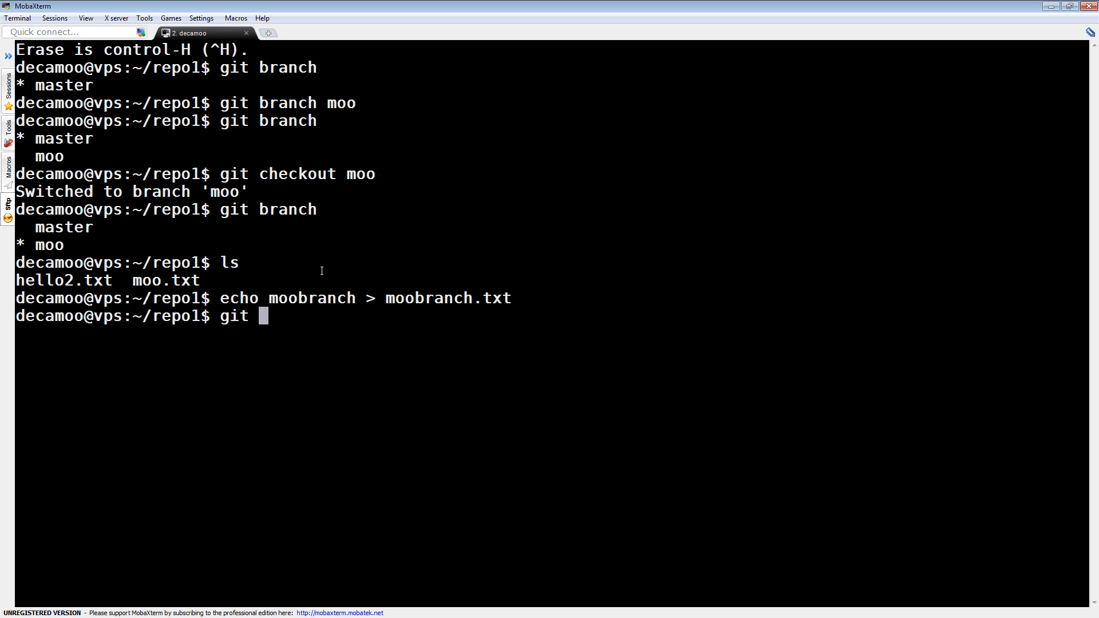
type("add moobranch.txt")
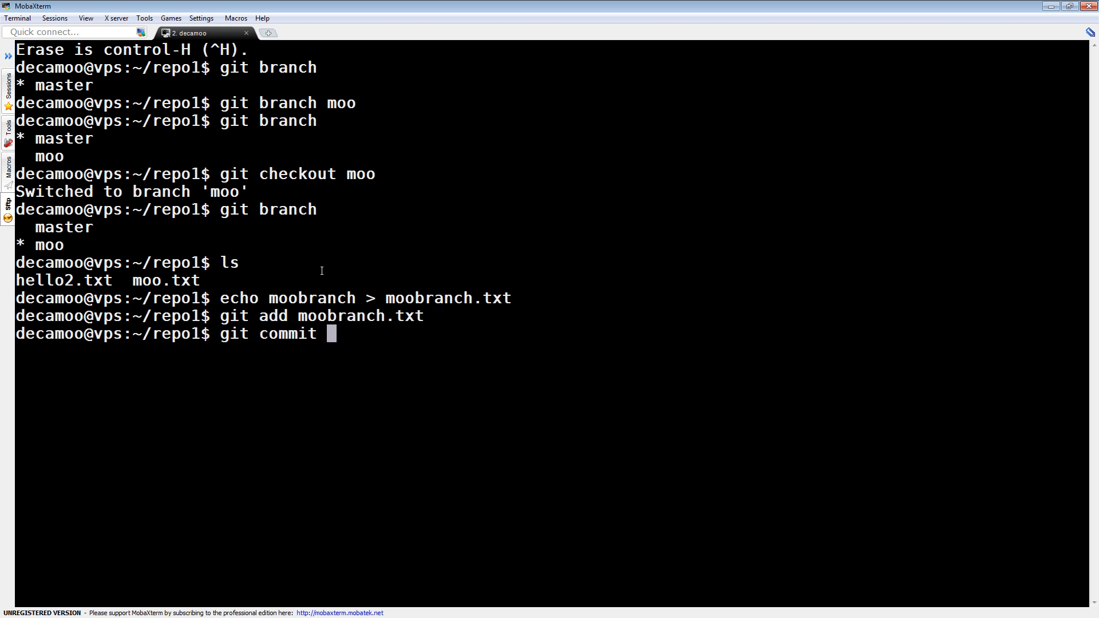
Commit with message 'added moobranch.txt' and view the history with git log.
type("-m 'added moobranch.txt")
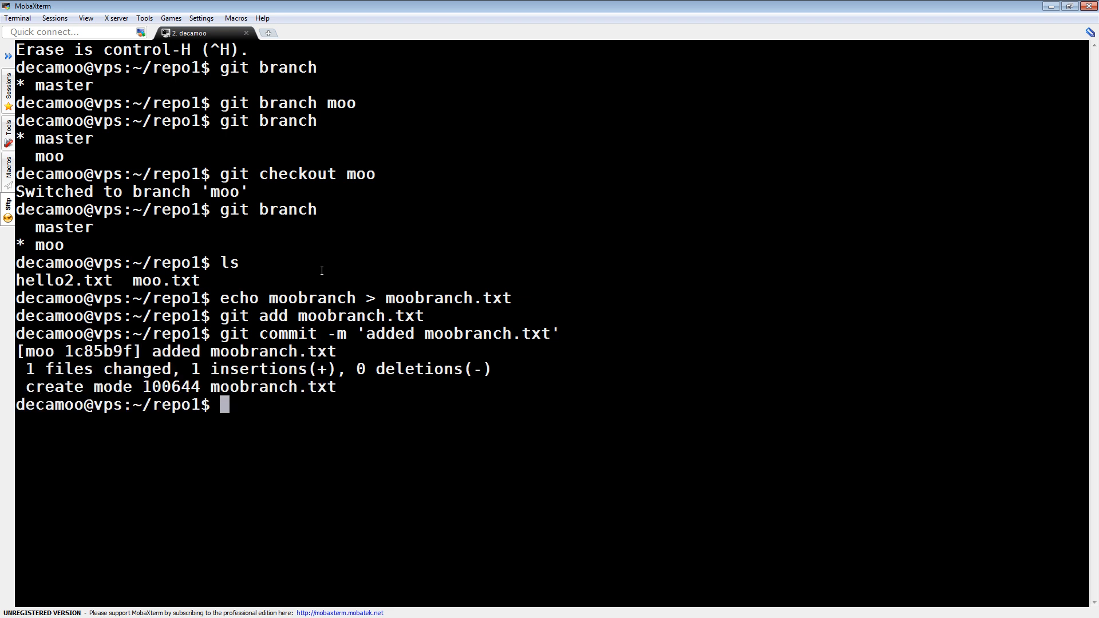
type("git log")
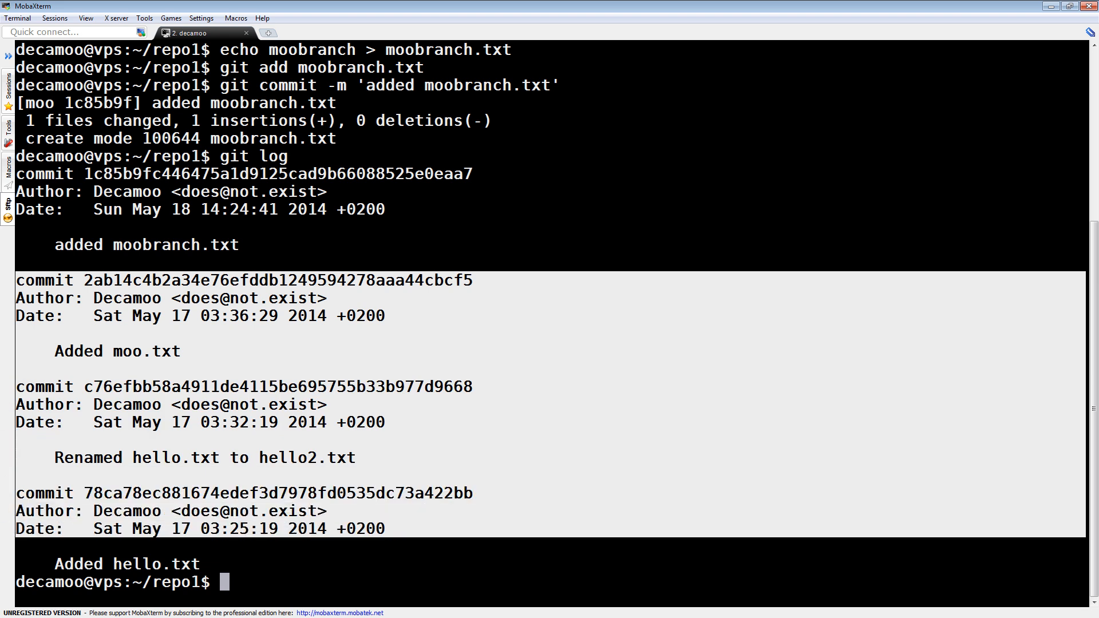
List the files on moo and show the contents of moobranch.txt.
type("ls")
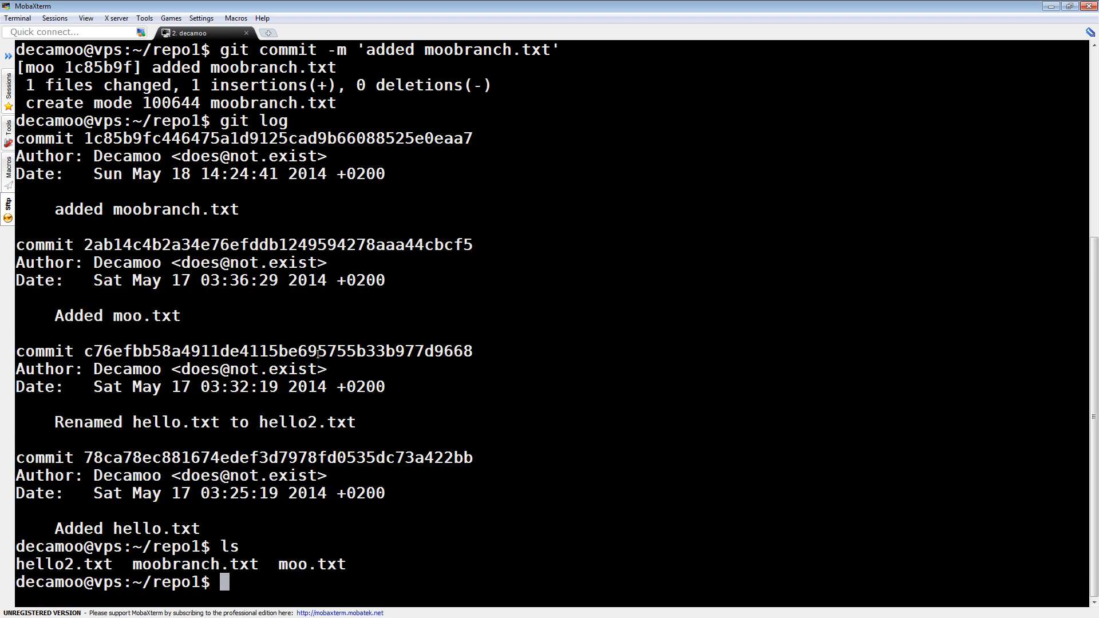
type("cat moo")
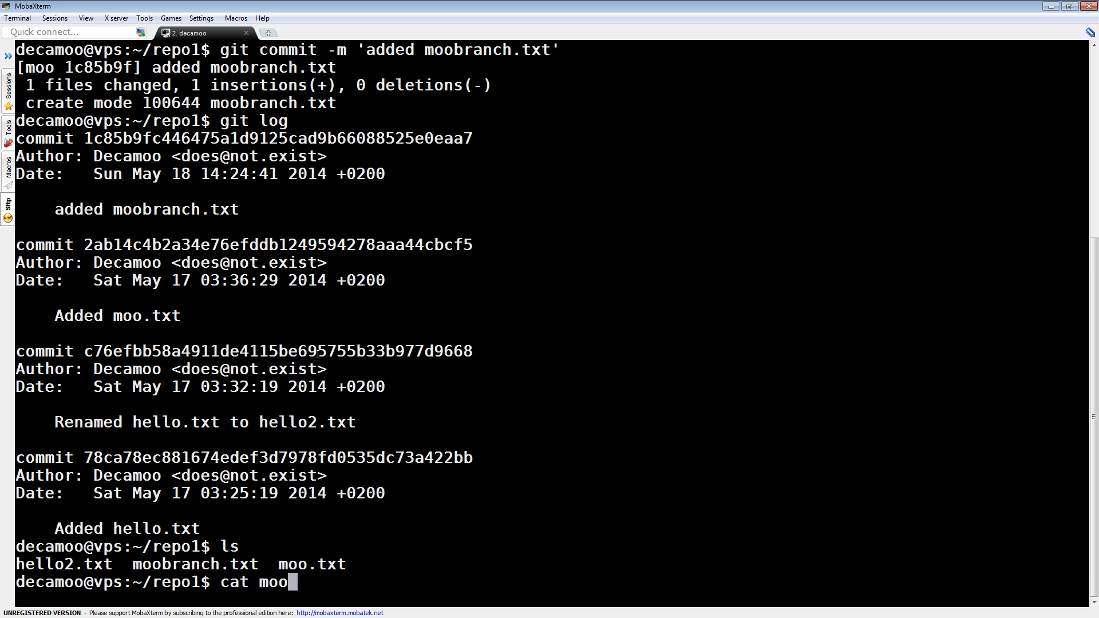
key("Return")
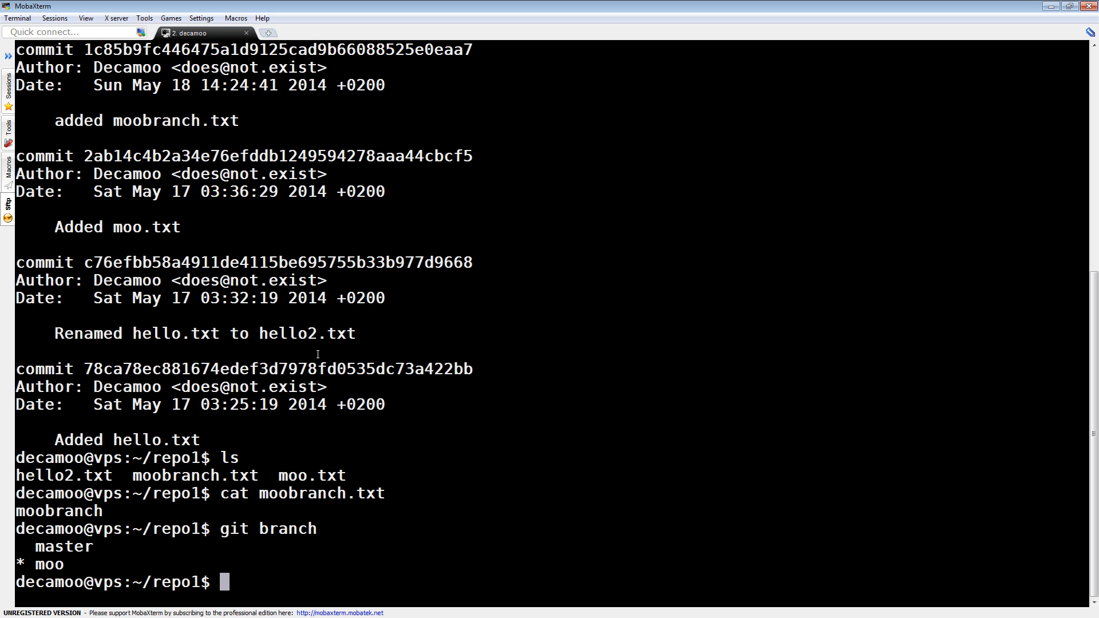
Check out master and list its files, confirming moobranch.txt is absent.
type("git check")
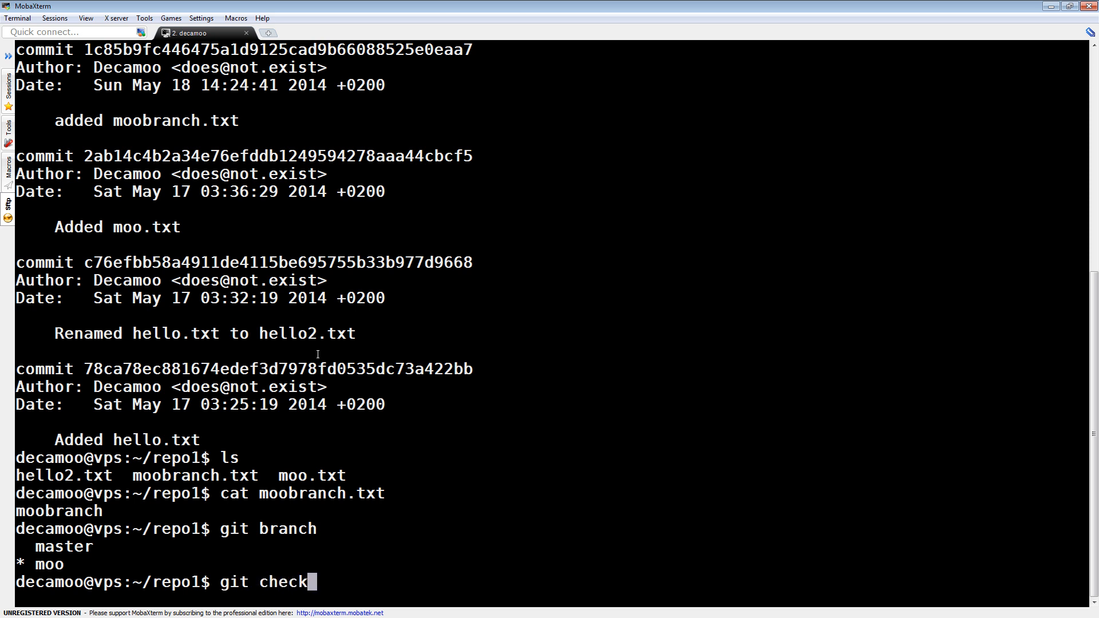
type("out master")
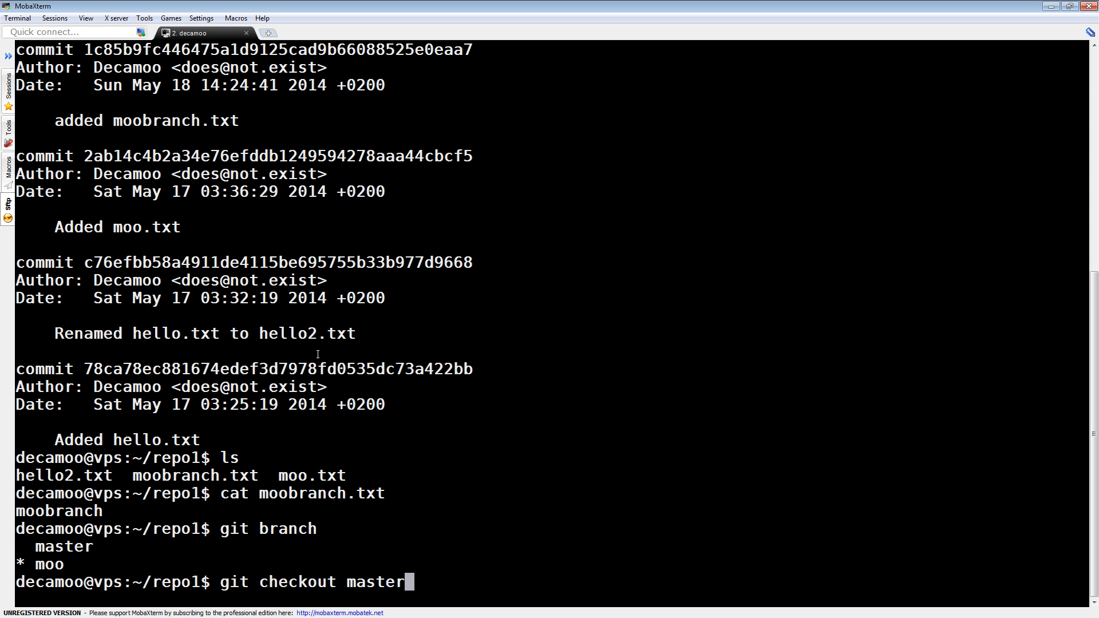
key("Return")
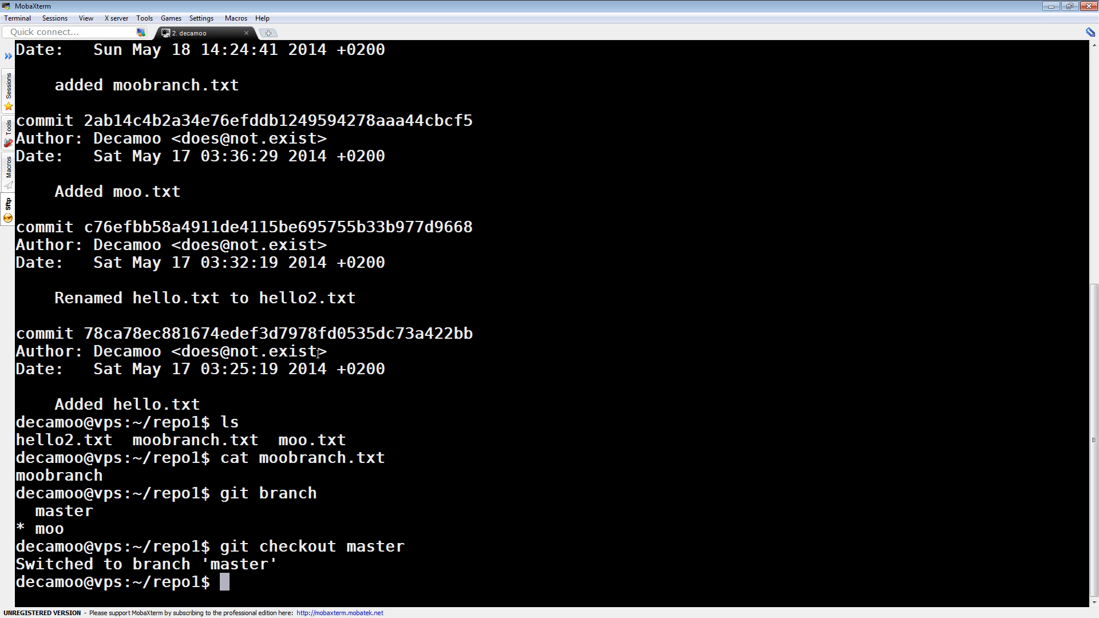
type("ls")
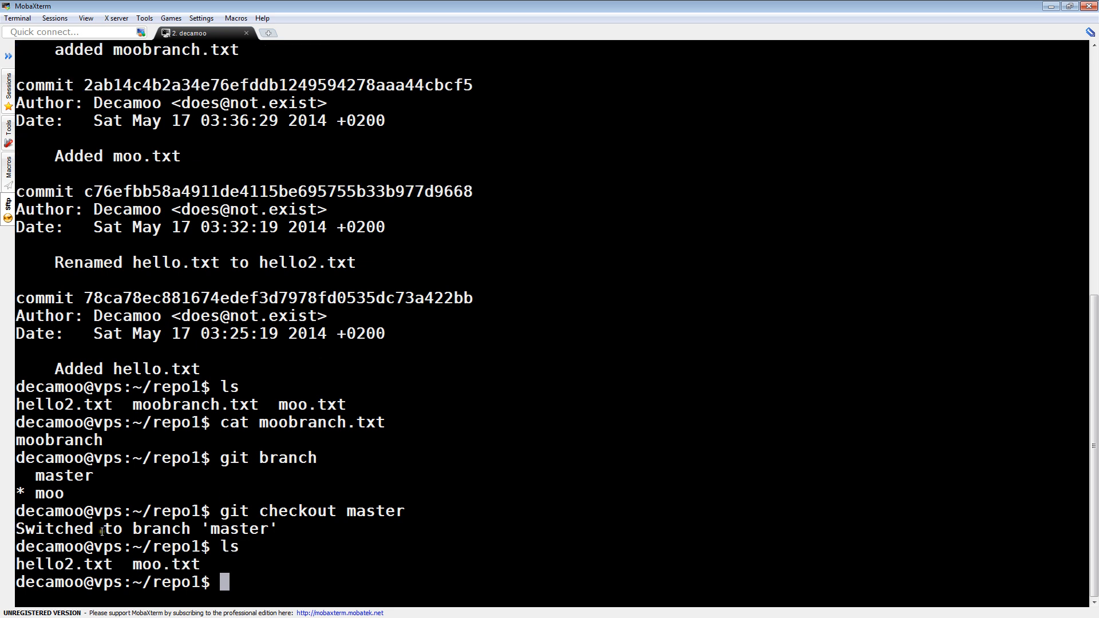
mouse_move(98, 575)
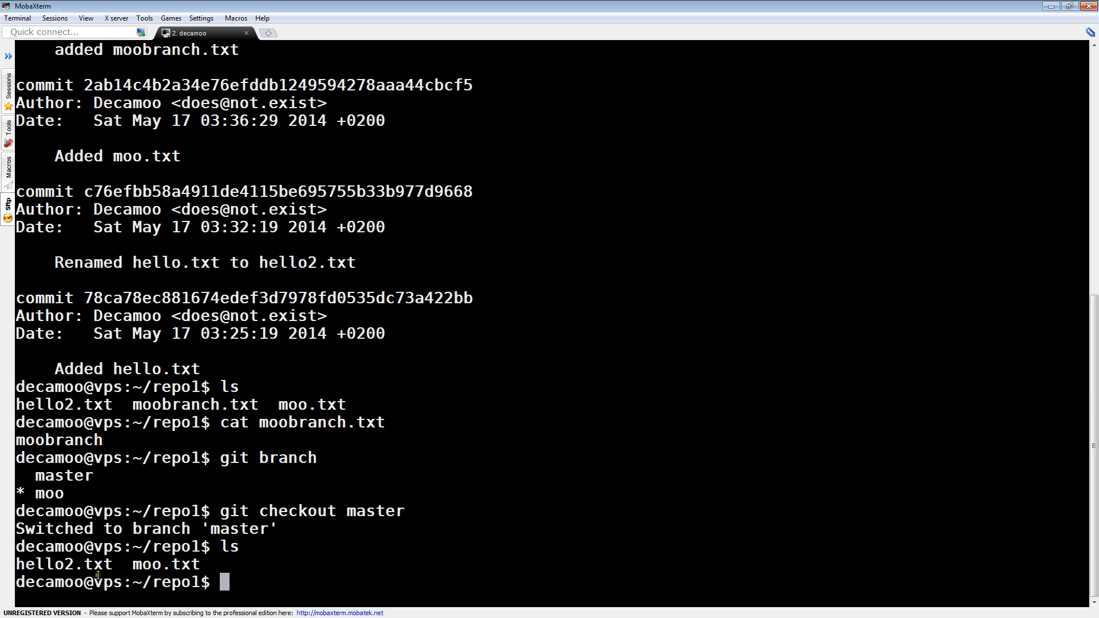
double_click(195, 404)
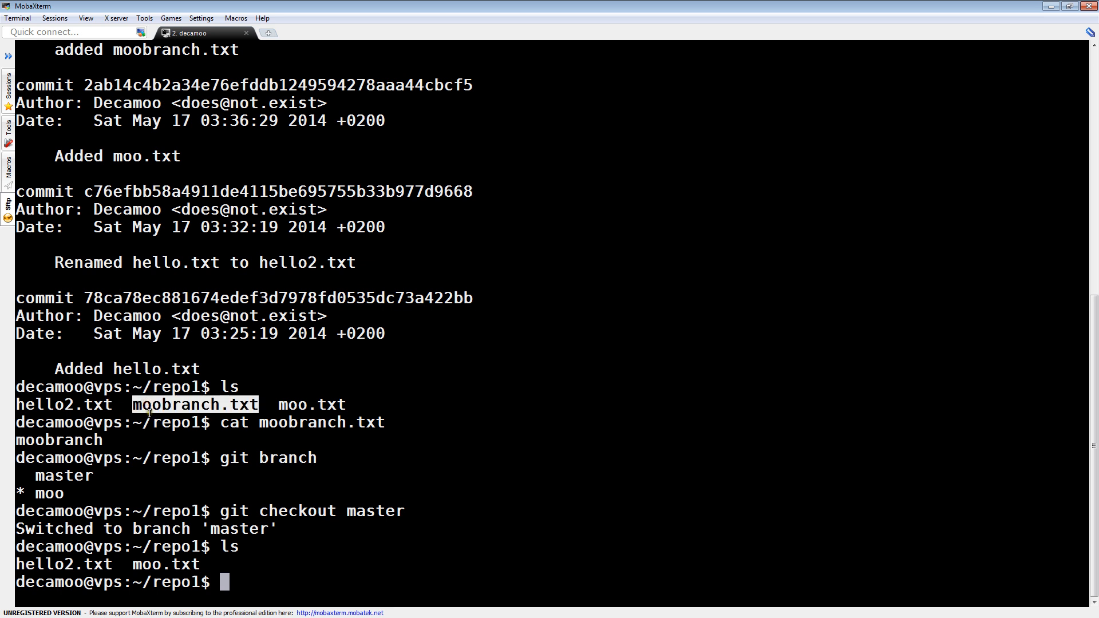
double_click(374, 510)
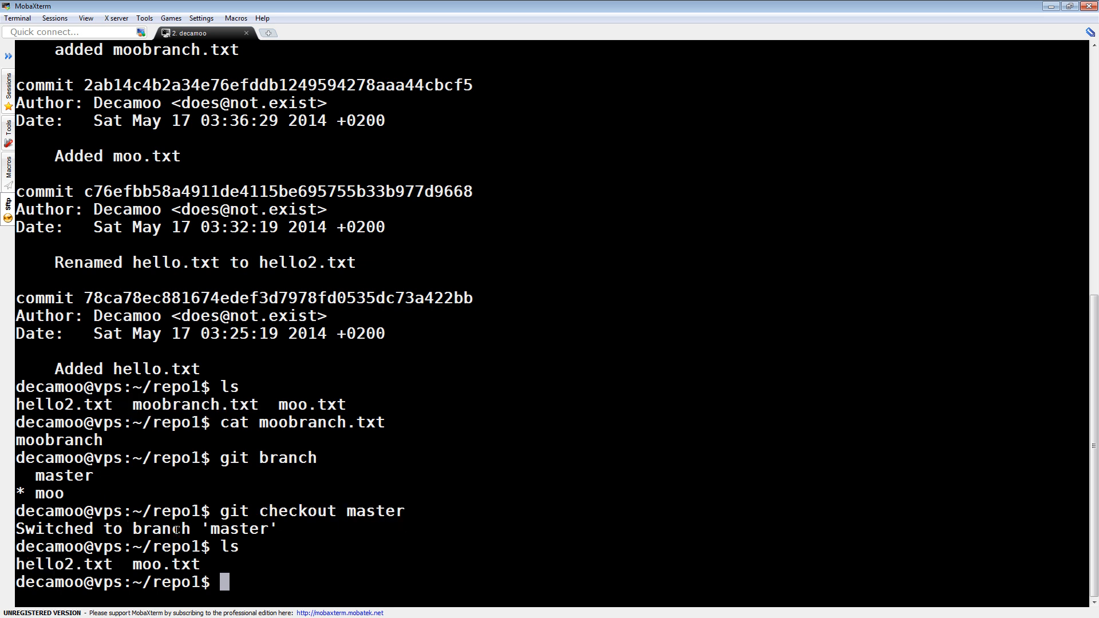
Show master's log and list the repository's branches.
type("git log")
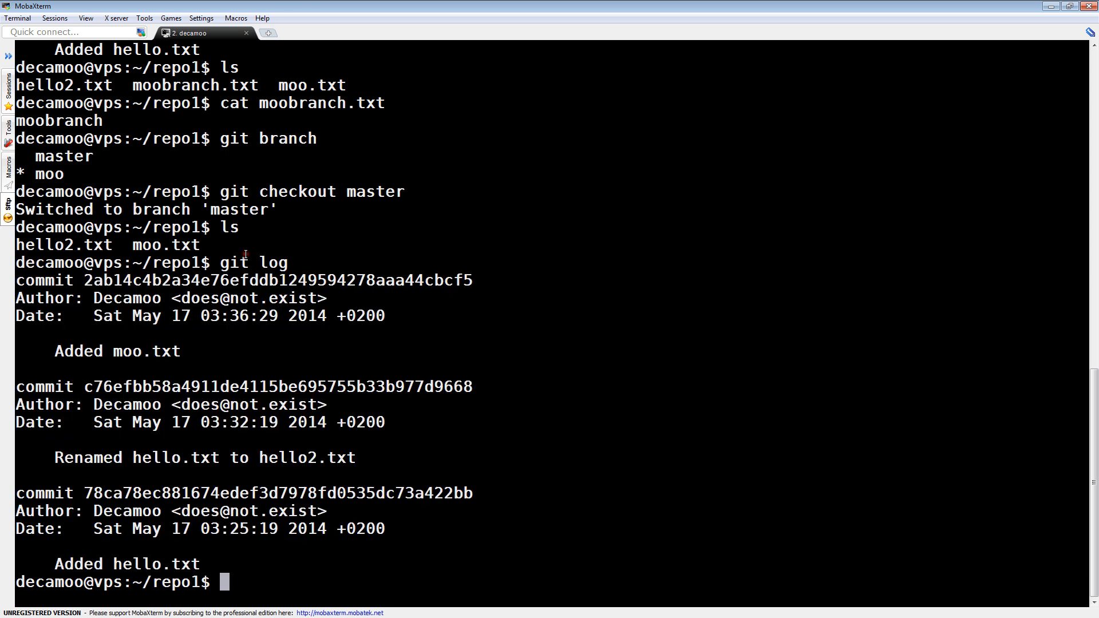
type("git br")
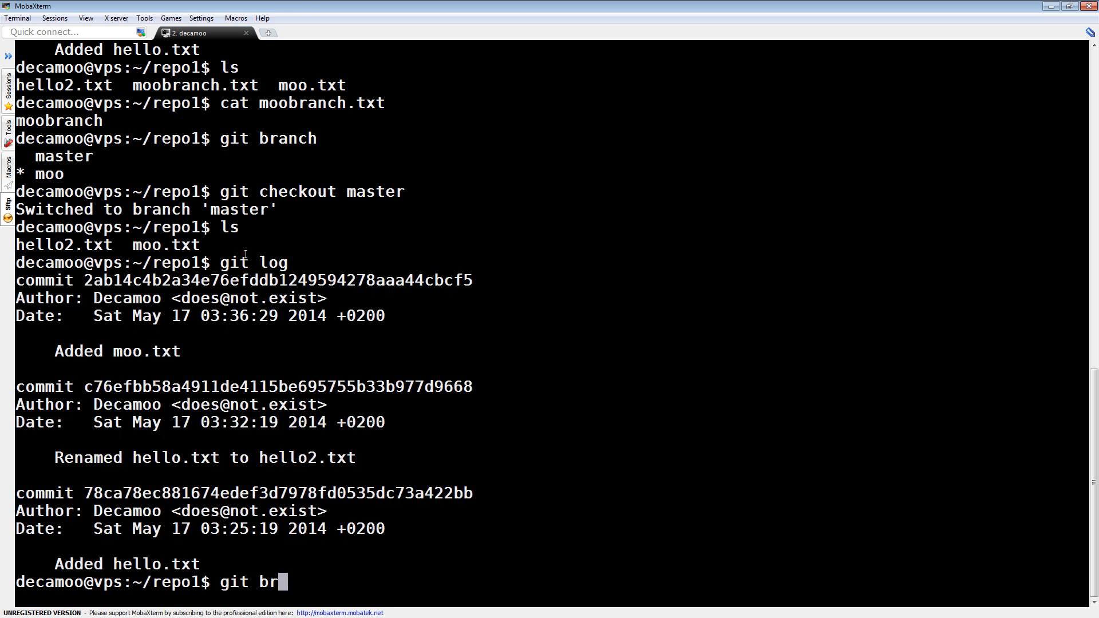
key("Return")
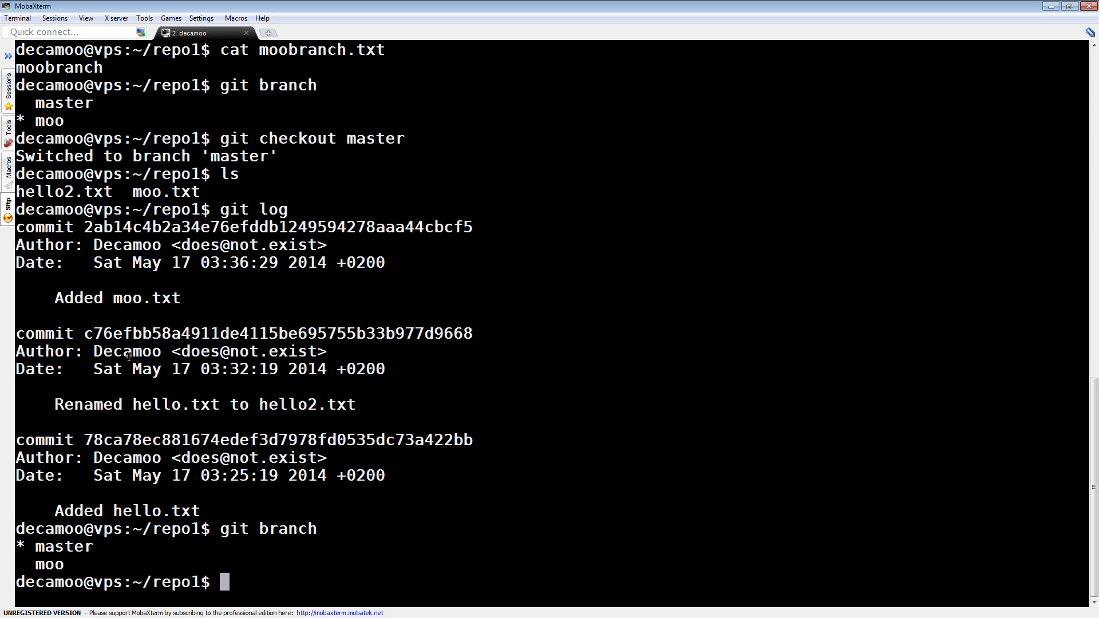
Check out moo and list its files, including moobranch.txt.
type("git ch")
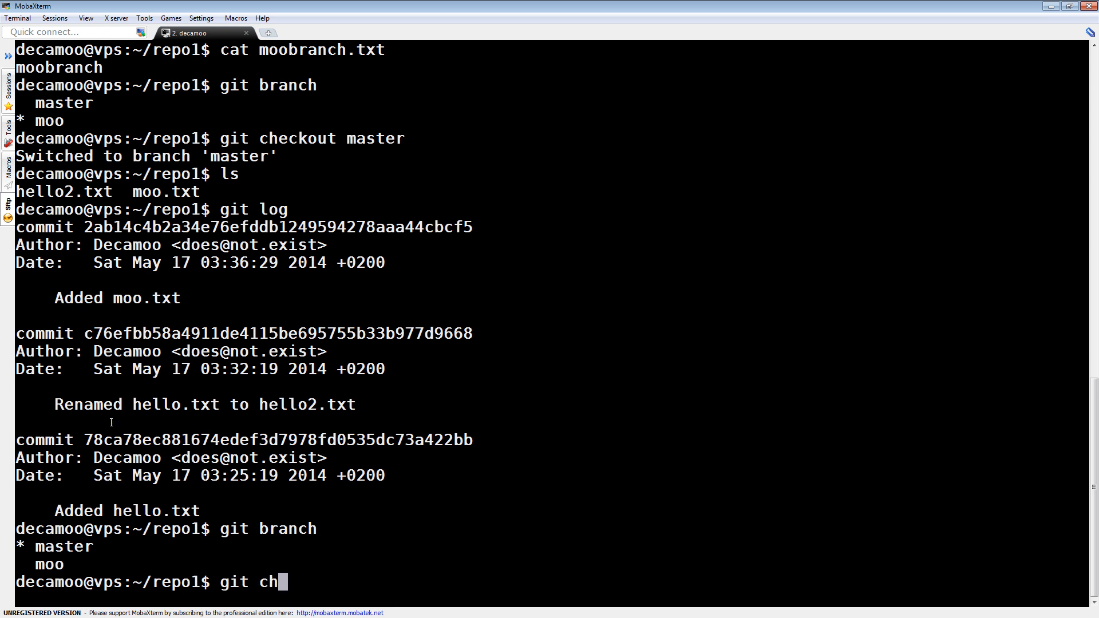
key("Return")
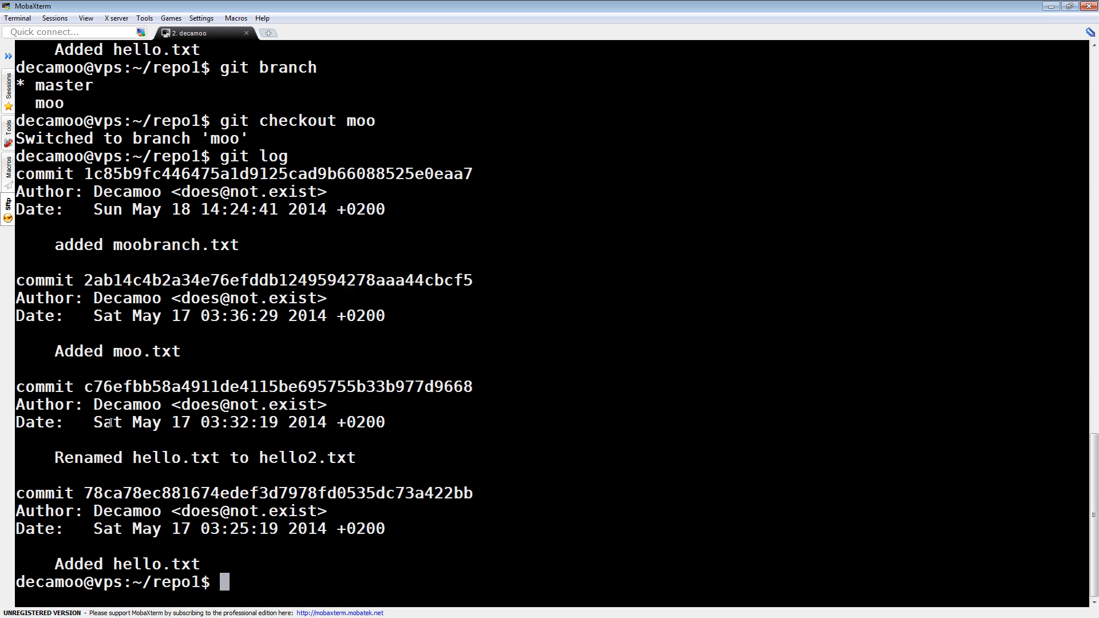
type("ls")
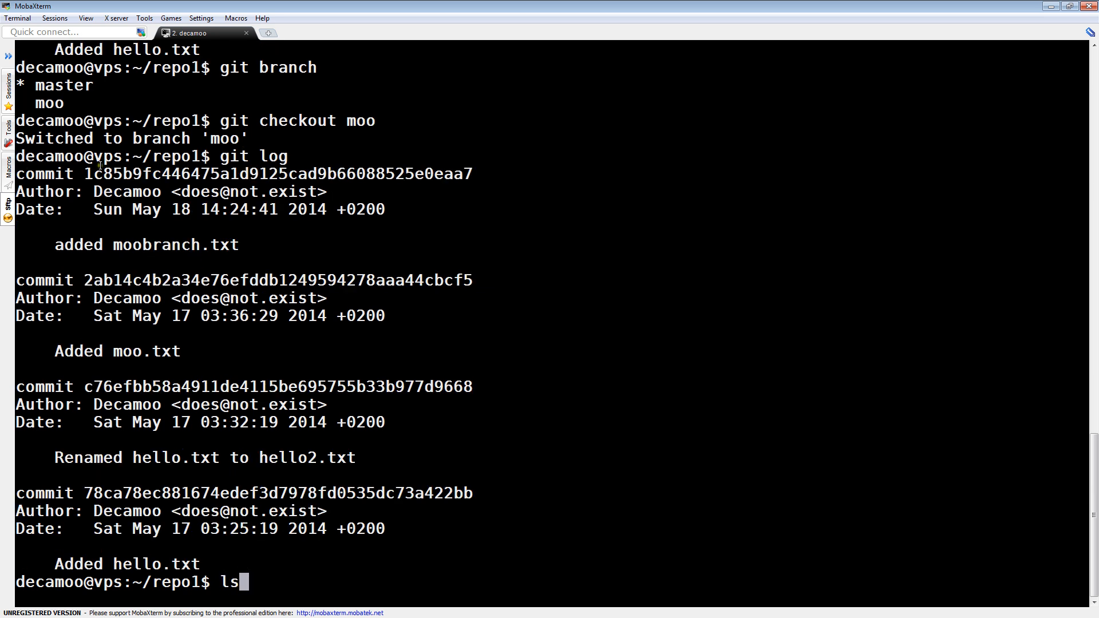
key("Return")
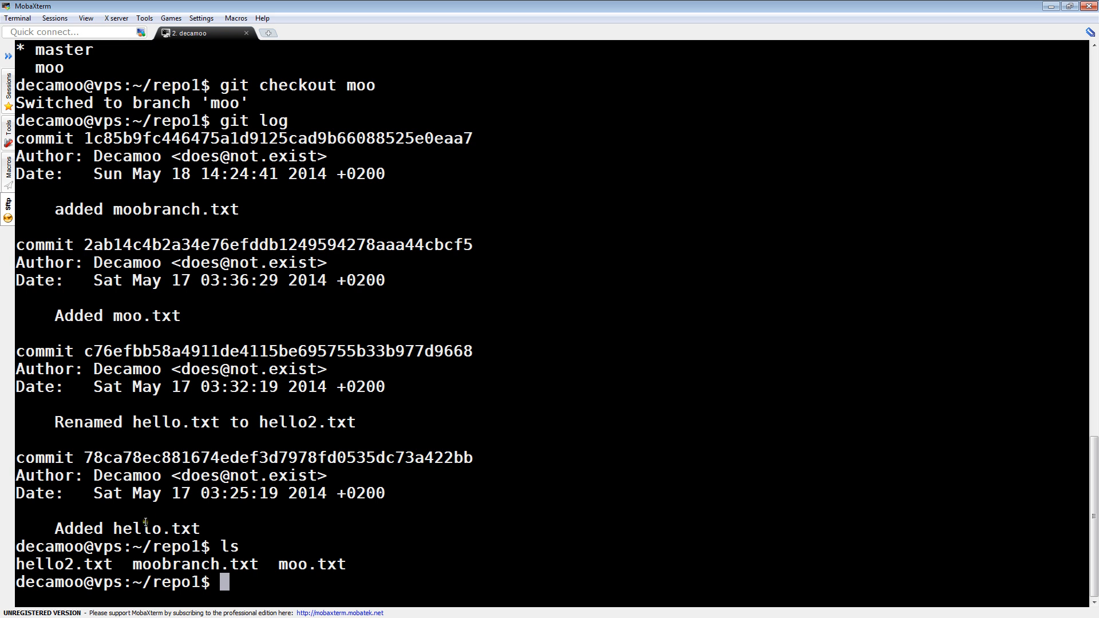
mouse_move(151, 282)
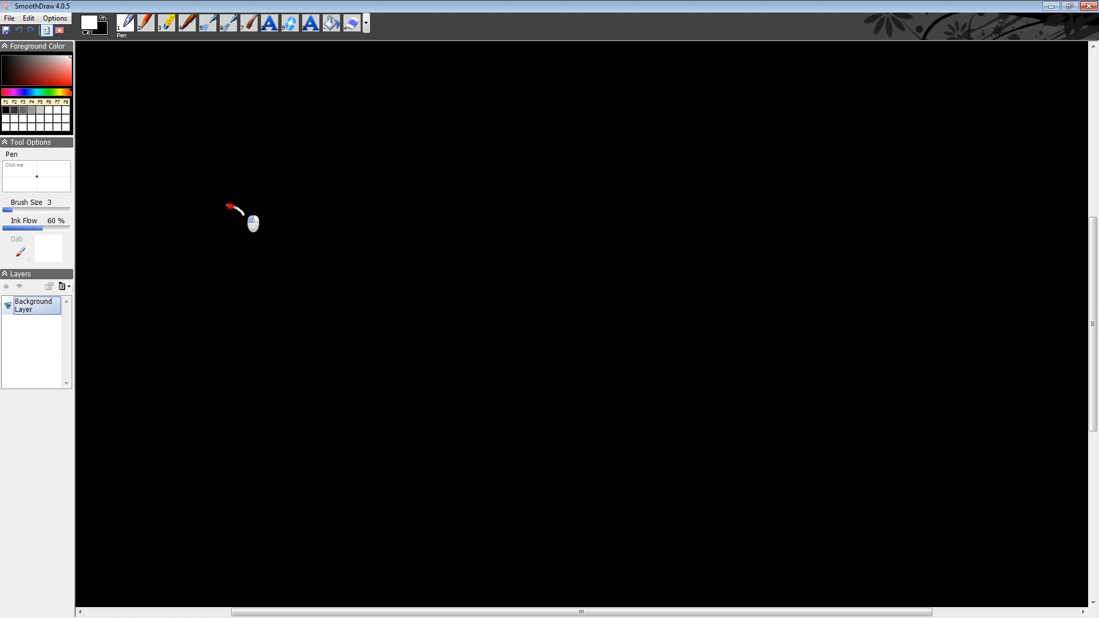
Draw the first white commit circle and write the number 1 inside it.
left_click_drag(235, 207, 224, 227)
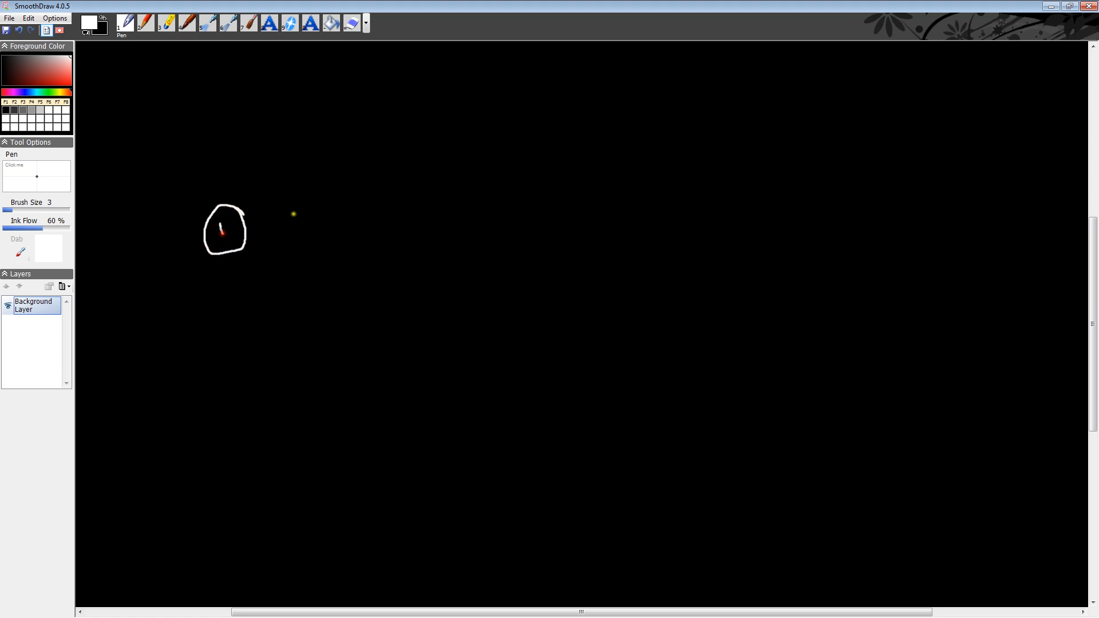
left_click_drag(293, 214, 290, 235)
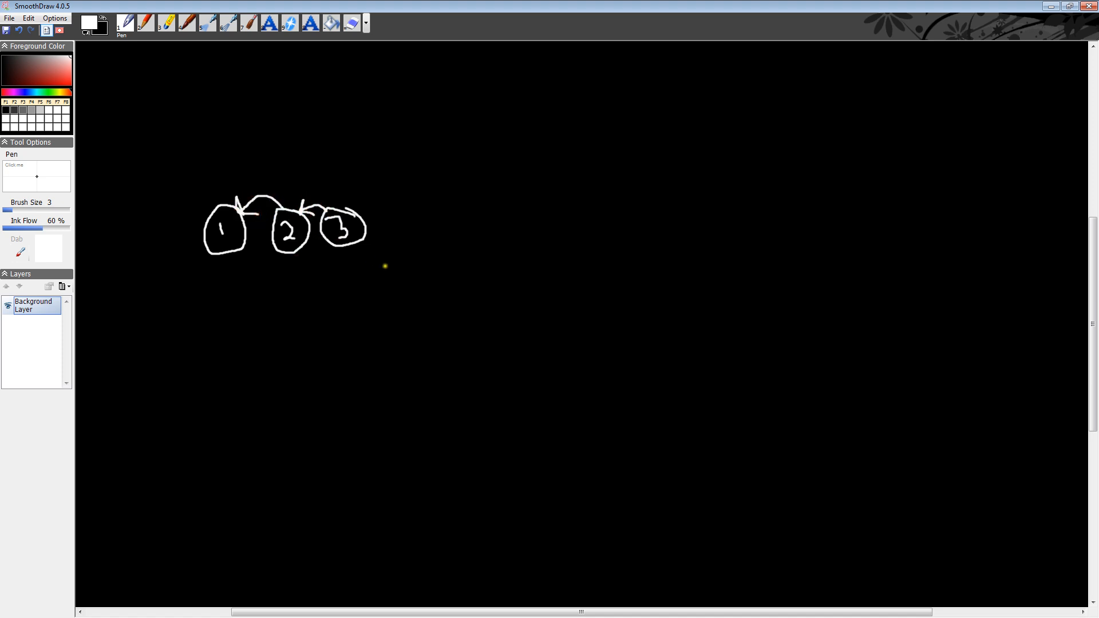
mouse_move(106, 227)
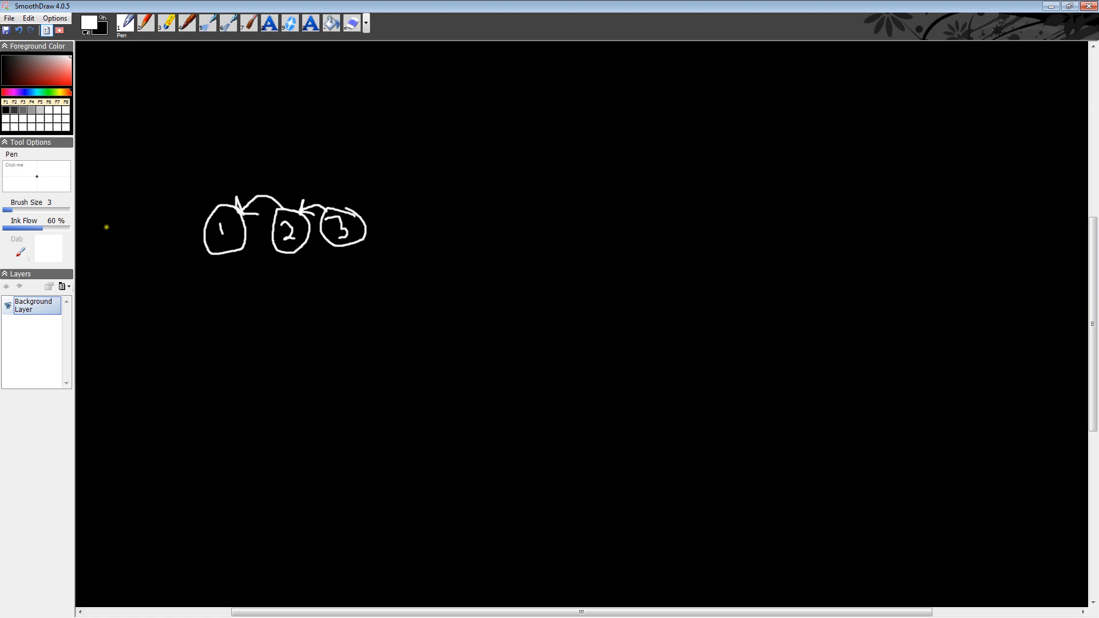
mouse_move(397, 264)
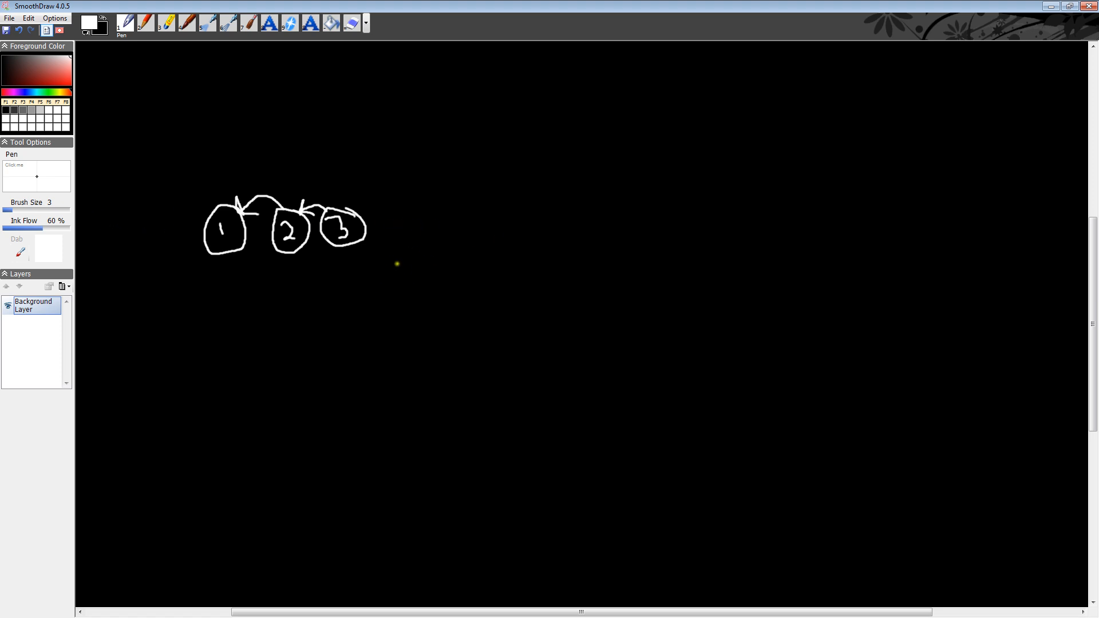
mouse_move(372, 250)
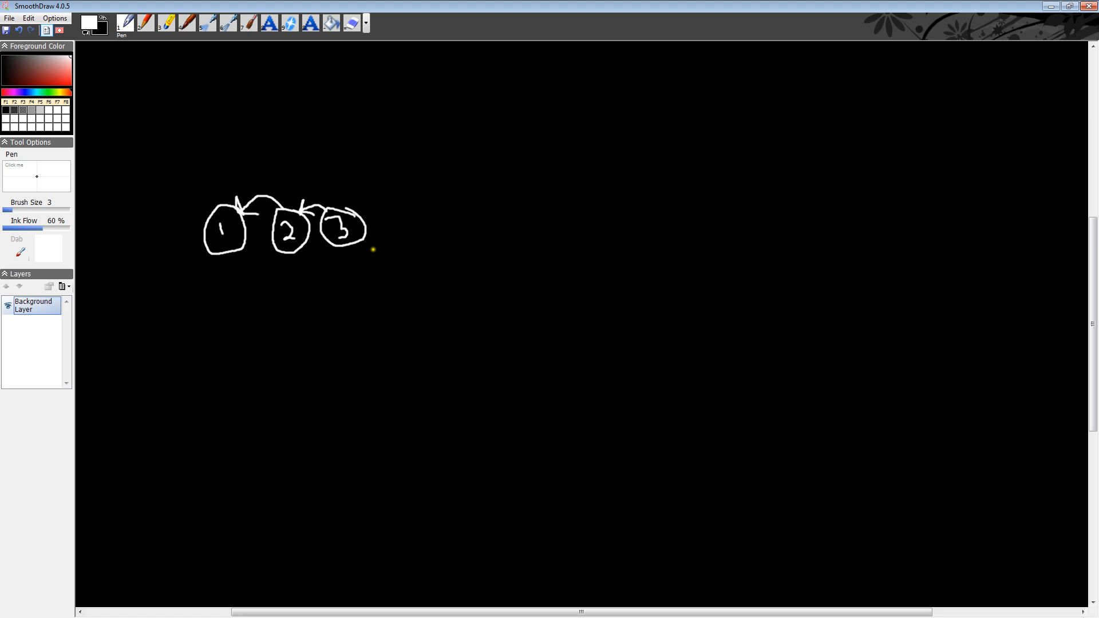
mouse_move(407, 248)
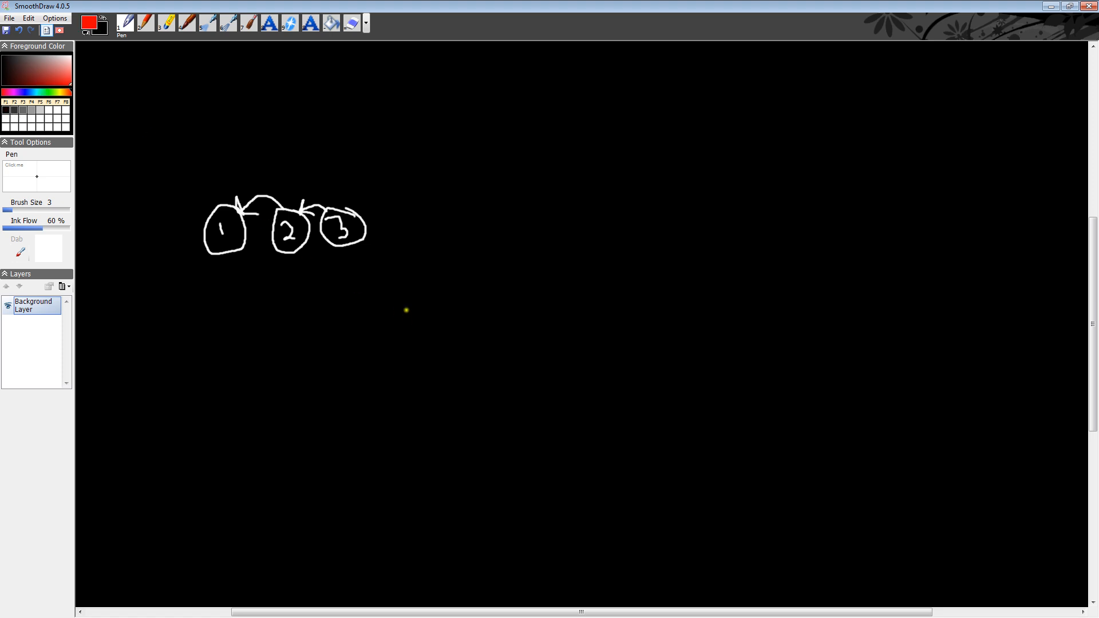
mouse_move(428, 282)
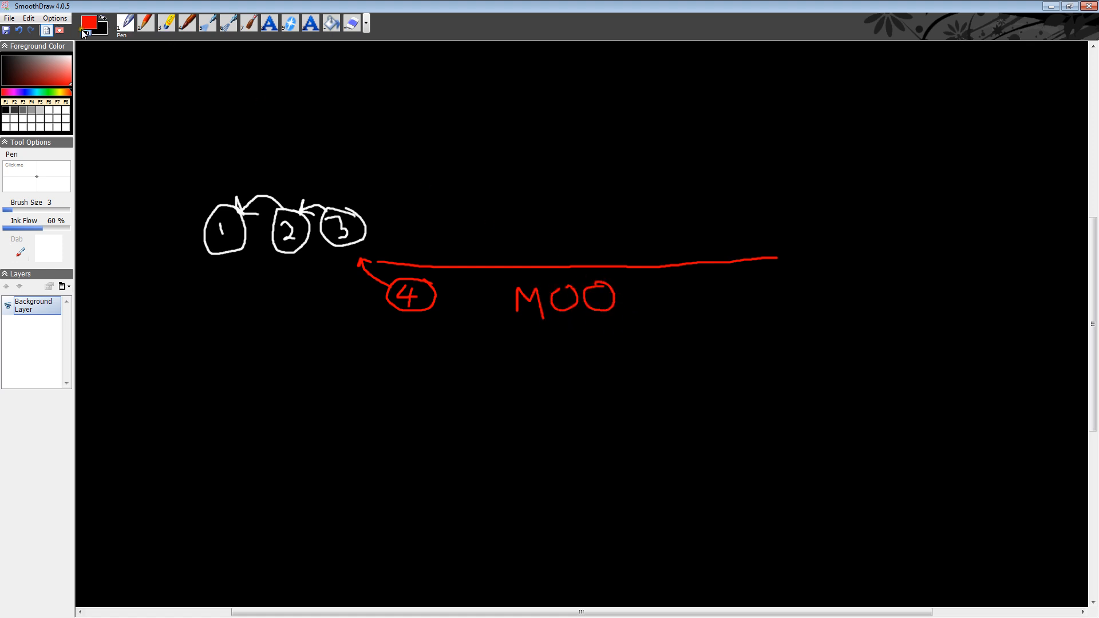
Switch the pen colour back to white after the red MOO branch drawing.
left_click(58, 124)
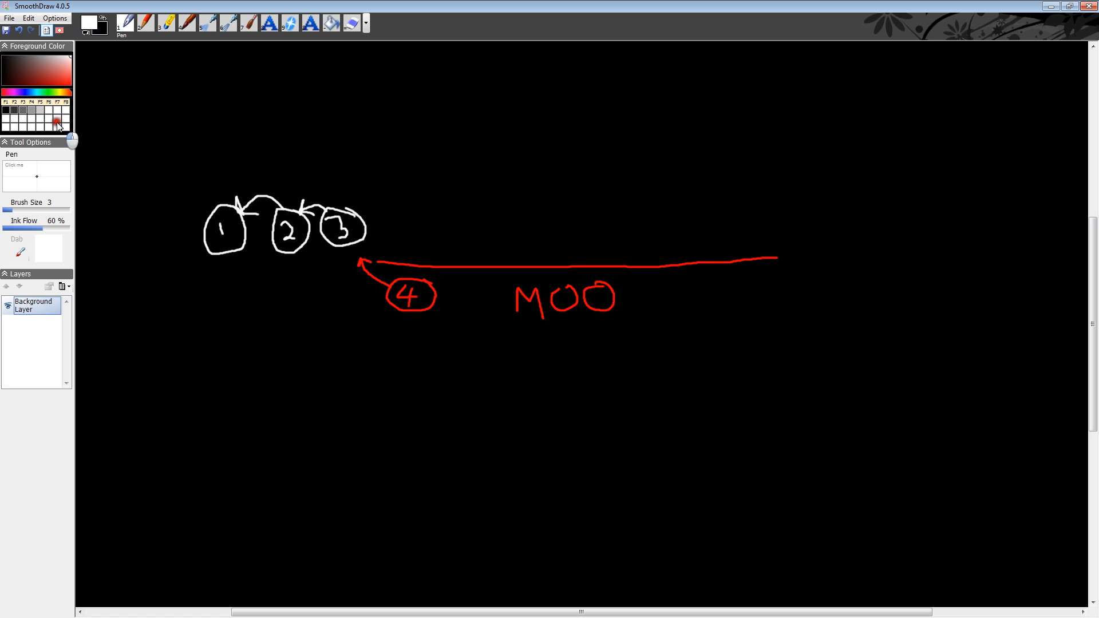
mouse_move(547, 208)
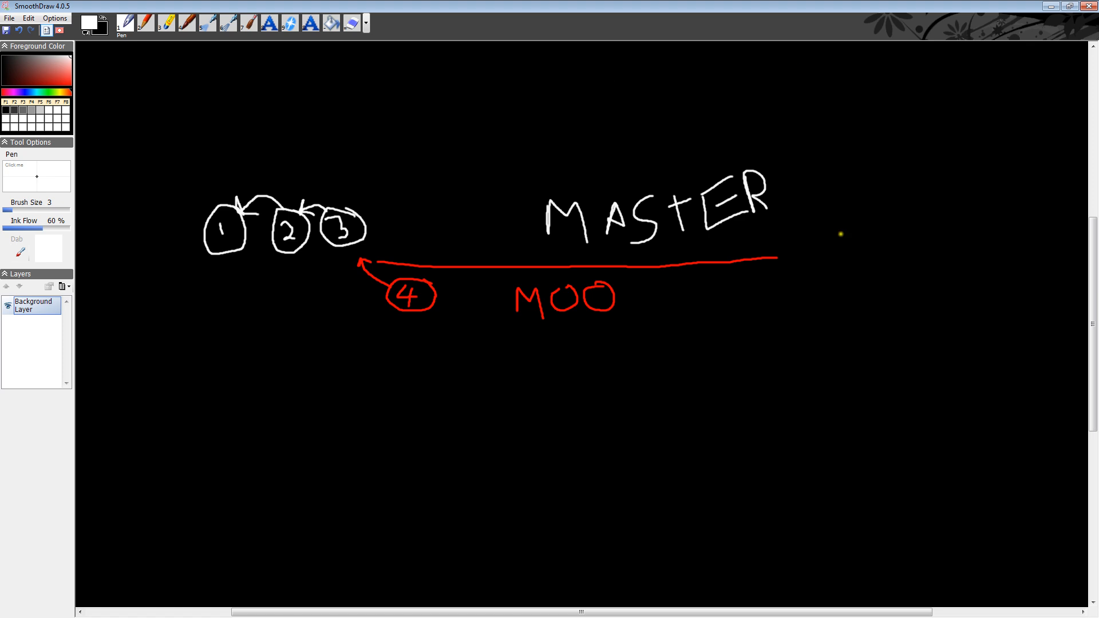
mouse_move(397, 288)
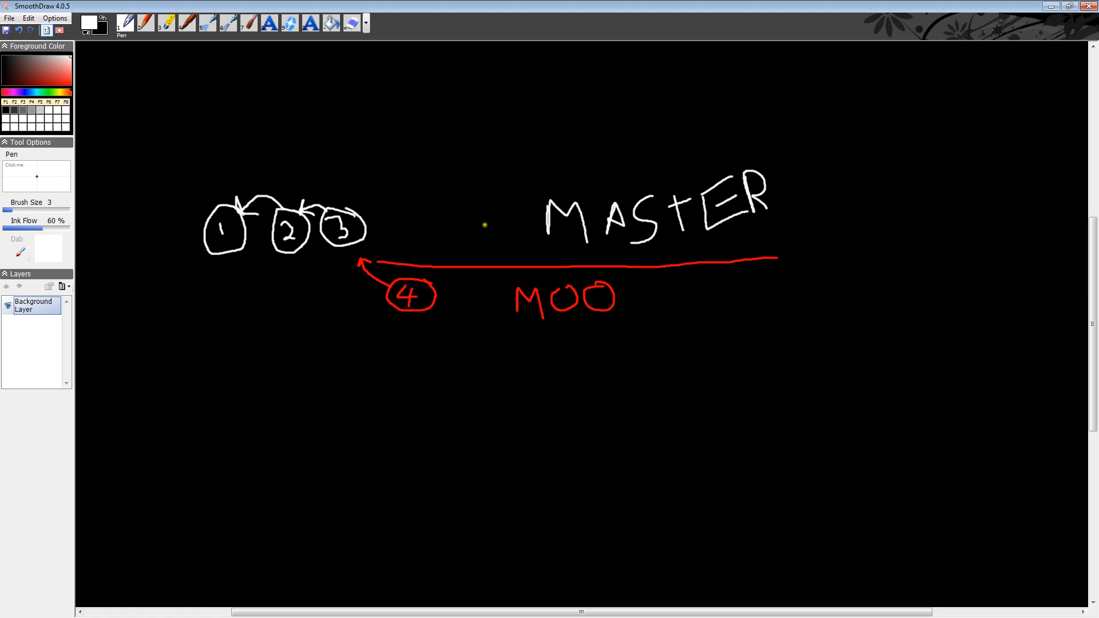
mouse_move(297, 181)
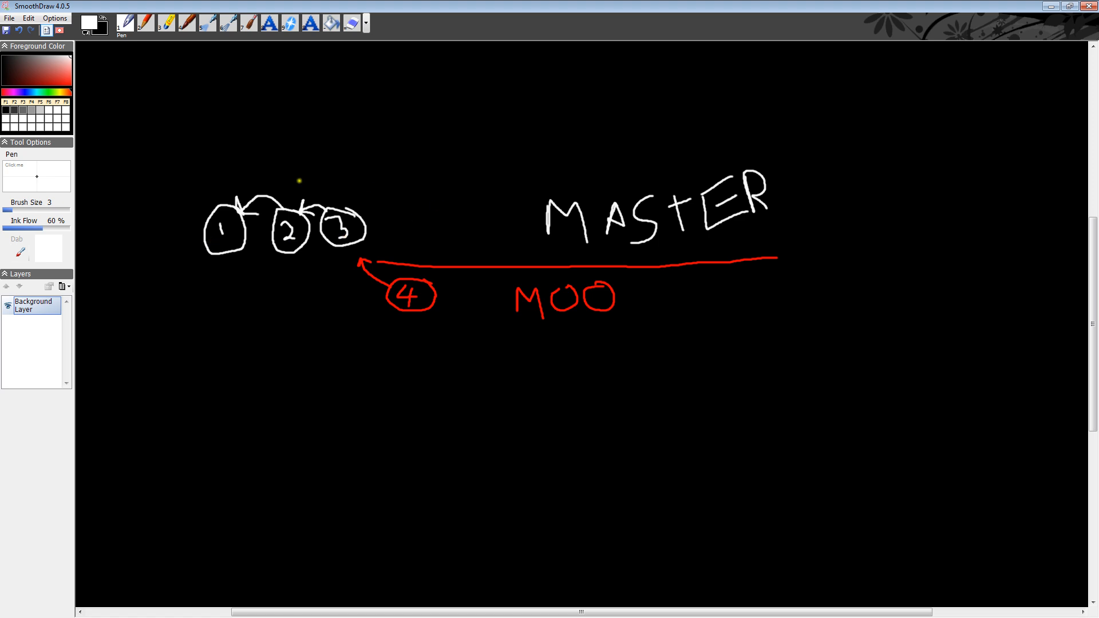
mouse_move(563, 339)
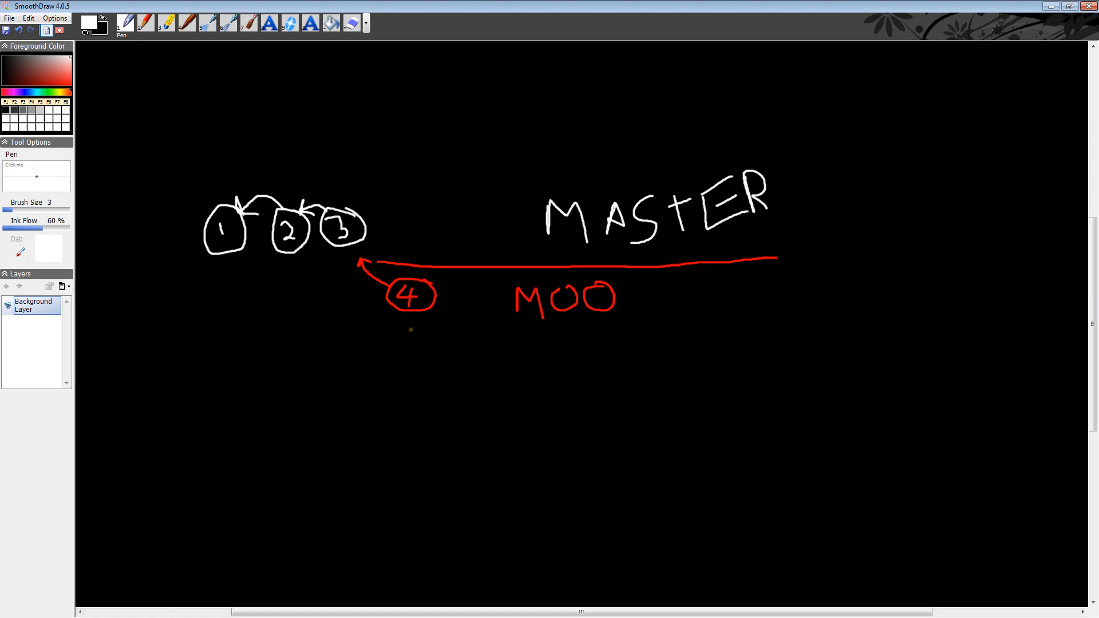
mouse_move(650, 207)
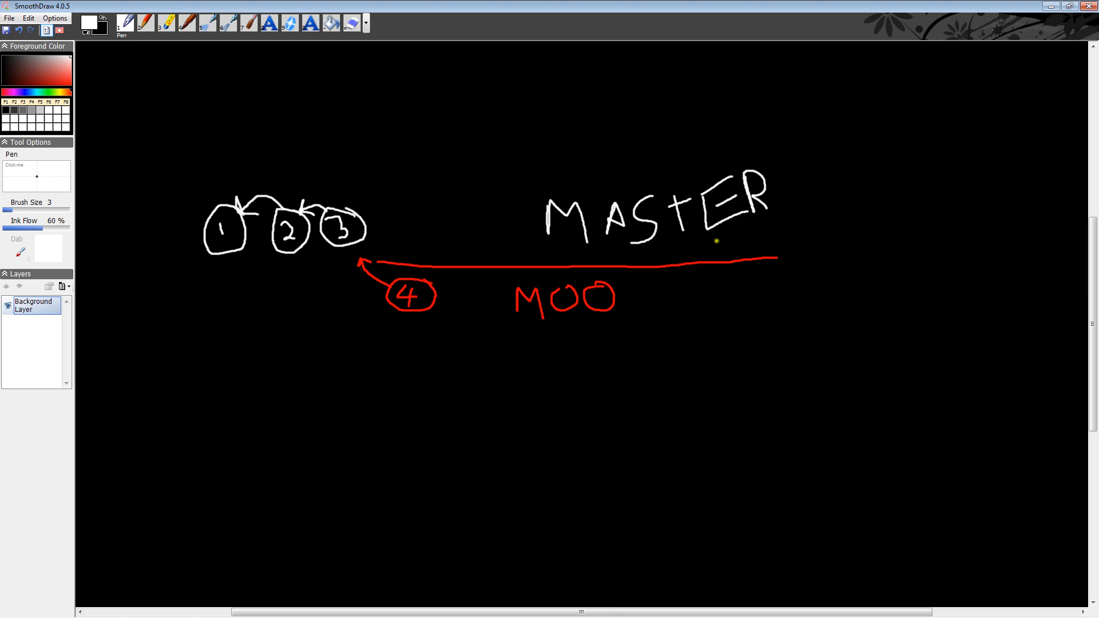
mouse_move(498, 208)
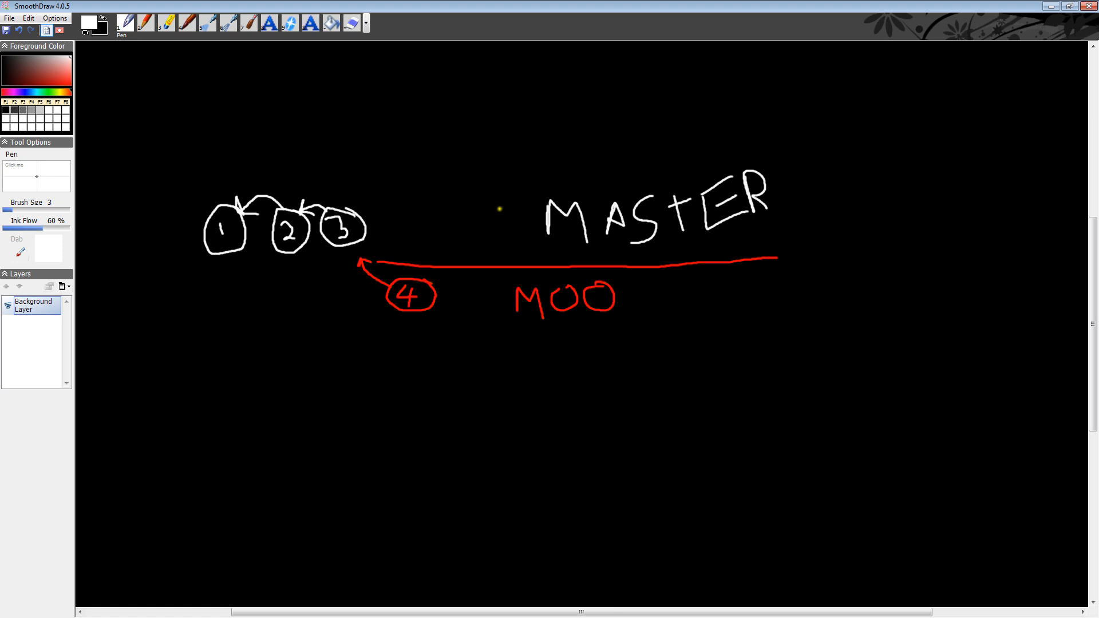
mouse_move(533, 163)
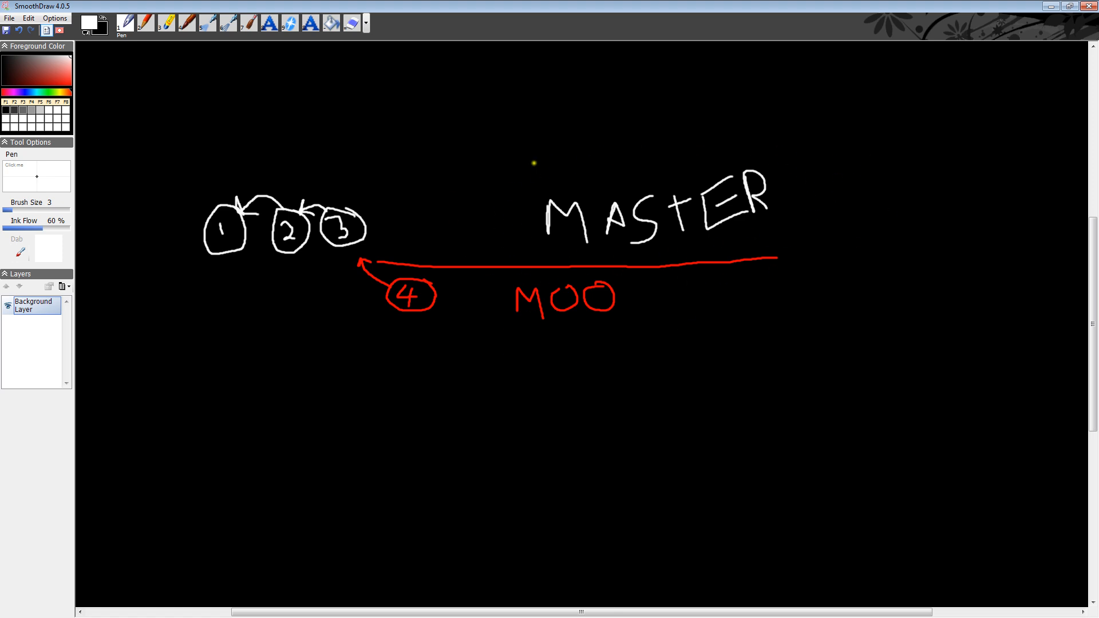
mouse_move(666, 253)
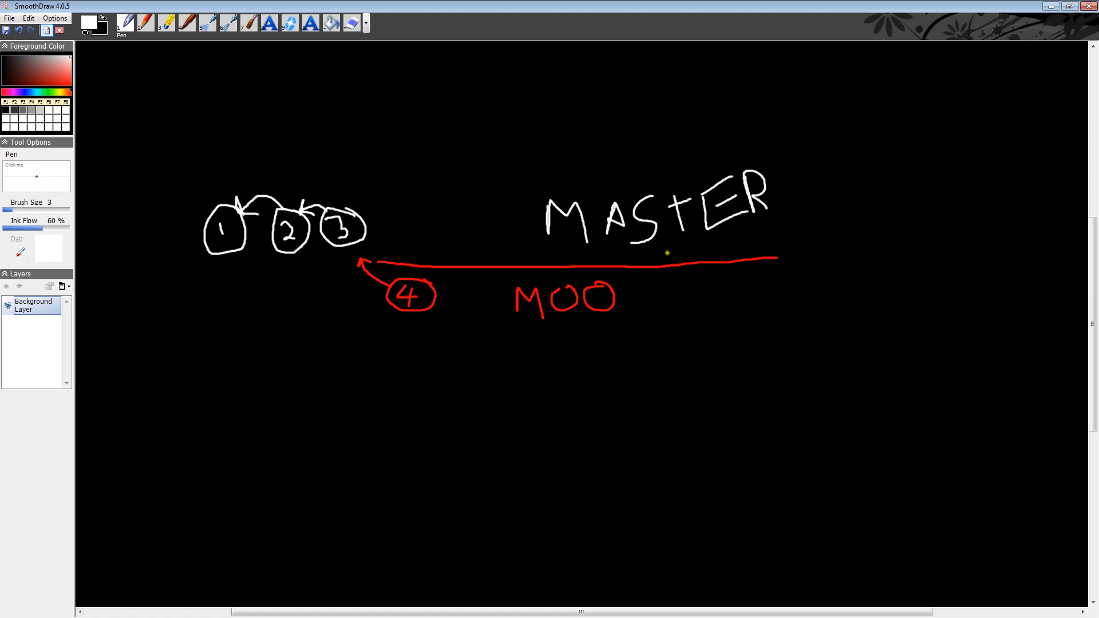
mouse_move(438, 297)
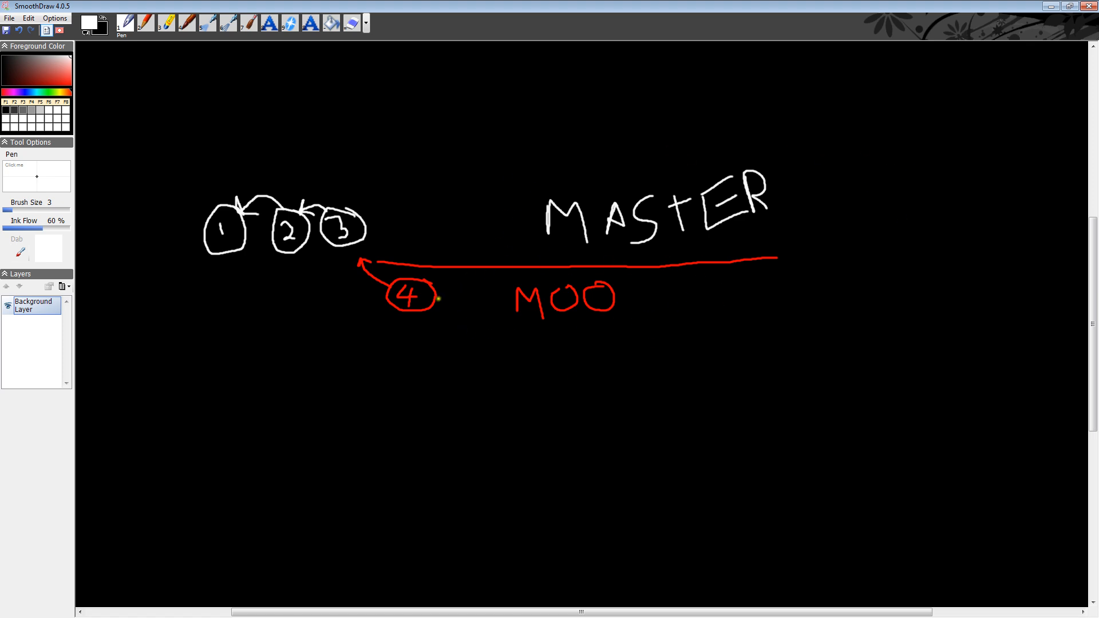
mouse_move(635, 326)
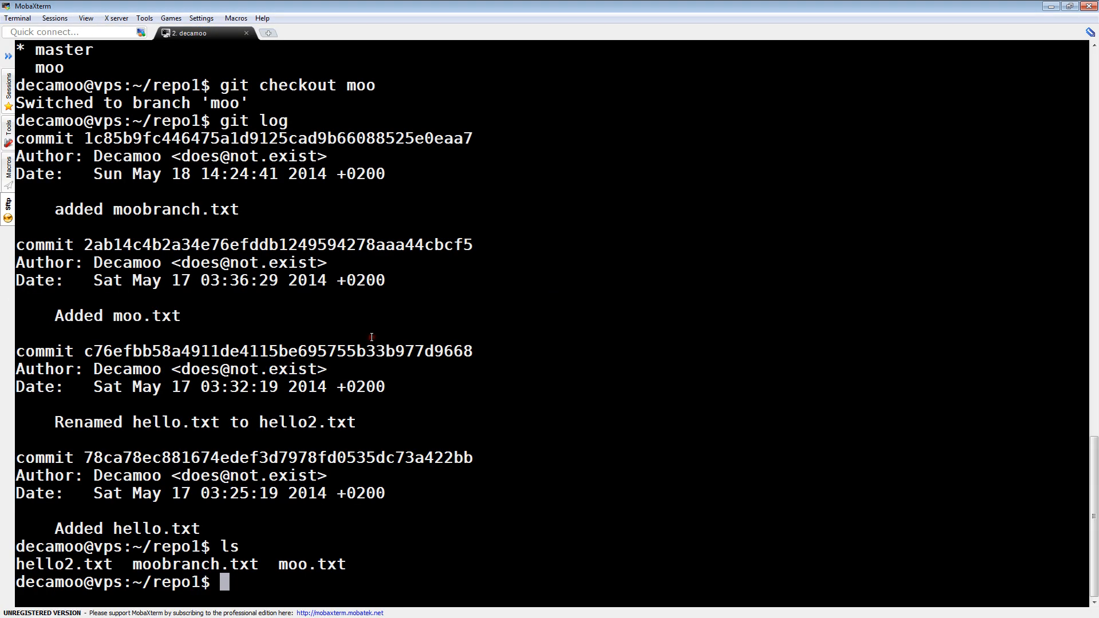
mouse_move(362, 372)
type("ls")
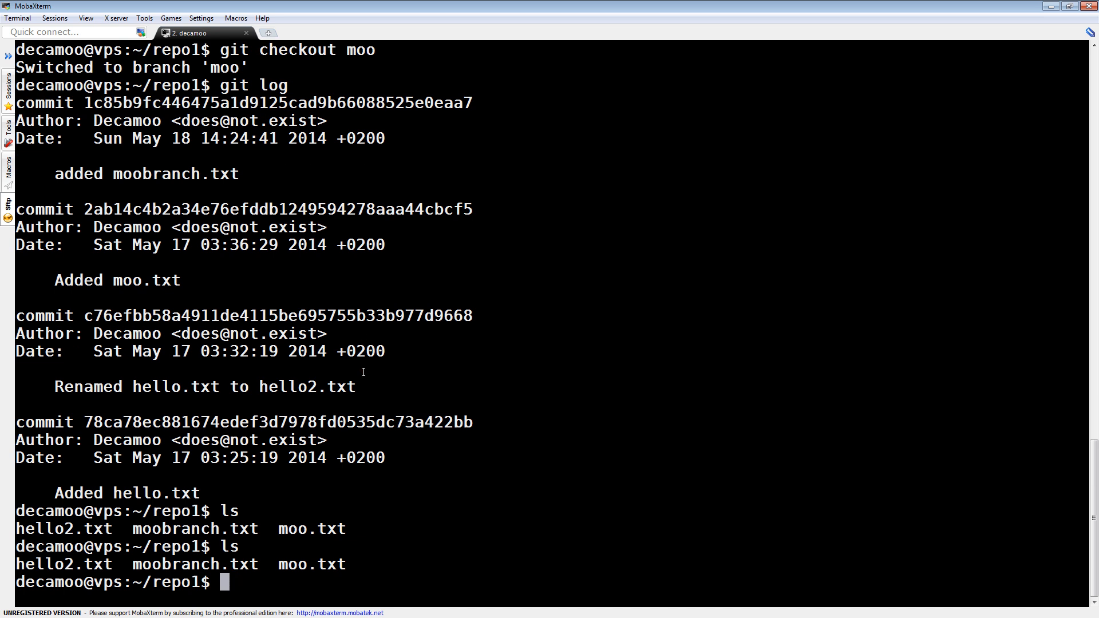
Check out master and create masterbranch.txt with echo.
type("git")
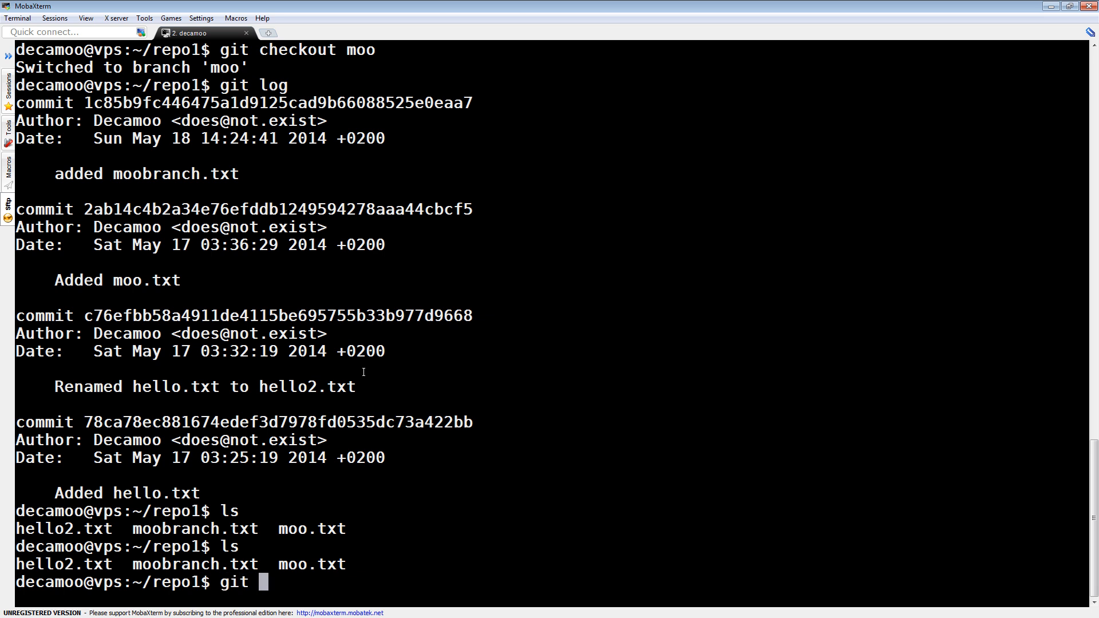
type("checkout ma")
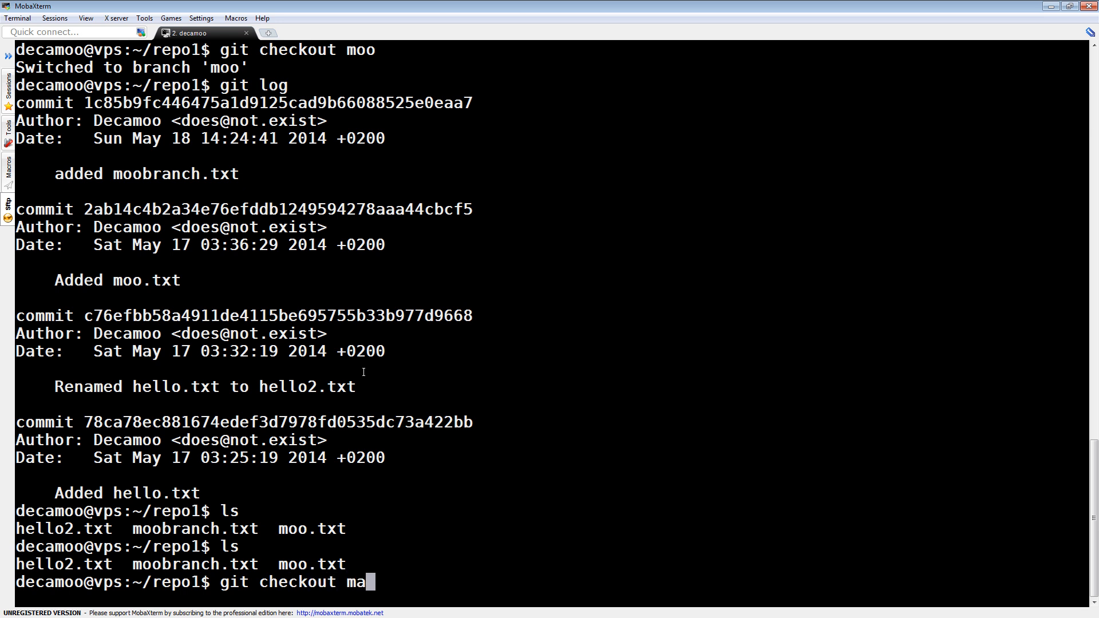
key("Return")
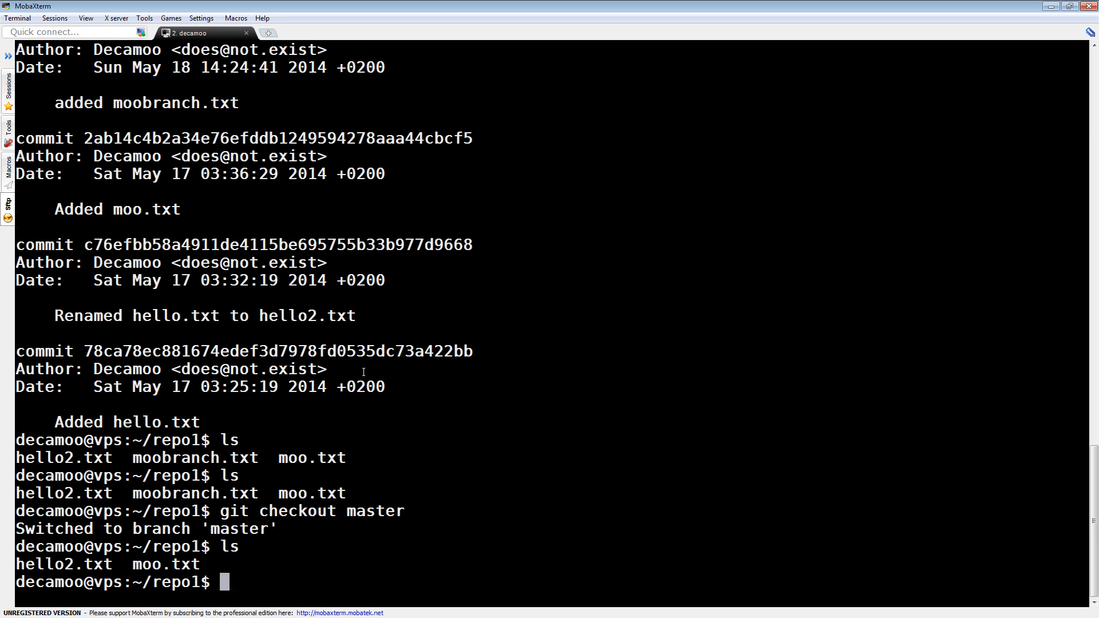
type("echo")
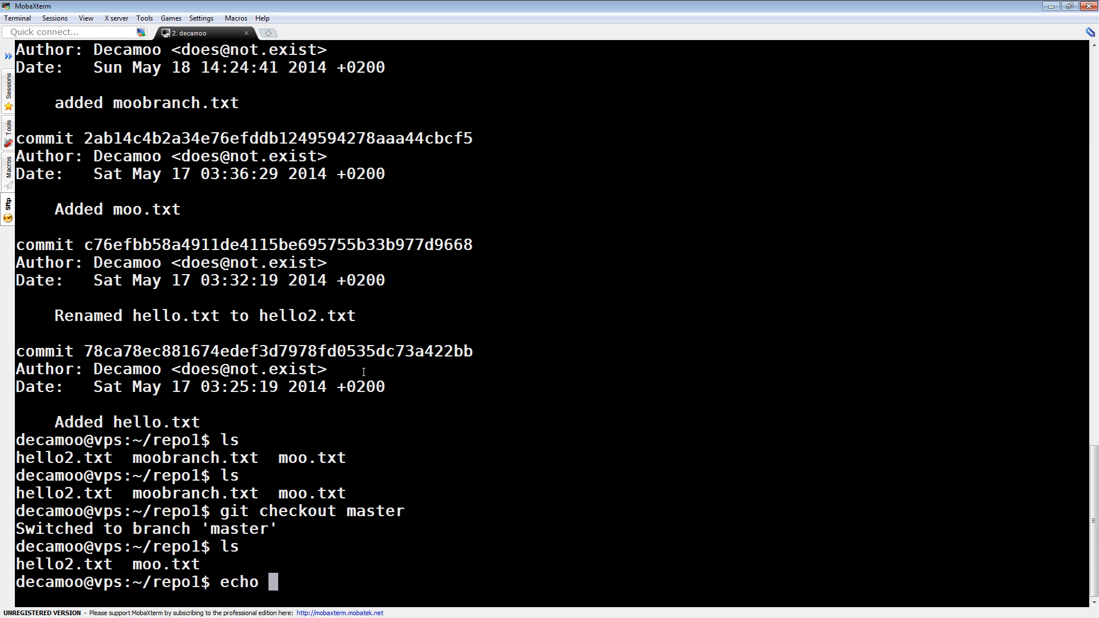
type("masterbranch >")
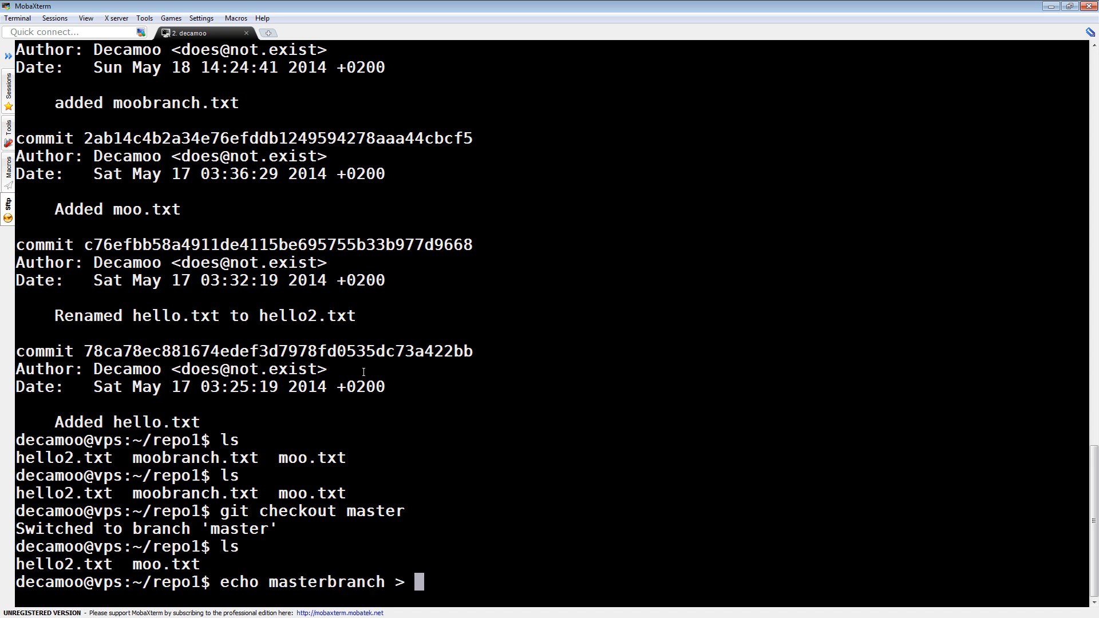
type("masterbranch.txt")
type("git")
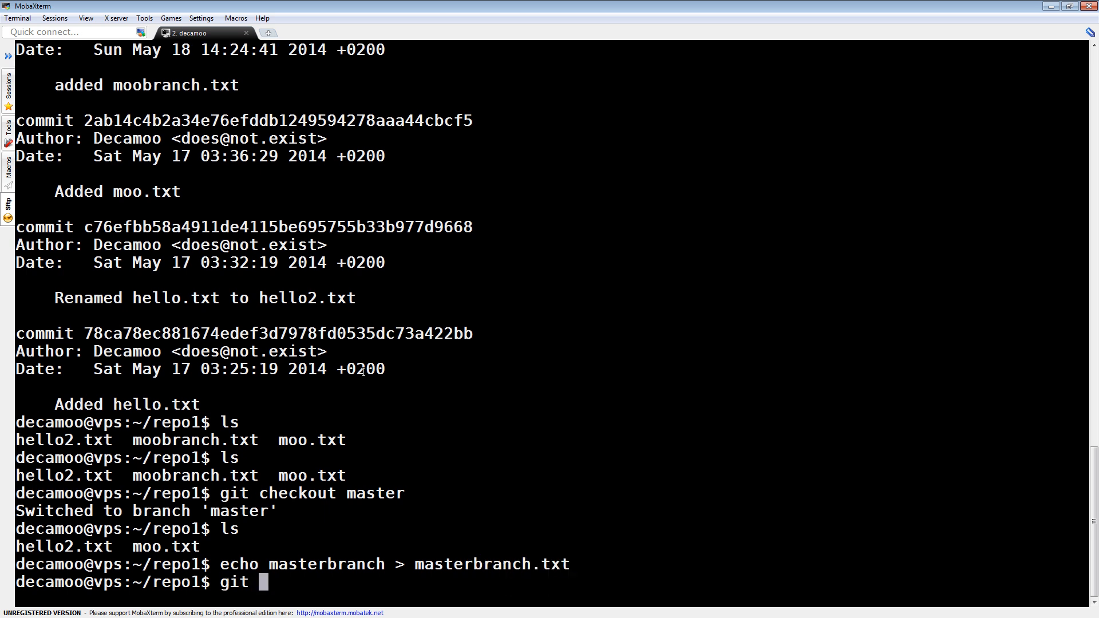
Stage and commit masterbranch.txt as 'Added masterbranch.txt', then show master's log.
type("add")
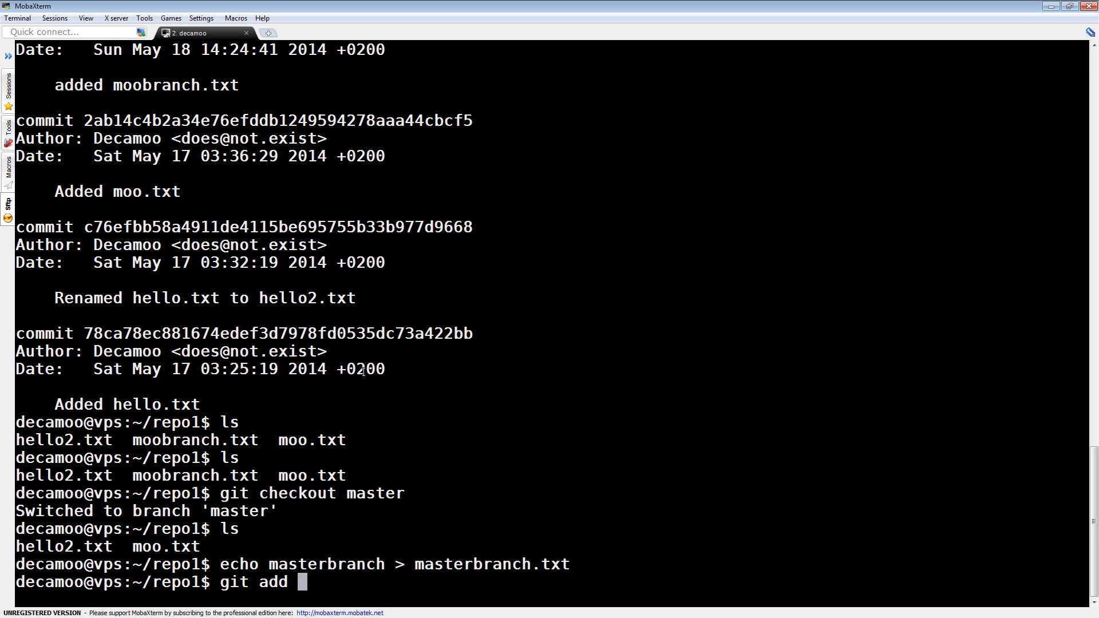
type("masterbranch.txt")
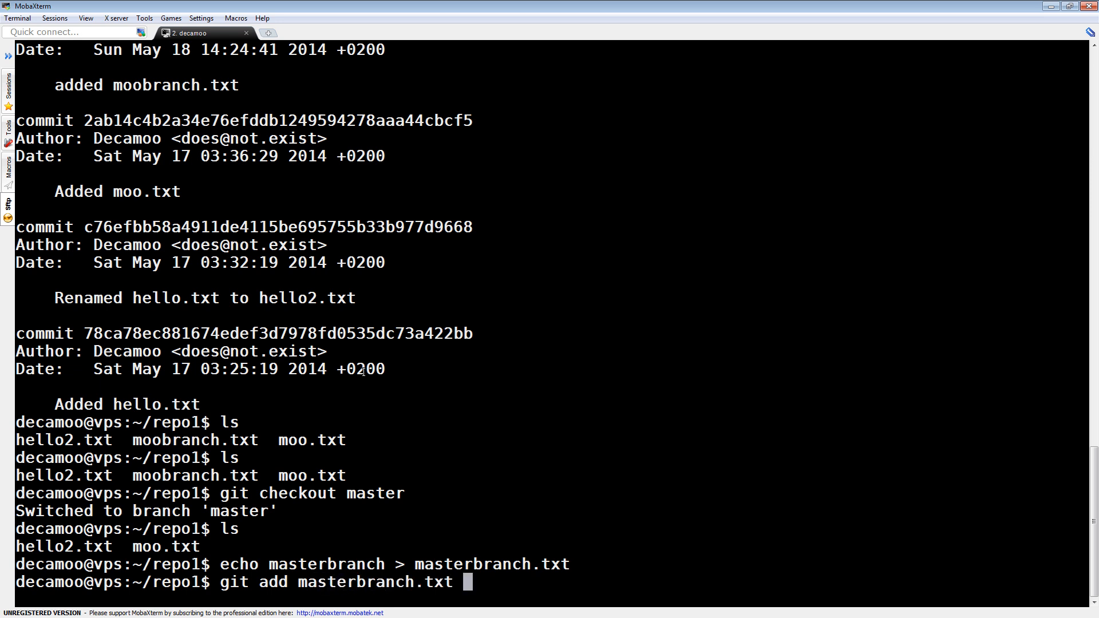
key("Return")
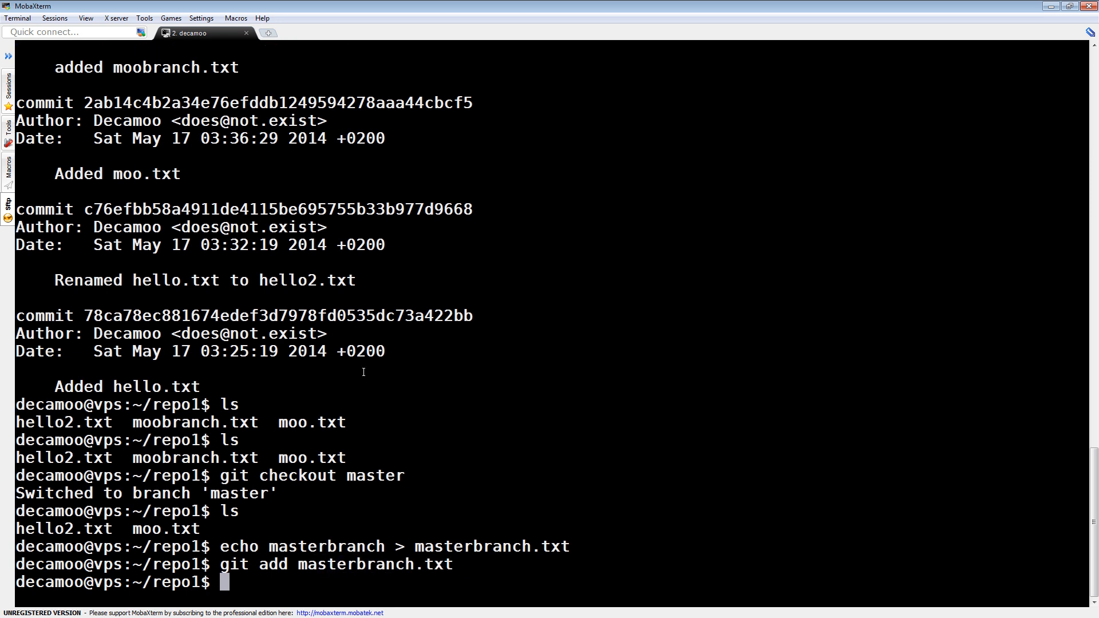
type("git commit -m")
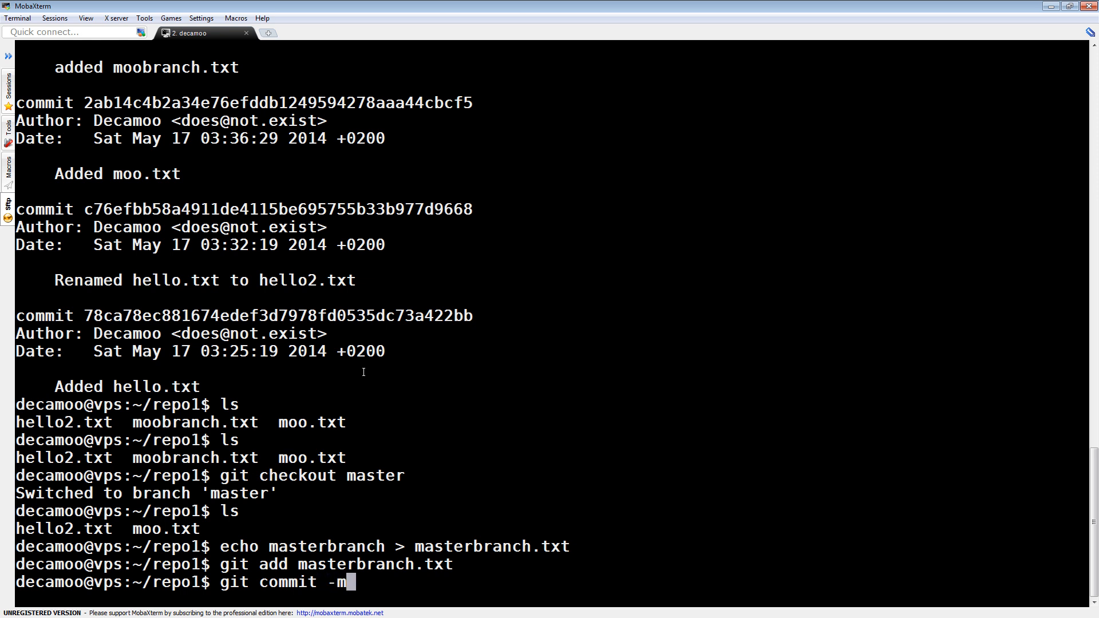
type("'A")
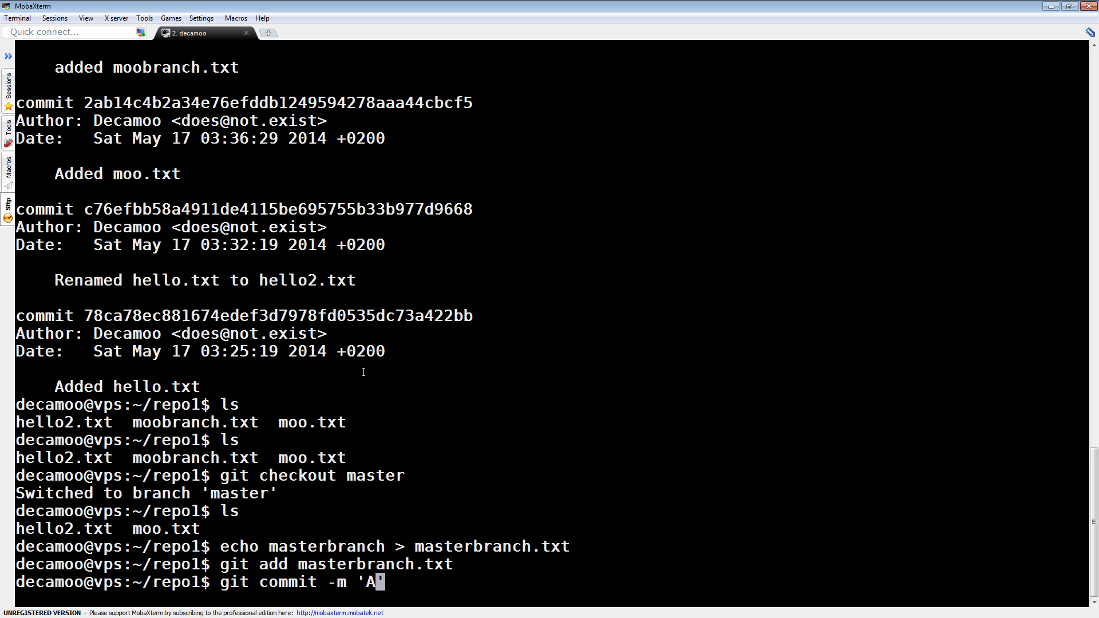
type("dded mast")
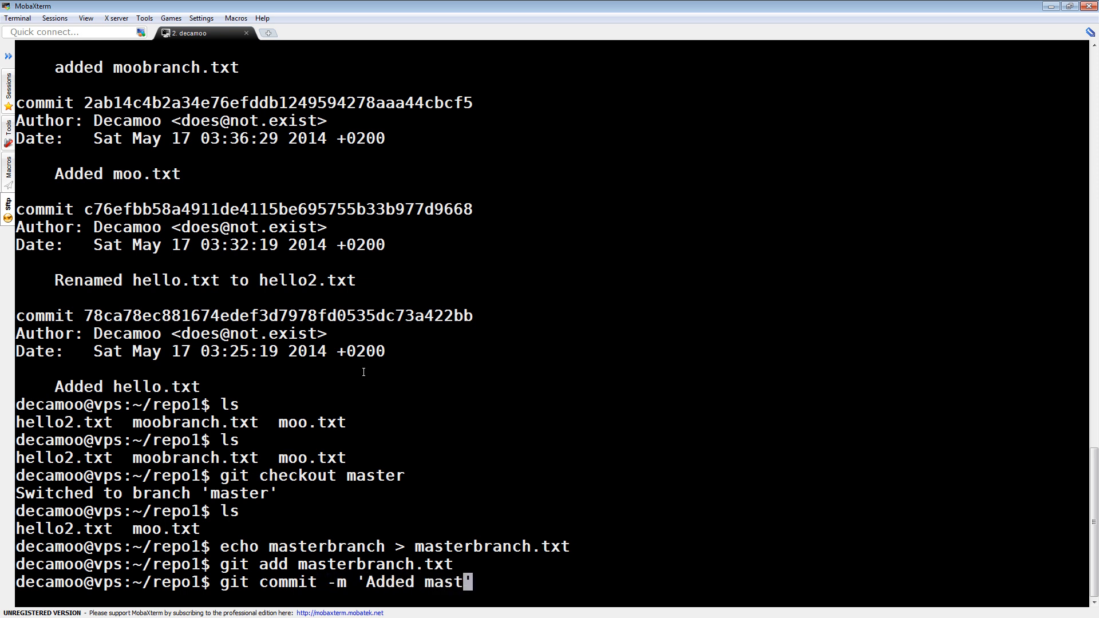
key("Return")
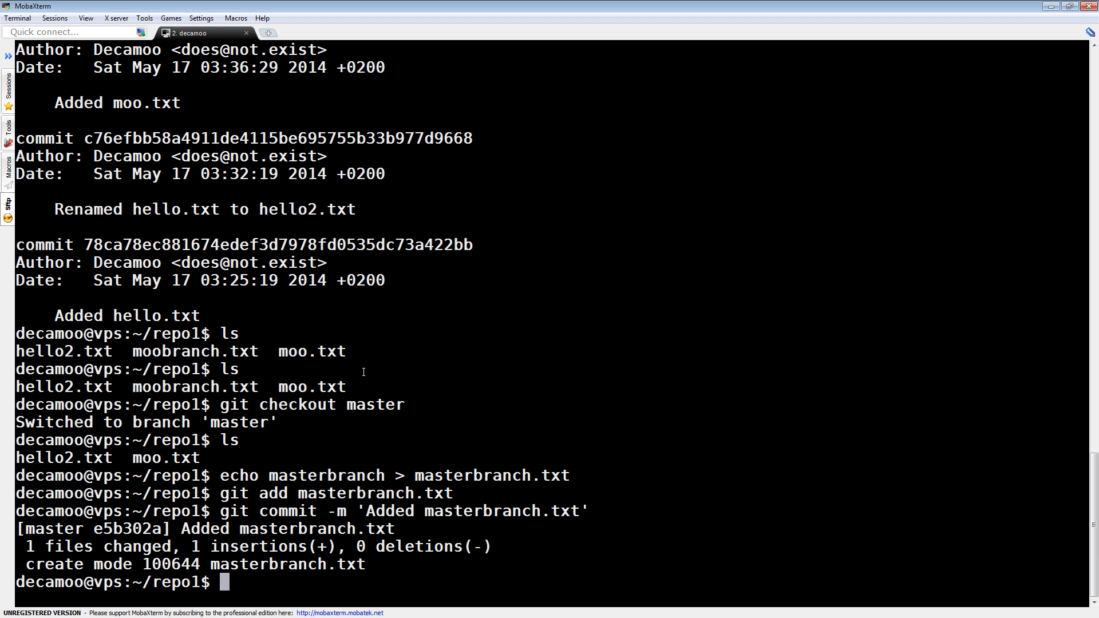
type("git log")
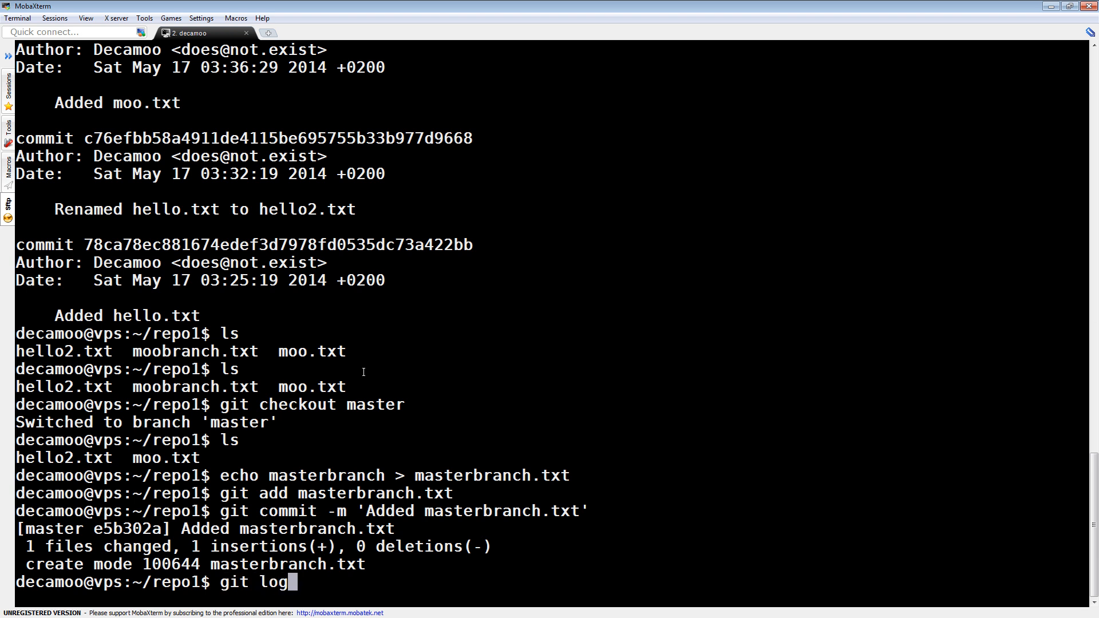
key("Return")
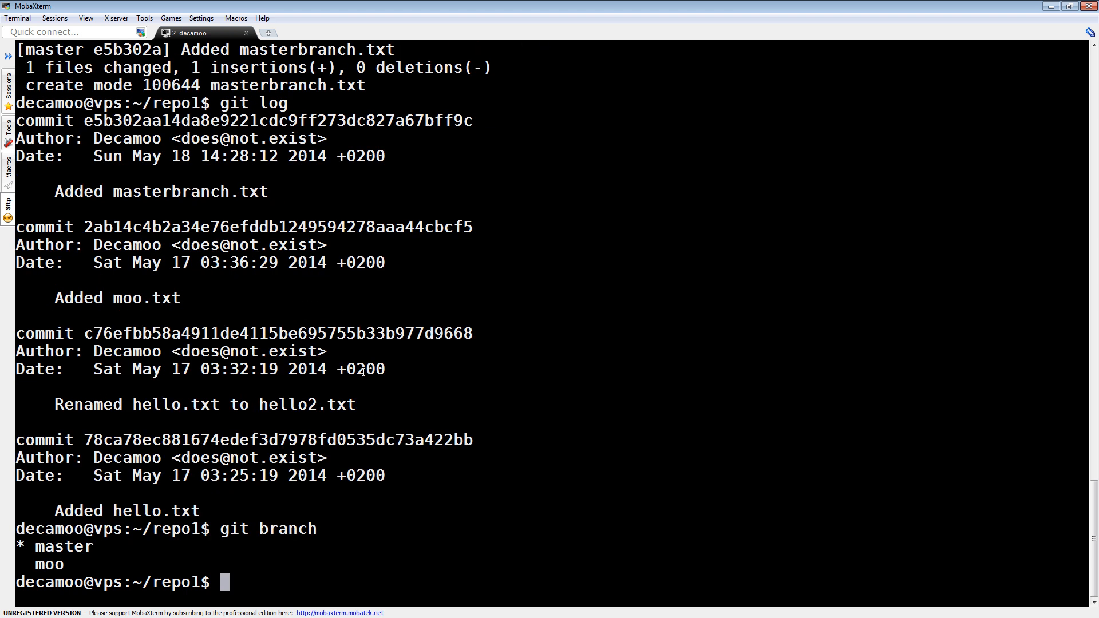
Check out moo again and view its log topped by the moobranch.txt commit.
type("git che")
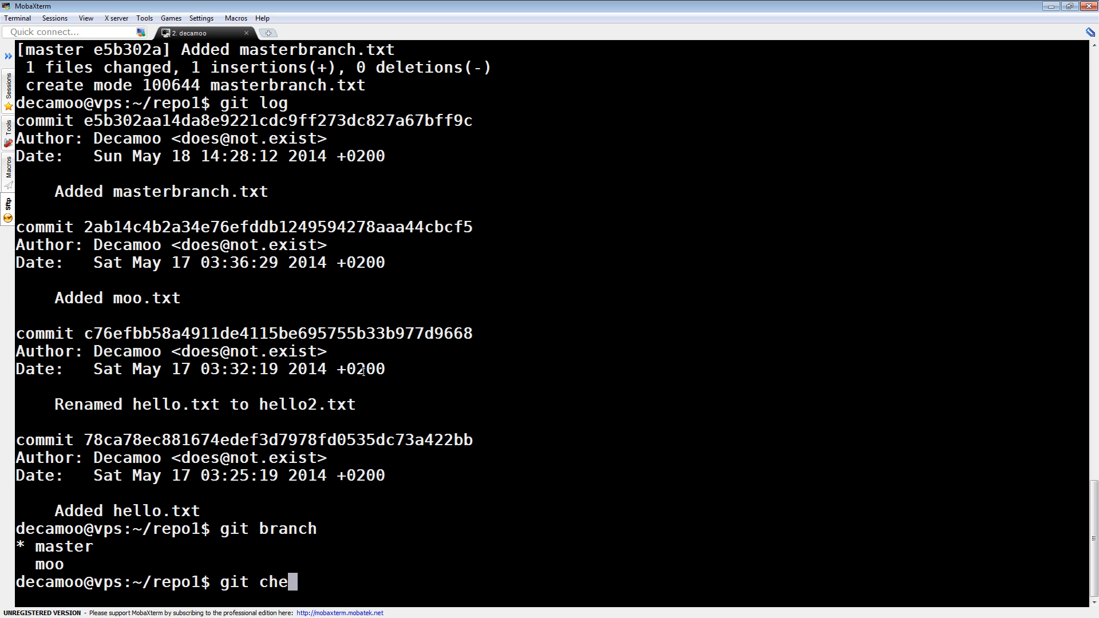
key("Return")
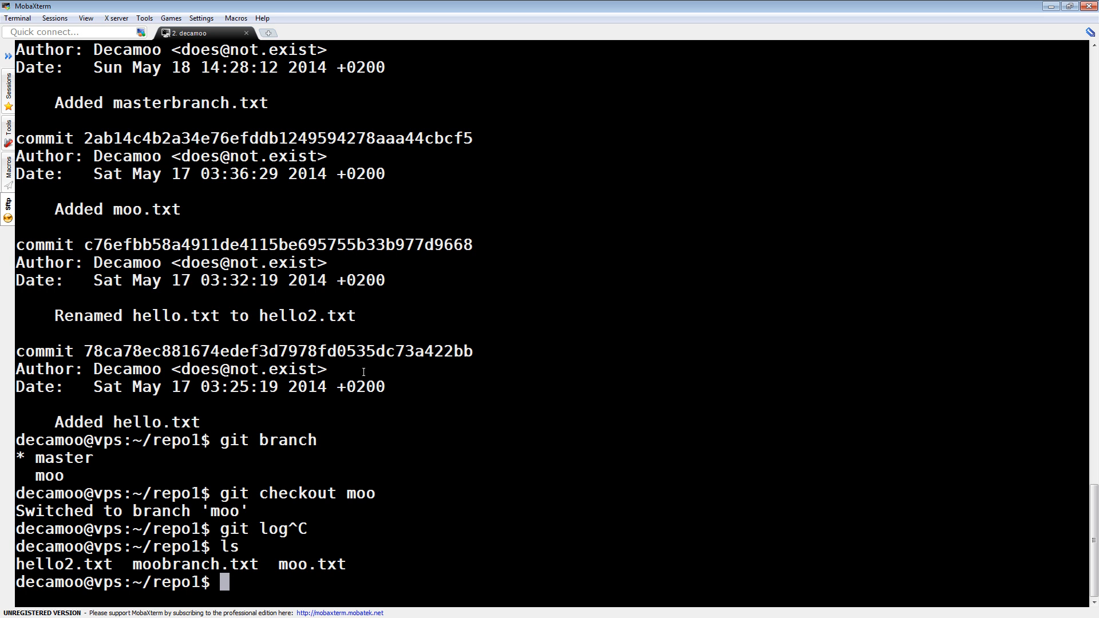
type("git log")
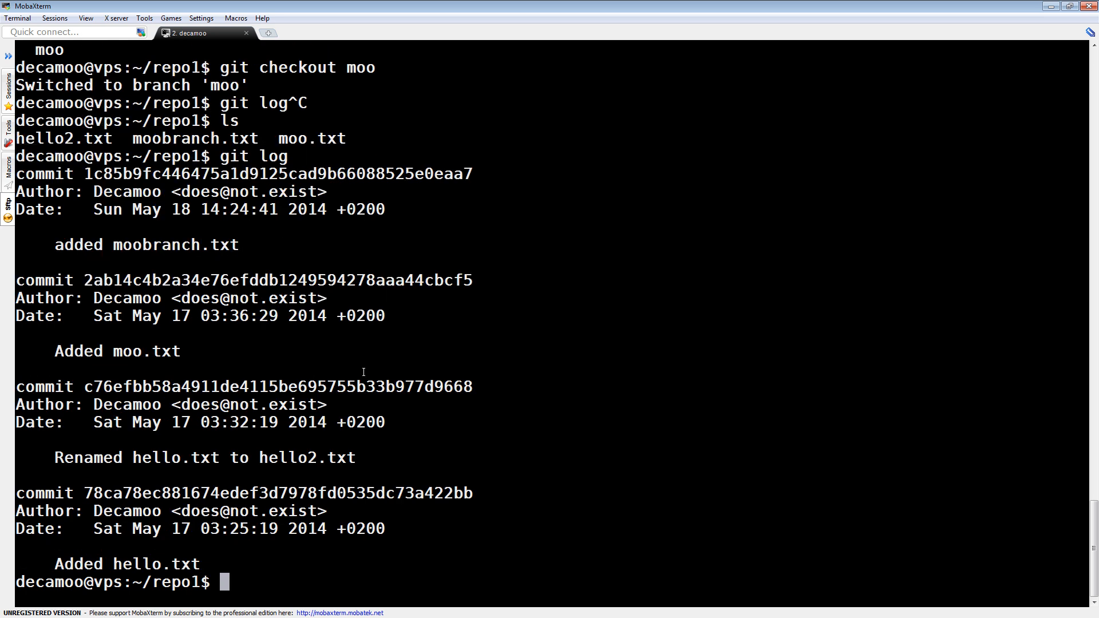
mouse_move(138, 245)
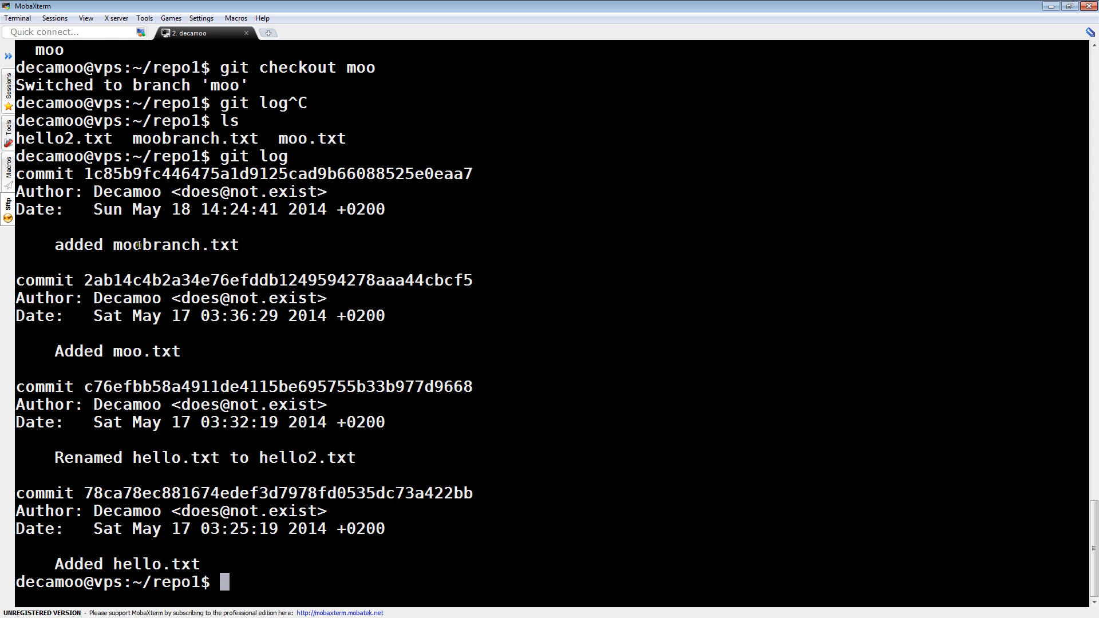
mouse_move(136, 245)
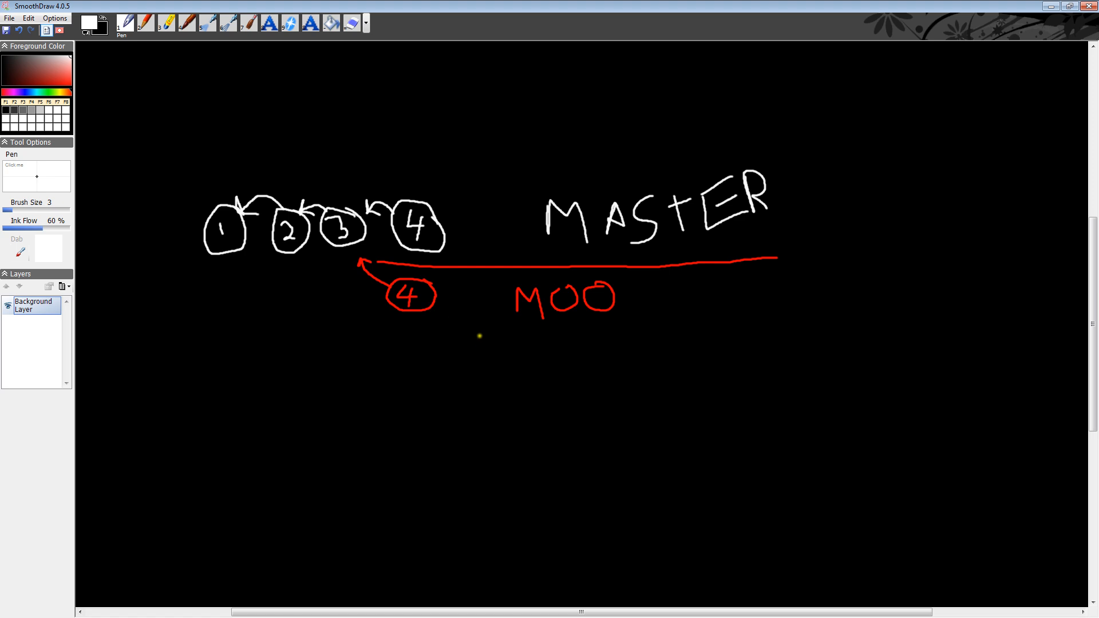
mouse_move(407, 214)
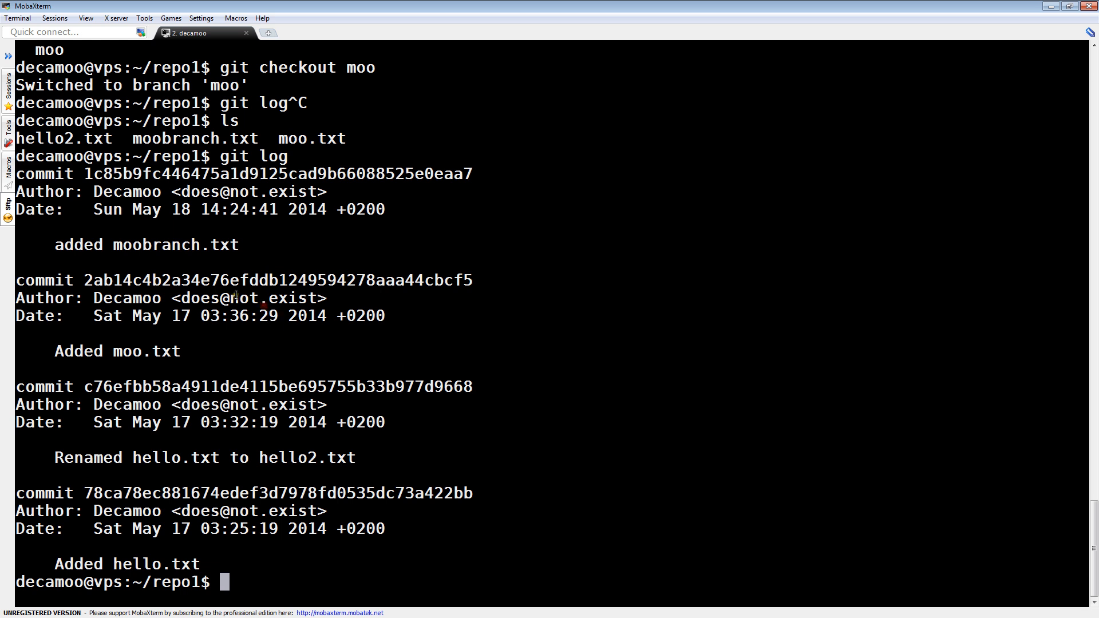
mouse_move(340, 423)
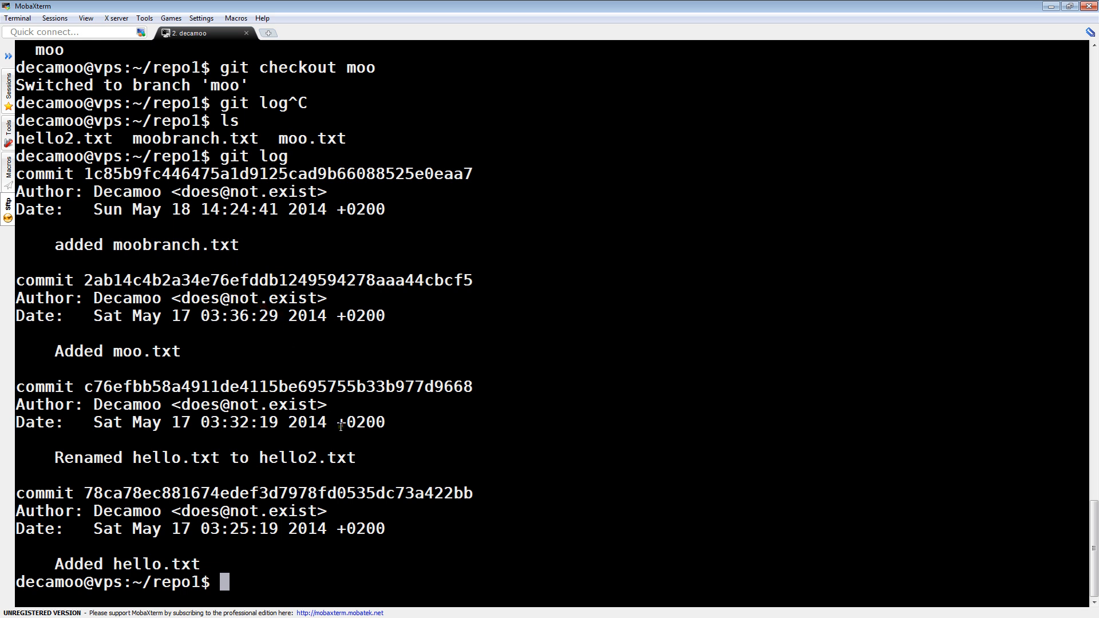
Rerun git log on moo, listing added moobranch.txt above Added moo.txt.
type("gi")
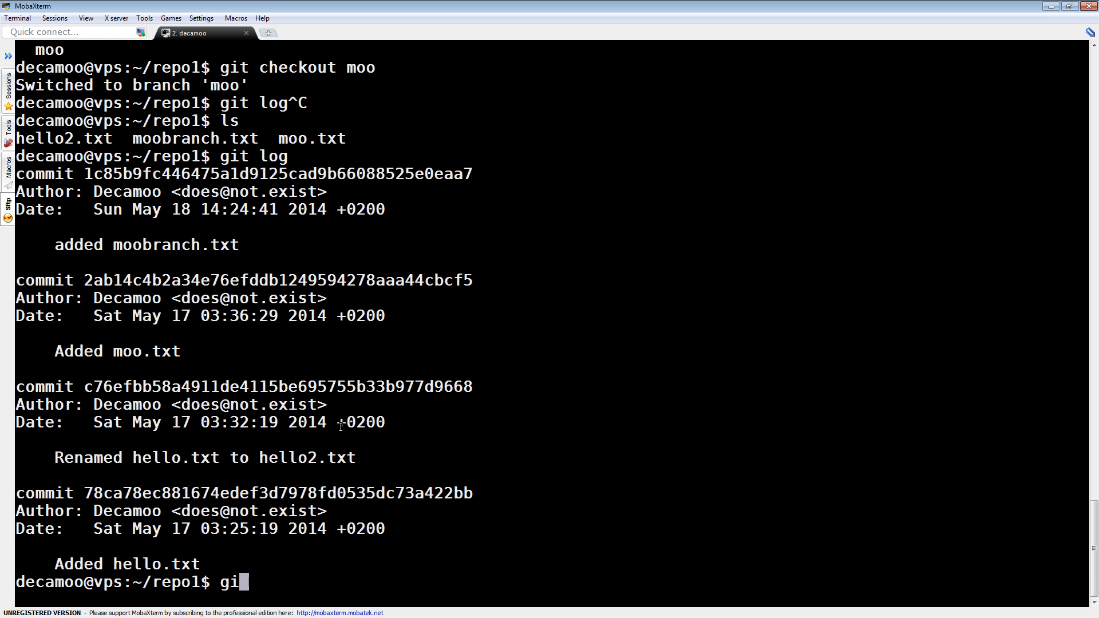
key("Return")
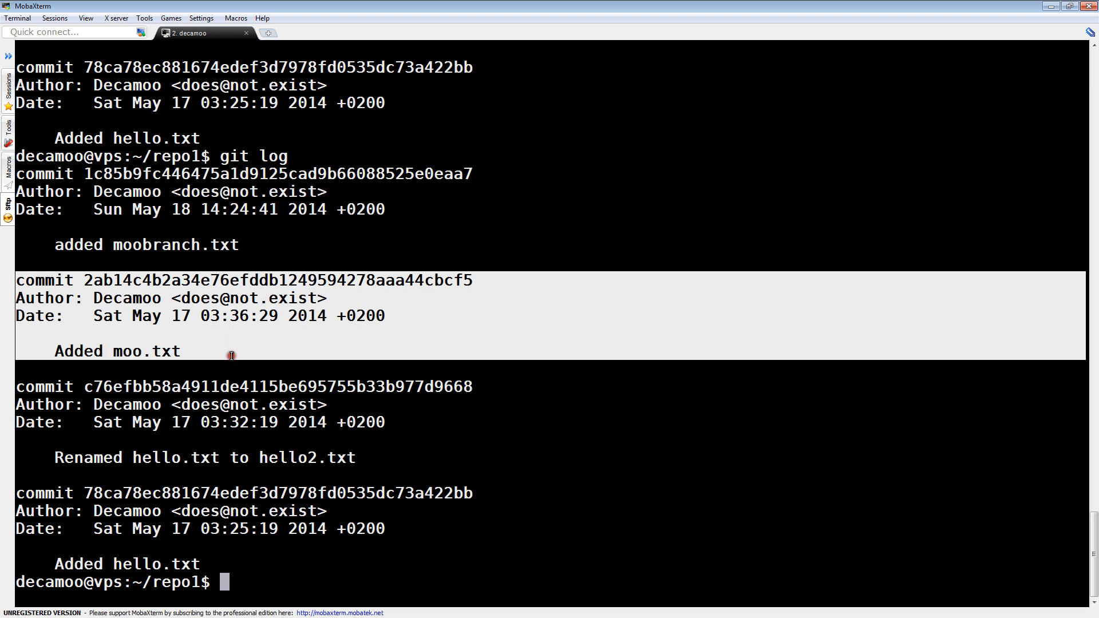
mouse_move(20, 289)
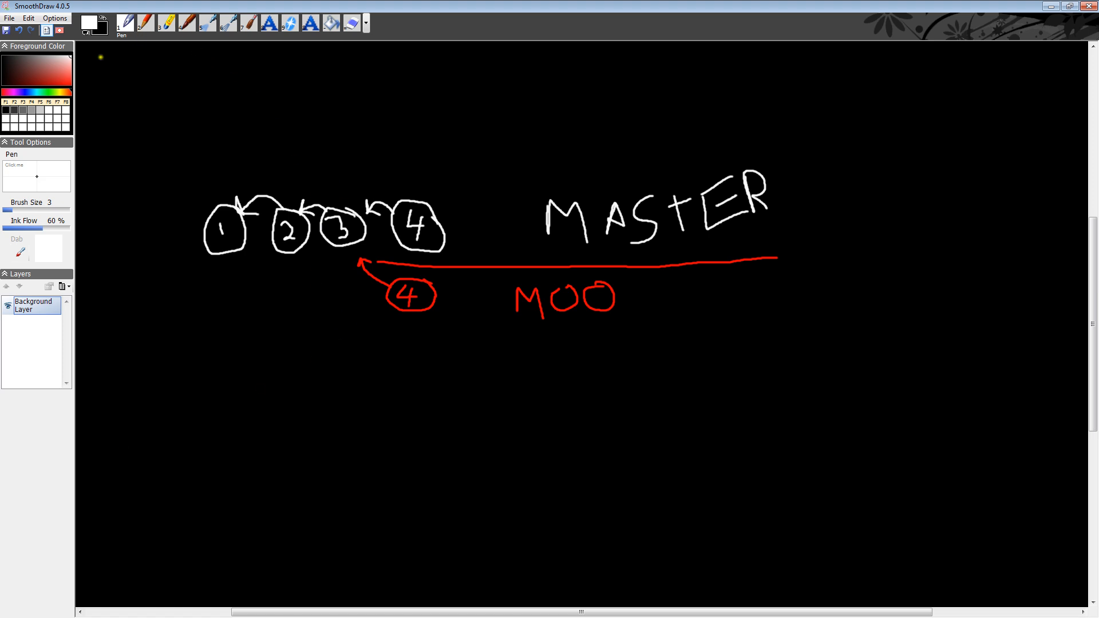
Switch the pen colour to deep blue to trace commit 3 as the shared ancestor.
left_click(62, 72)
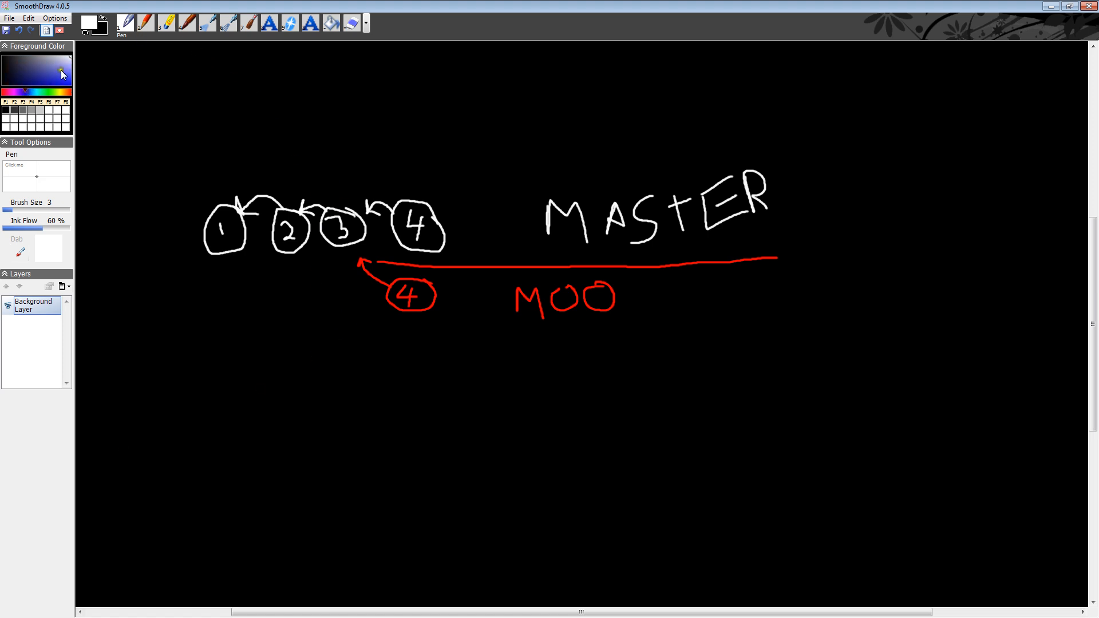
left_click(62, 73)
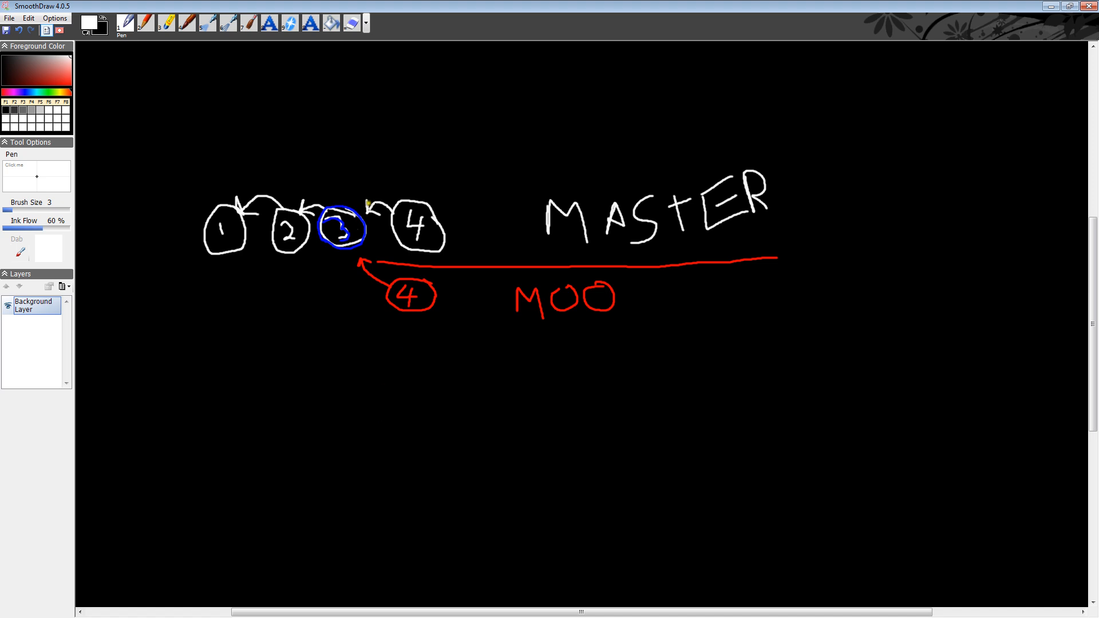
mouse_move(504, 191)
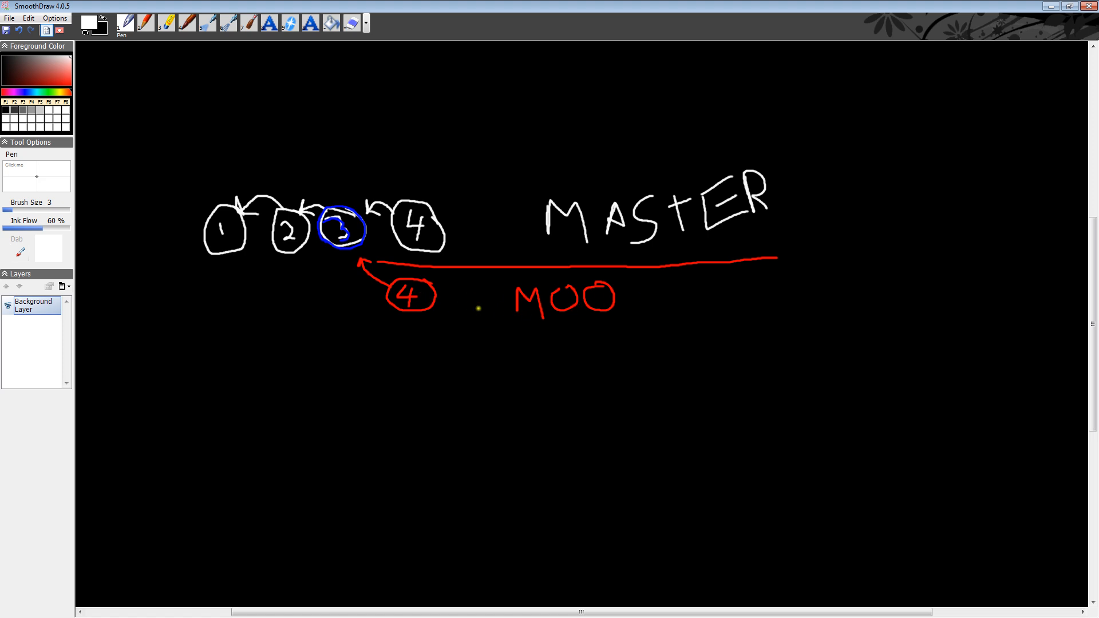
mouse_move(426, 224)
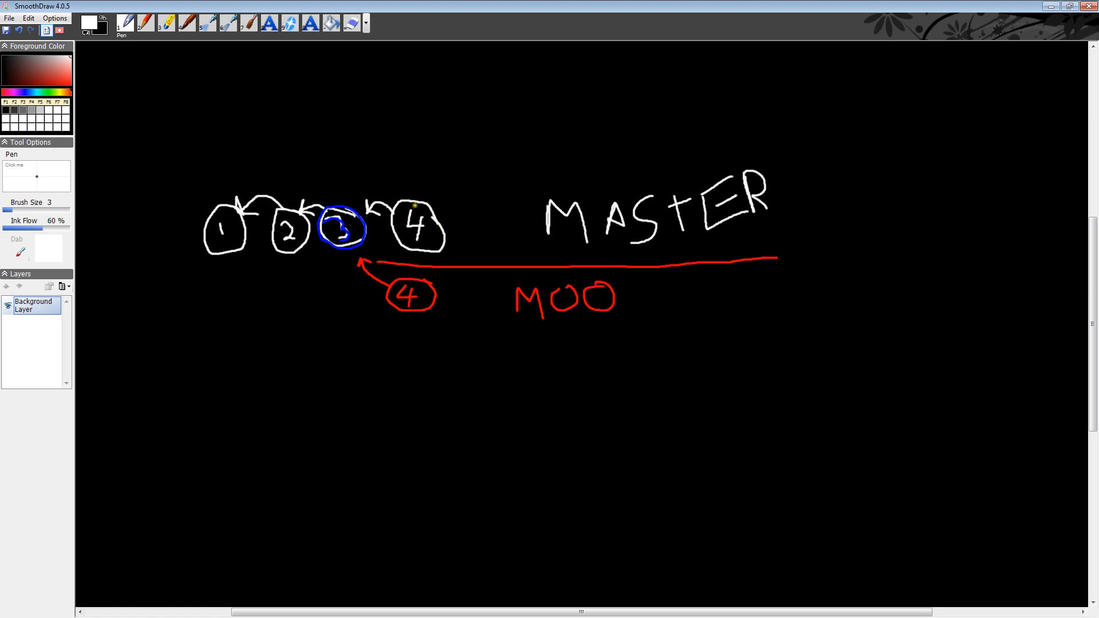
mouse_move(433, 264)
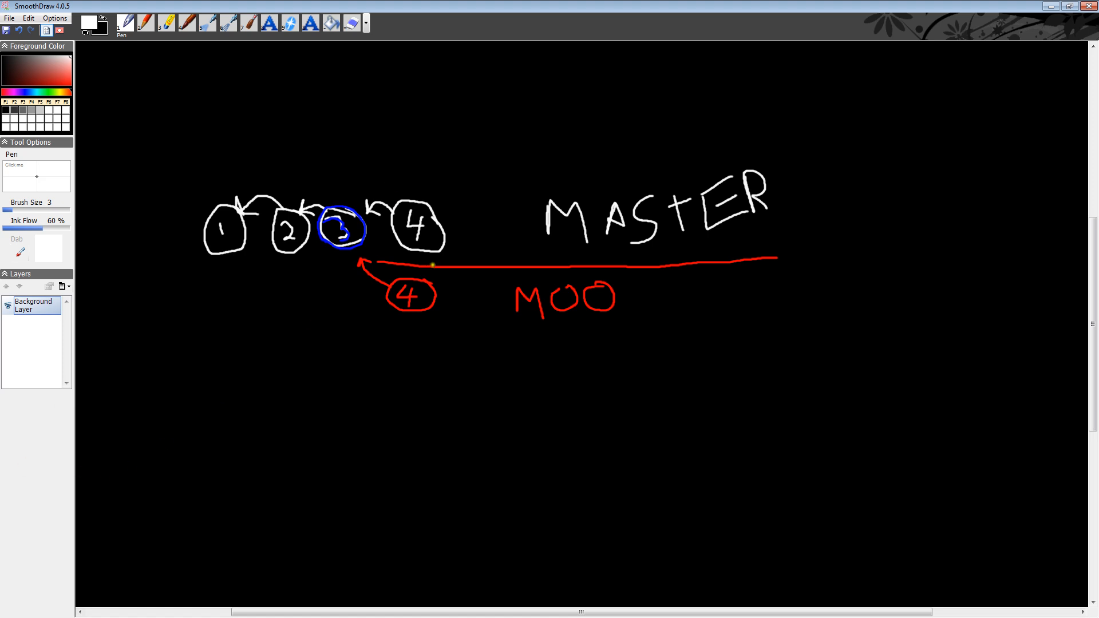
mouse_move(530, 305)
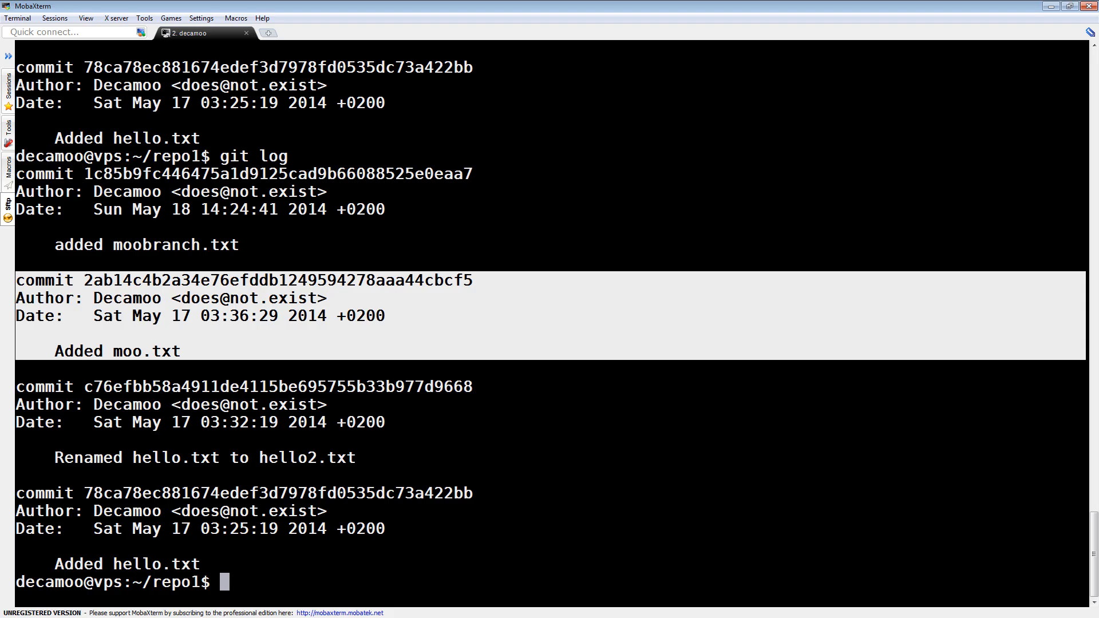
List branches, check out master and merge branch moo into it.
type("gi")
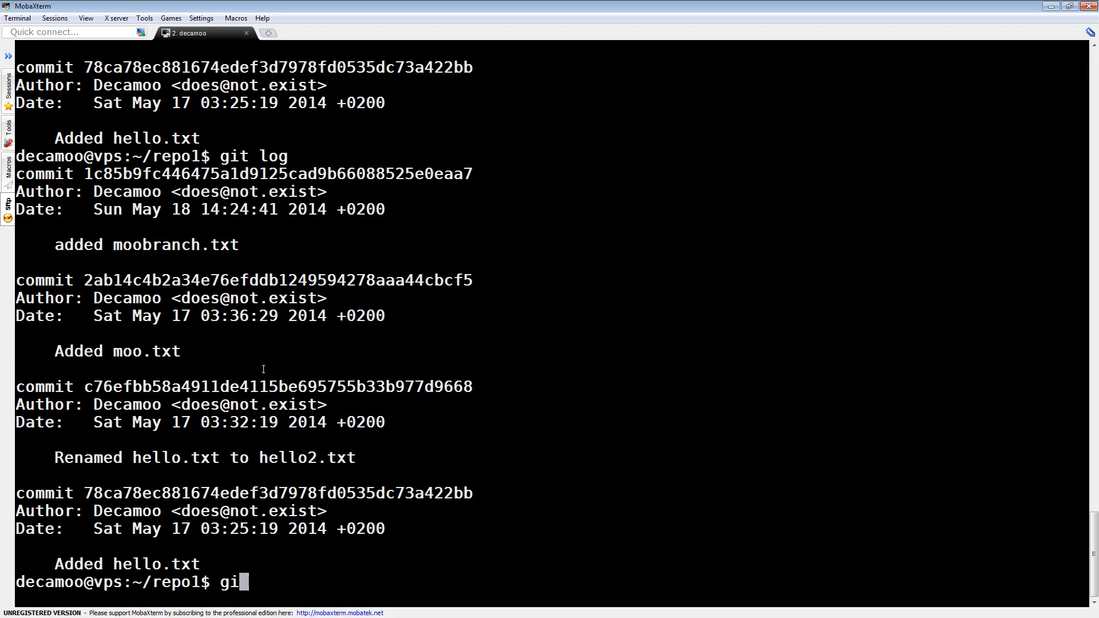
key("Return")
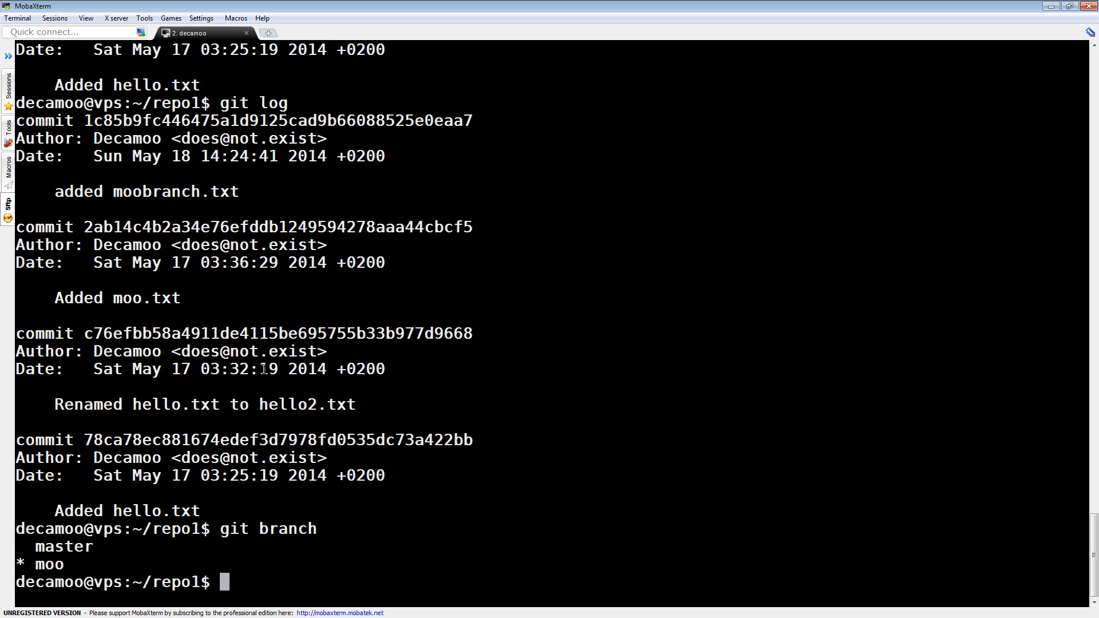
type("git ch")
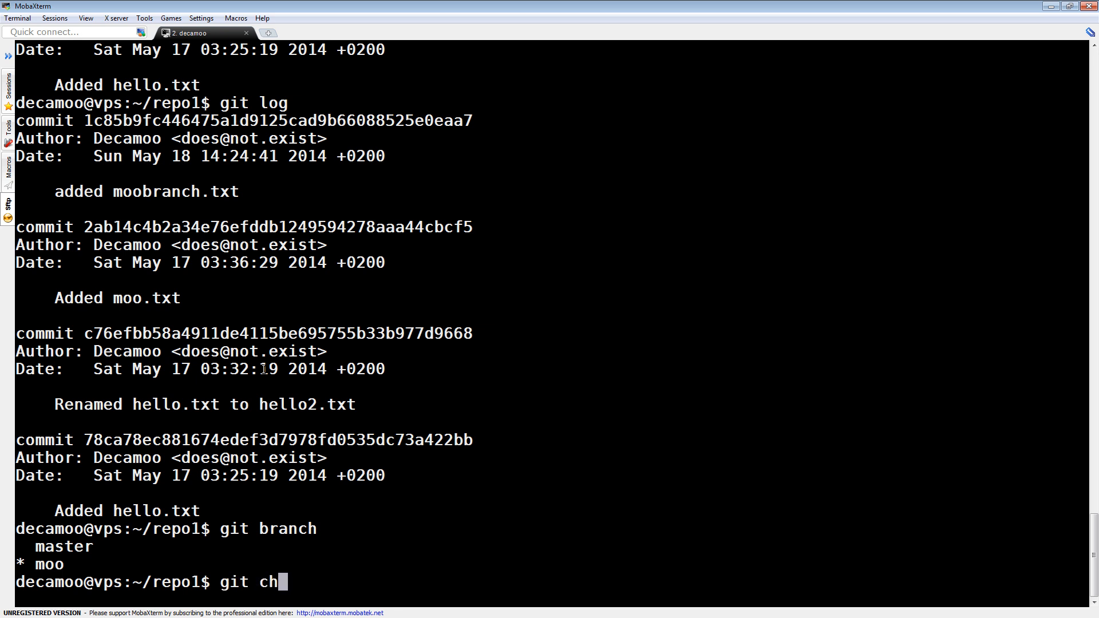
key("Return")
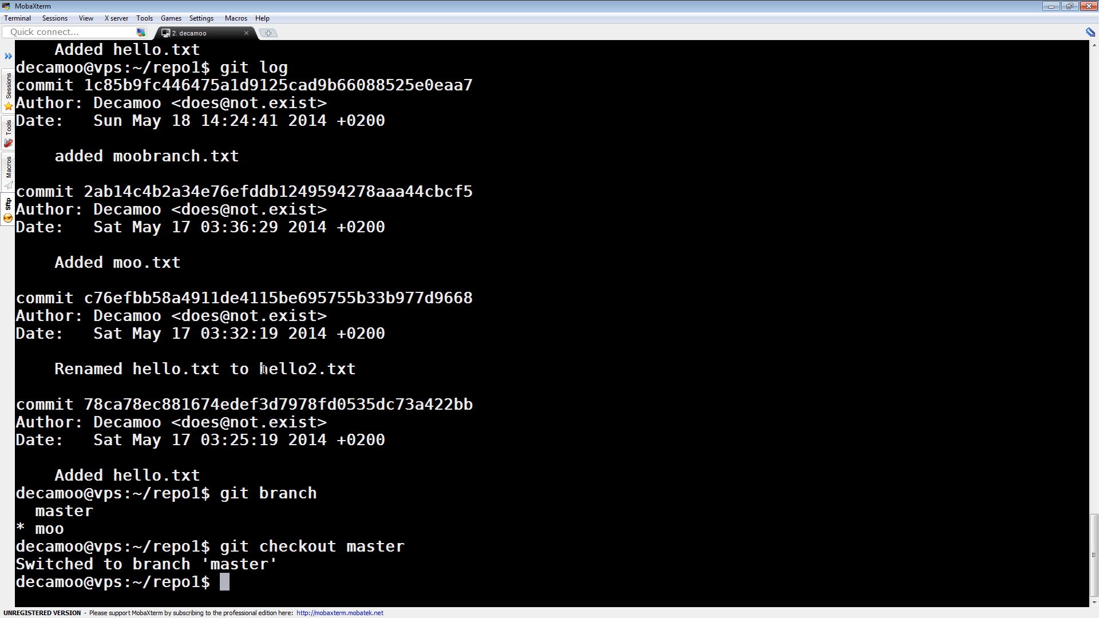
type("git")
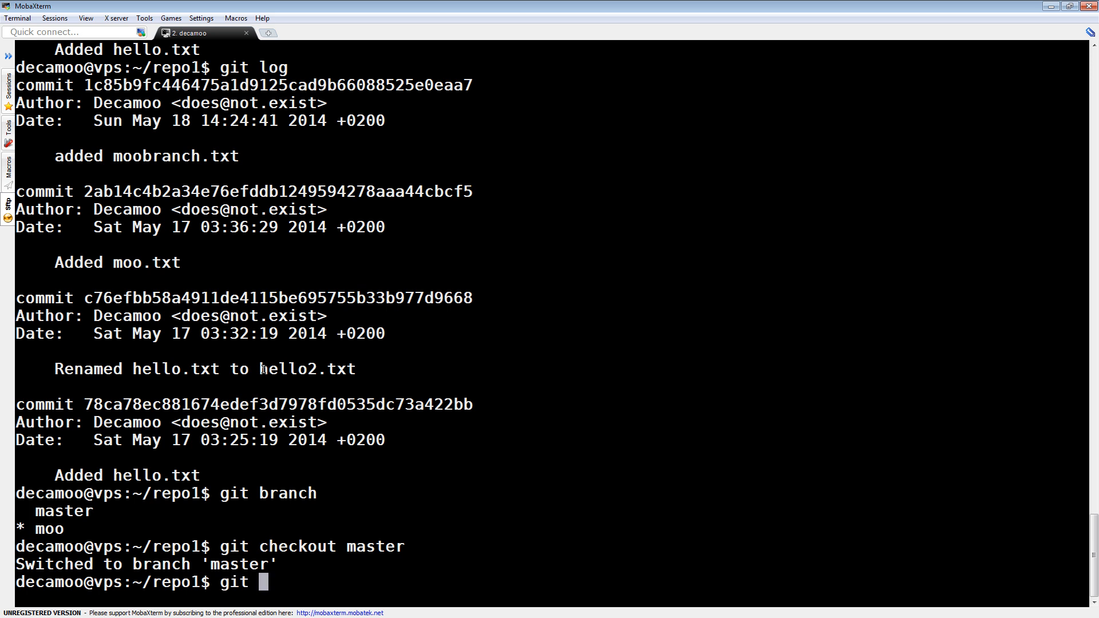
type("merge moo")
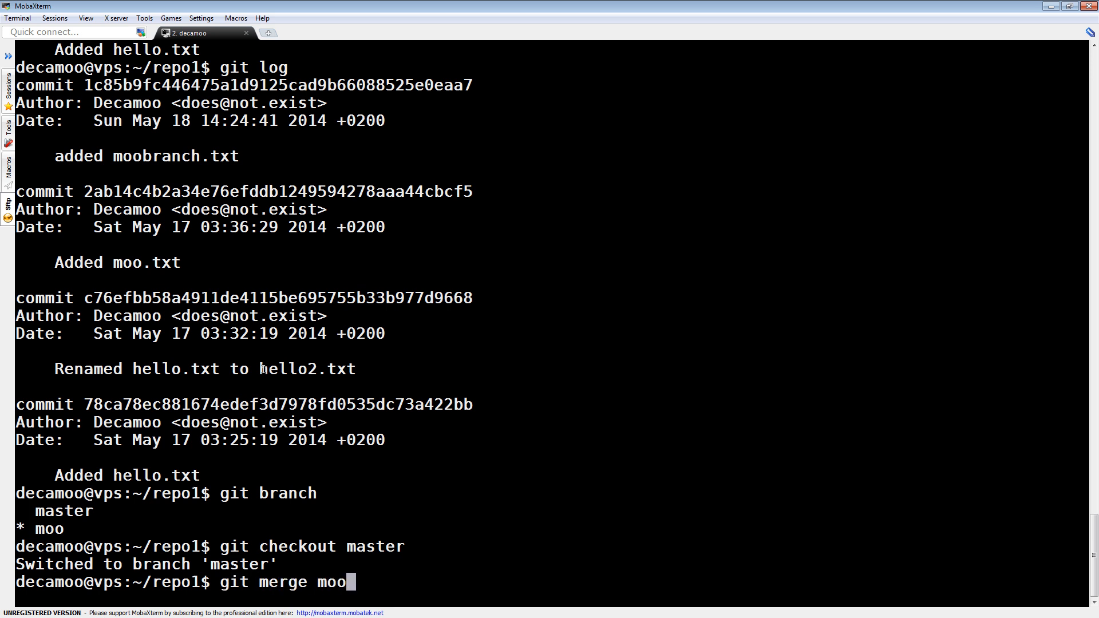
key("Return")
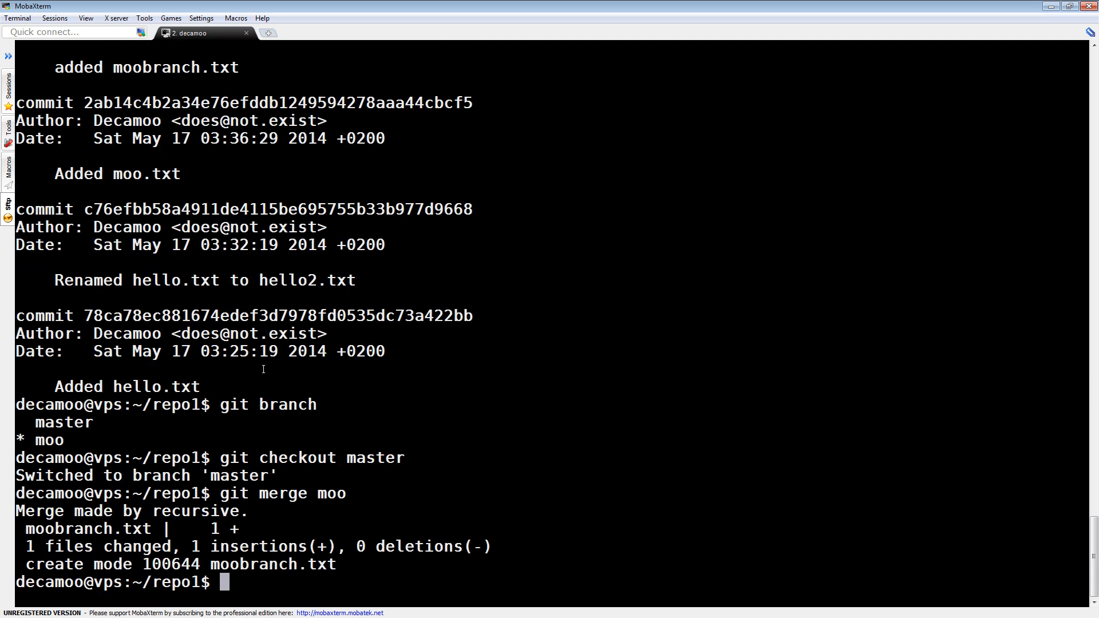
mouse_move(230, 447)
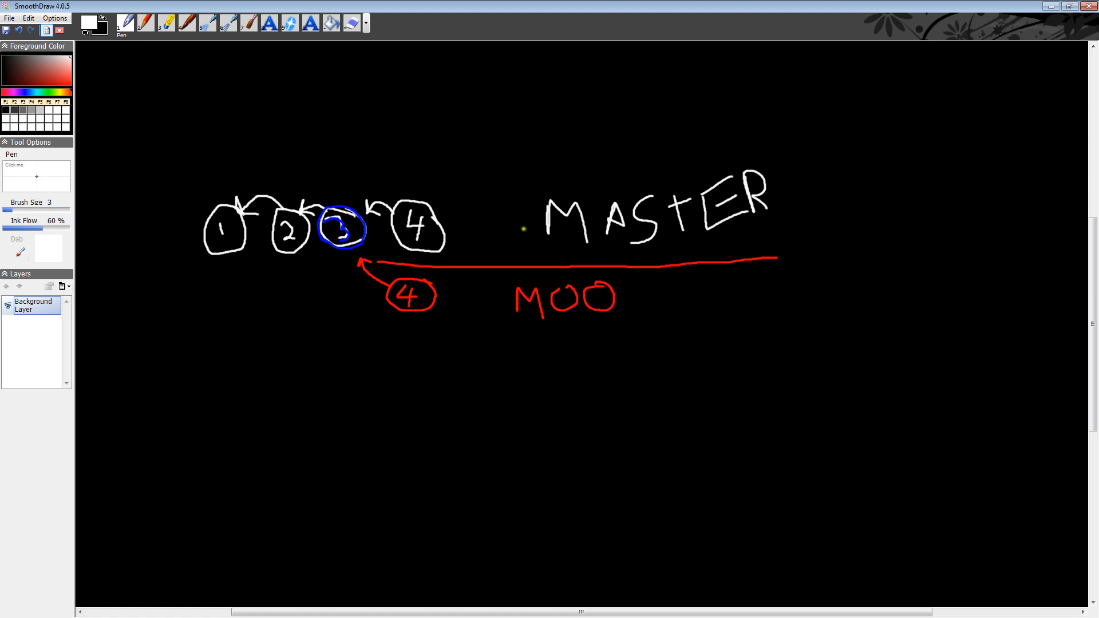
mouse_move(442, 234)
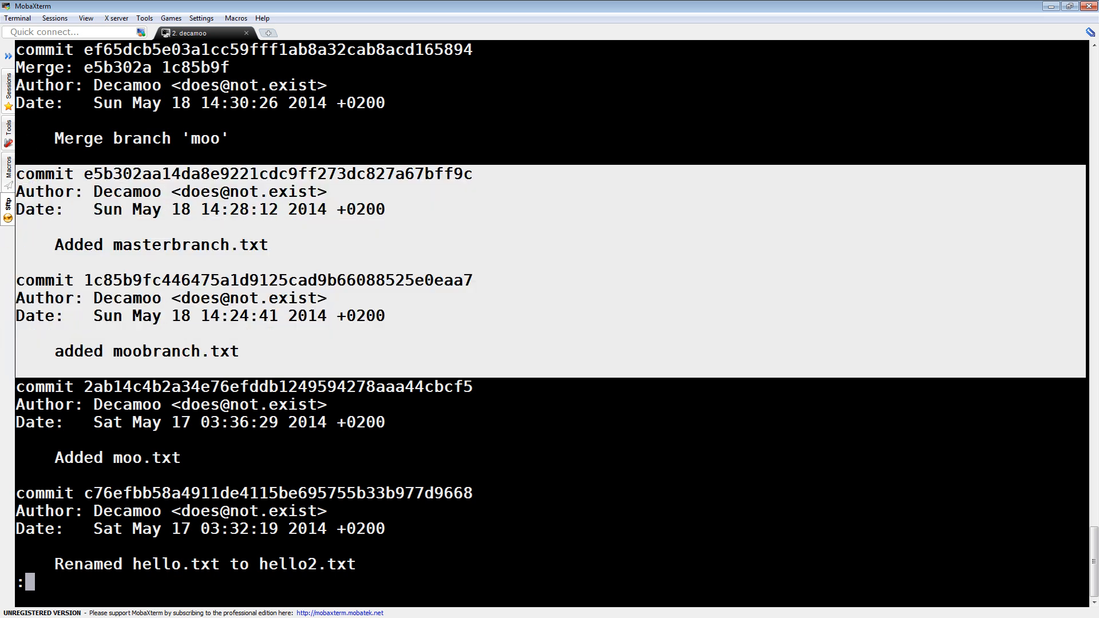
Print masterbranch.txt's contents and bring up git log to see the merge commit.
double_click(189, 245)
type("ls")
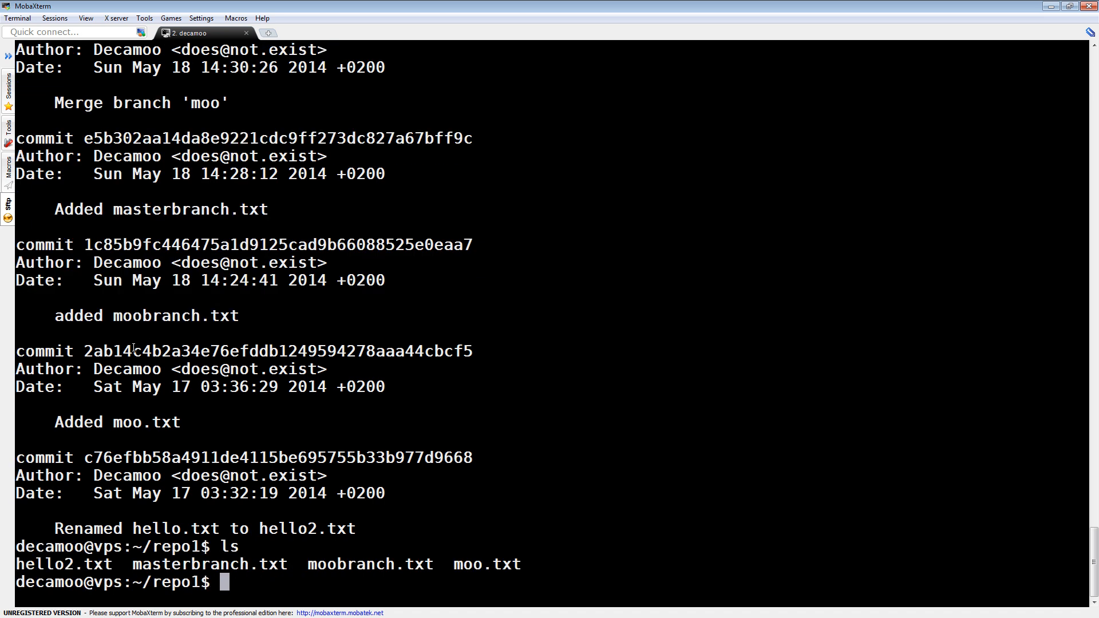
type("cat masterbranch.txt")
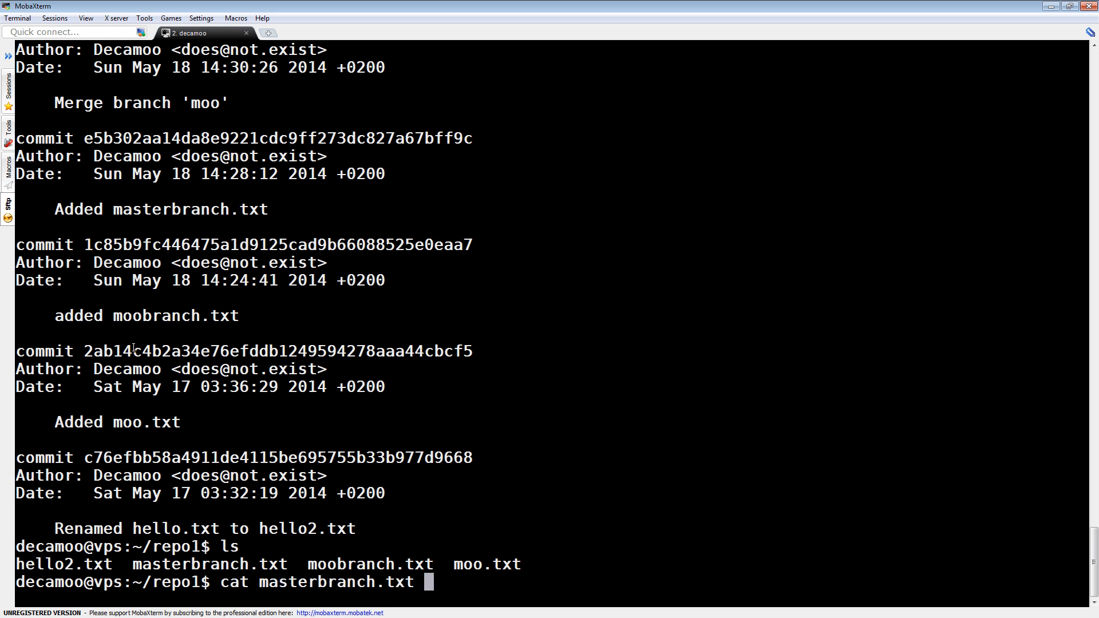
key("Return")
type("cat moobranch.txt")
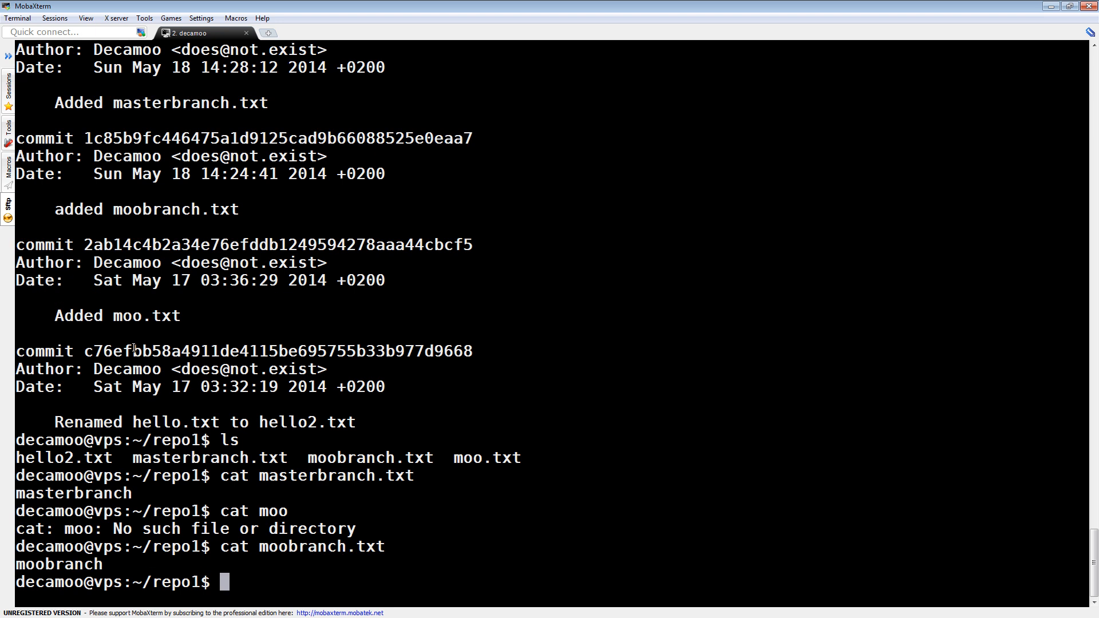
type("git log")
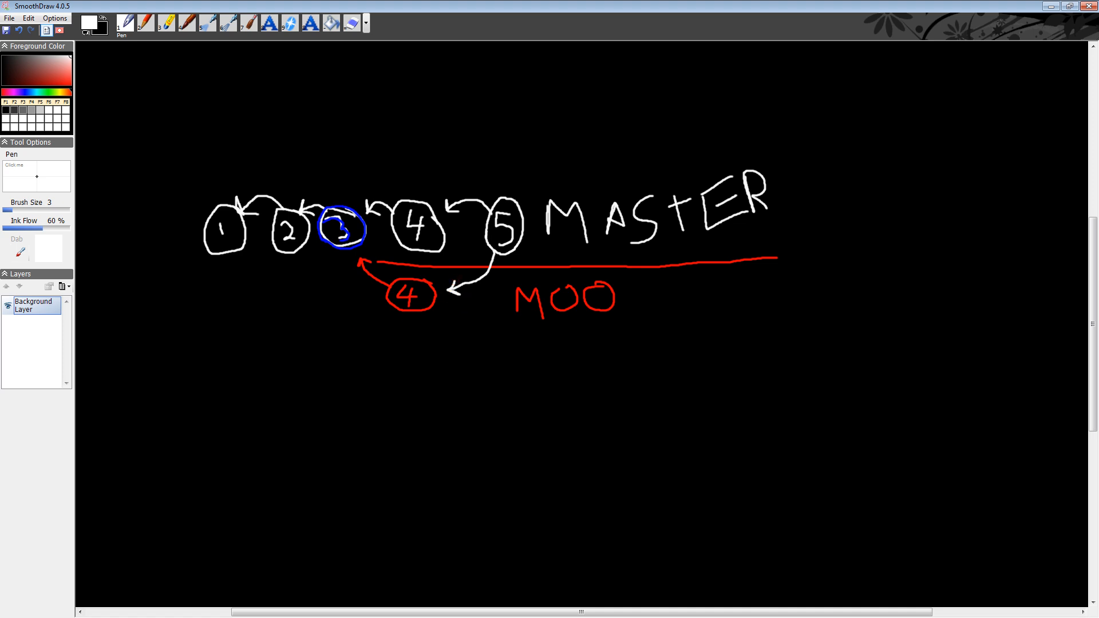
mouse_move(510, 315)
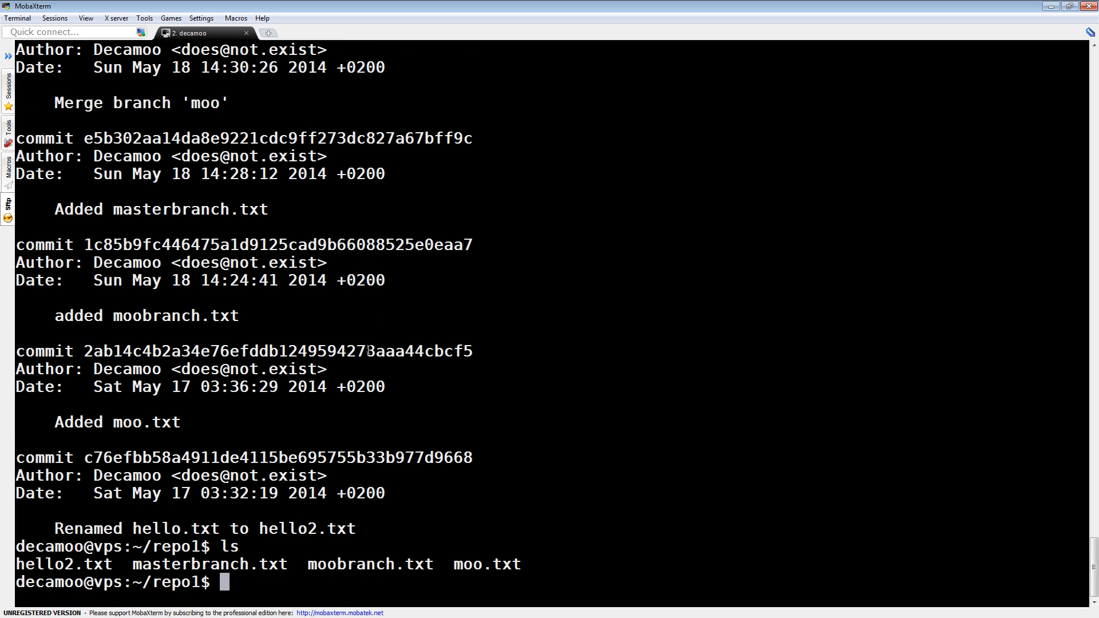
Check out the moo branch with git checkout.
type("git checkout m")
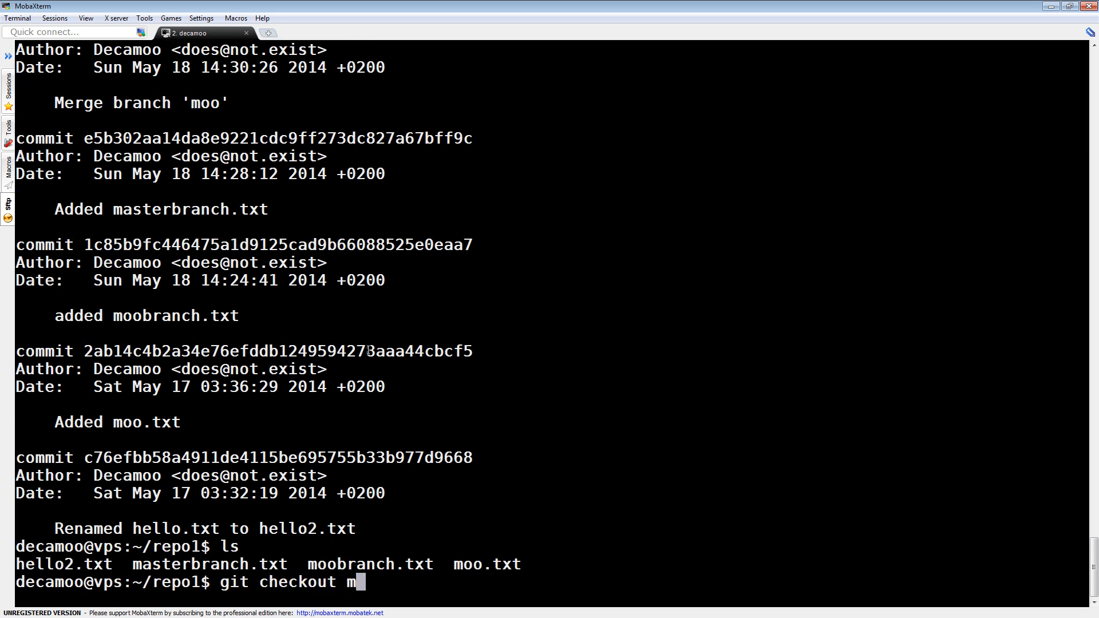
key("Return")
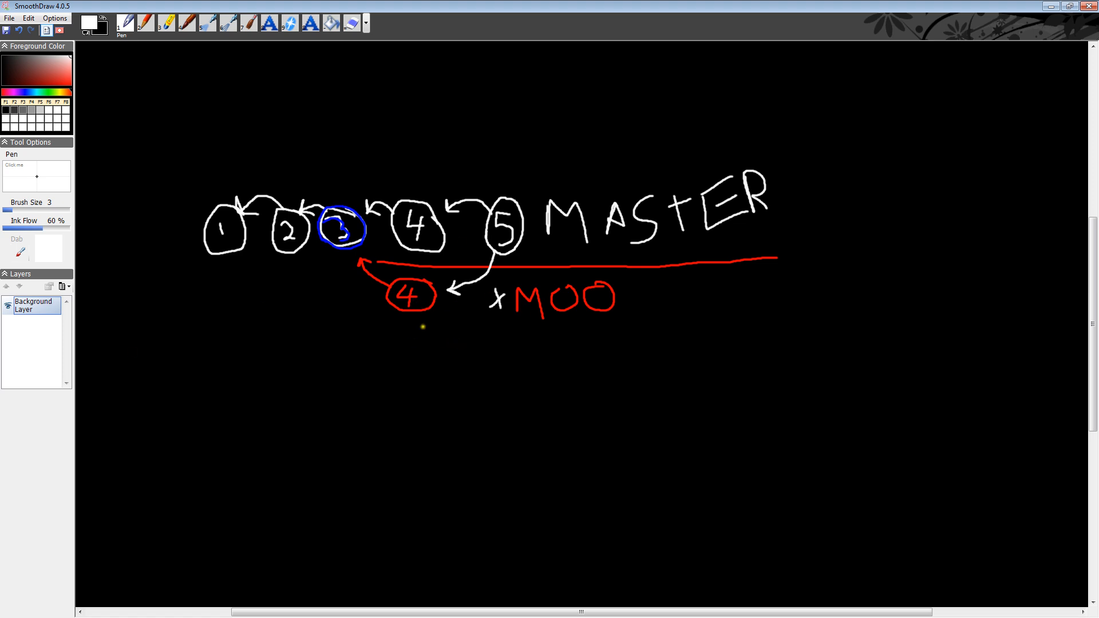
Erase the old labels and draw a white arrow pointing down at commit 3.
left_click(351, 23)
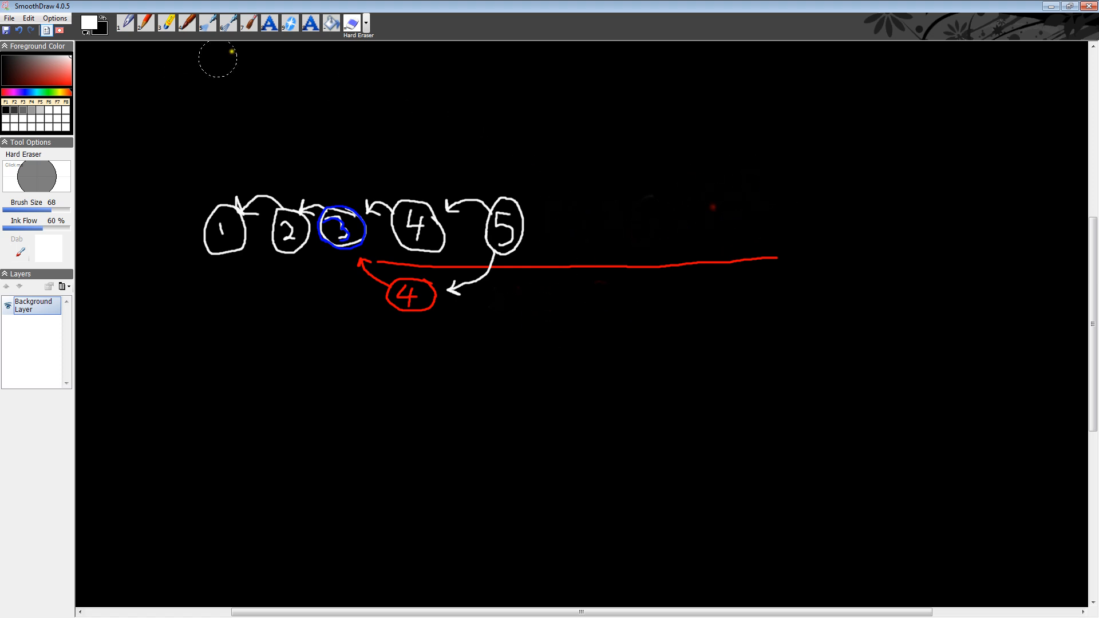
left_click(125, 23)
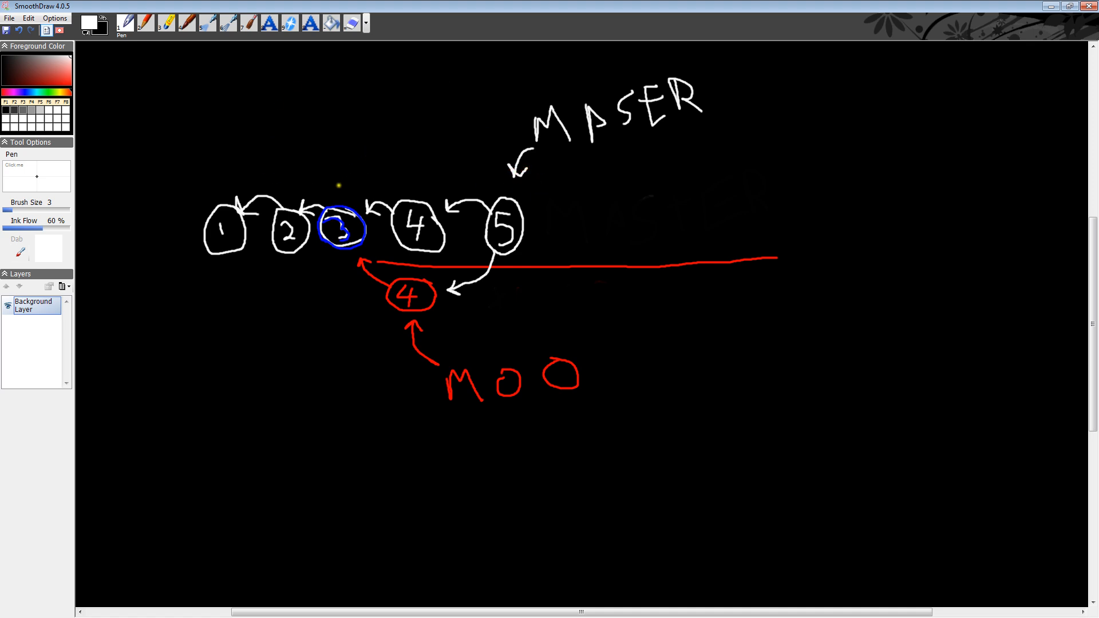
mouse_move(385, 135)
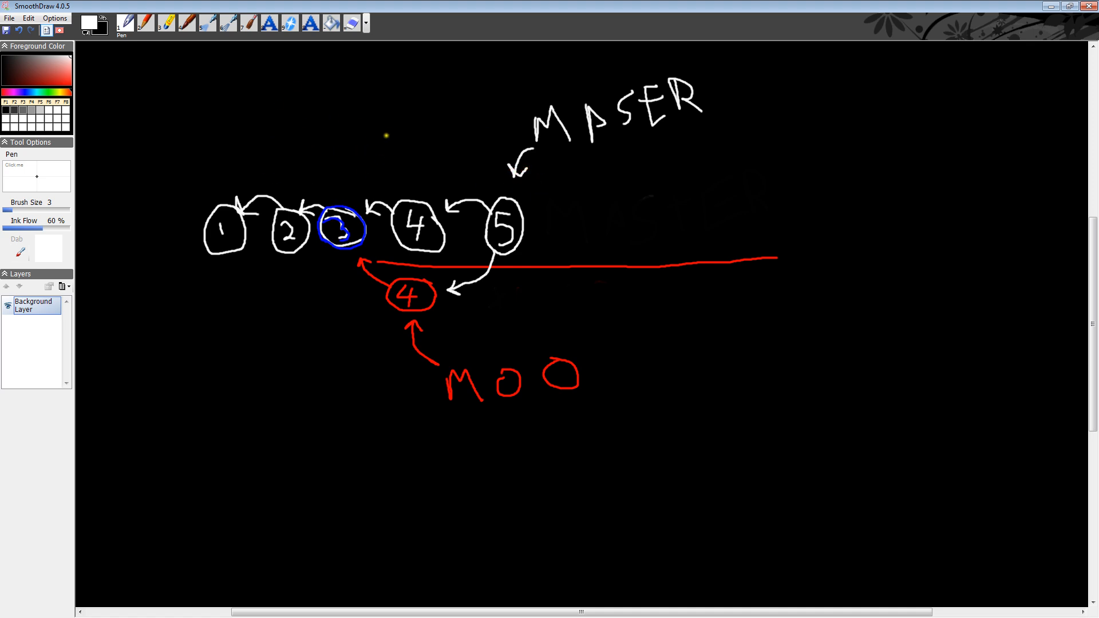
left_click_drag(340, 147, 340, 175)
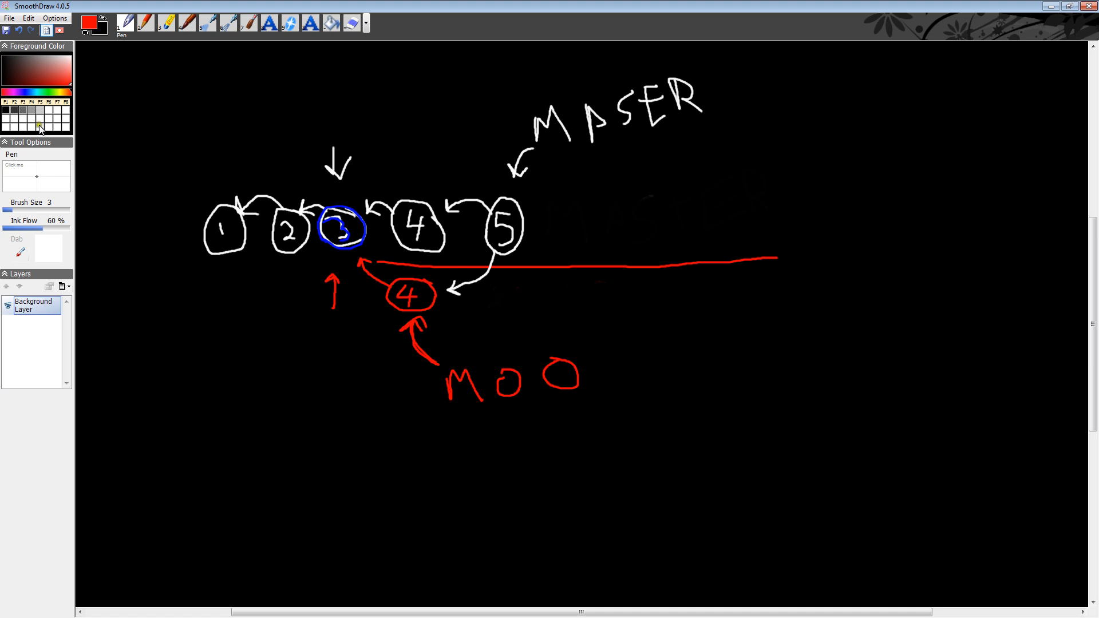
Erase again and redraw the branch label with an arrow down to its commit.
left_click(331, 23)
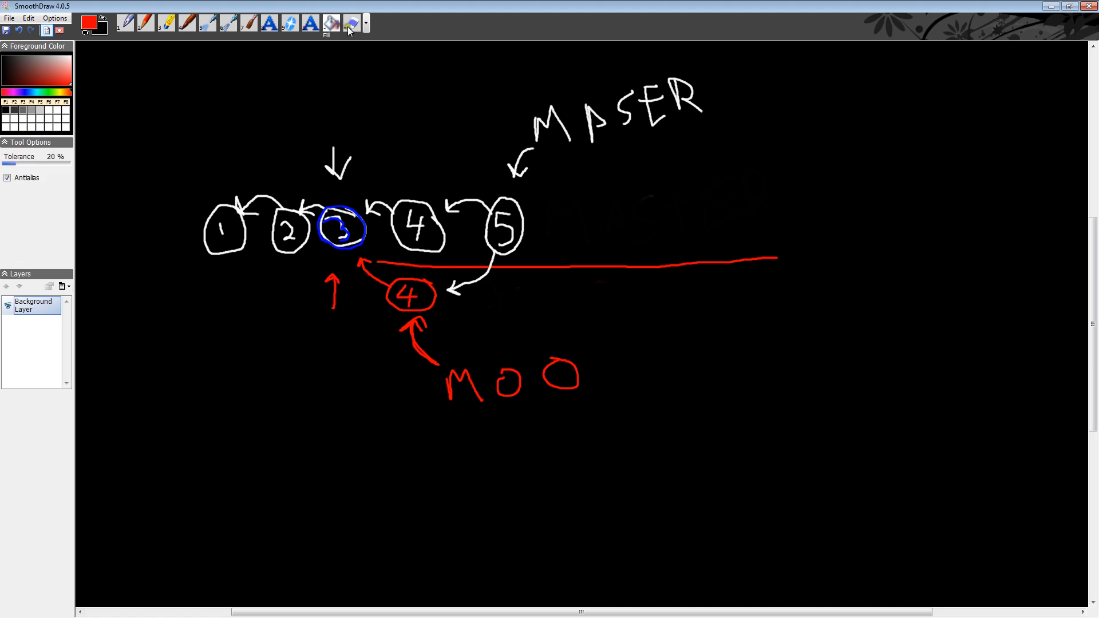
left_click(351, 23)
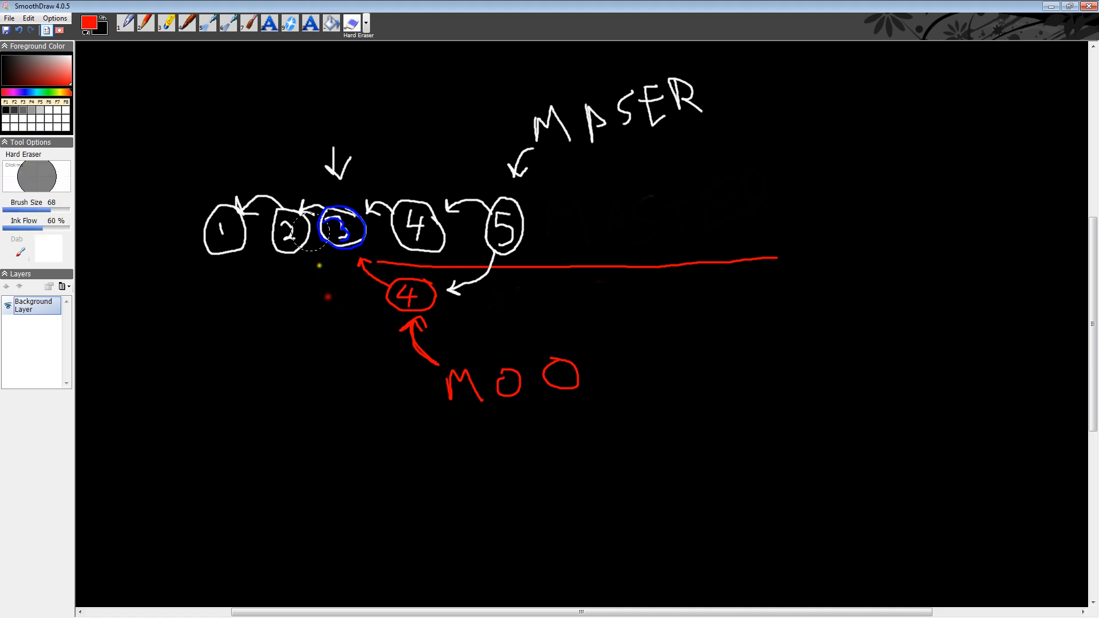
mouse_move(423, 294)
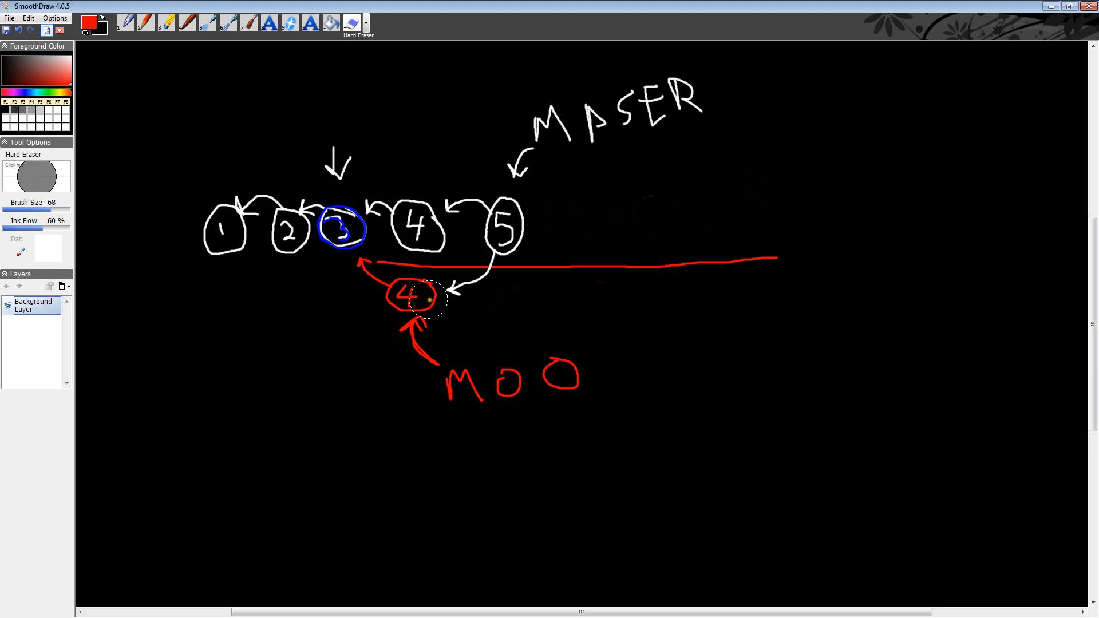
left_click(125, 23)
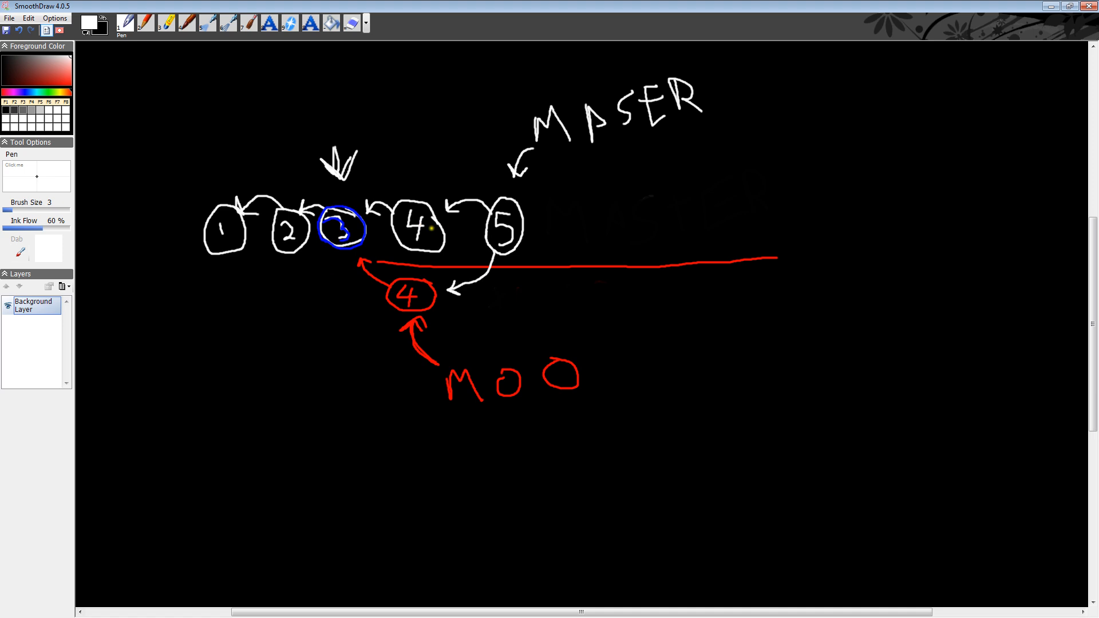
left_click_drag(408, 148, 413, 182)
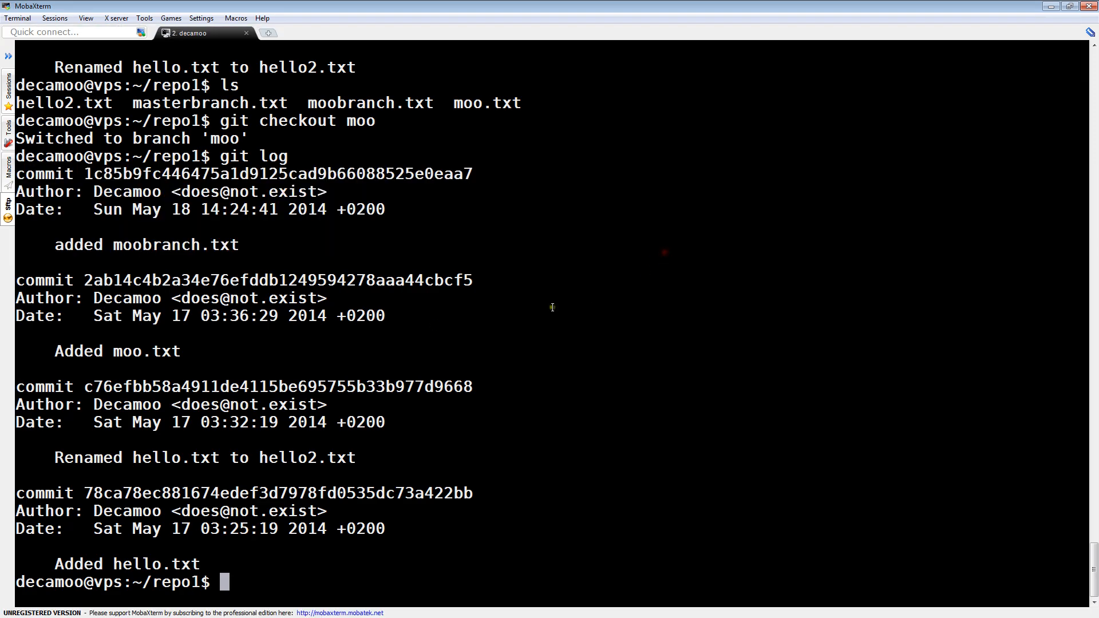
mouse_move(95, 191)
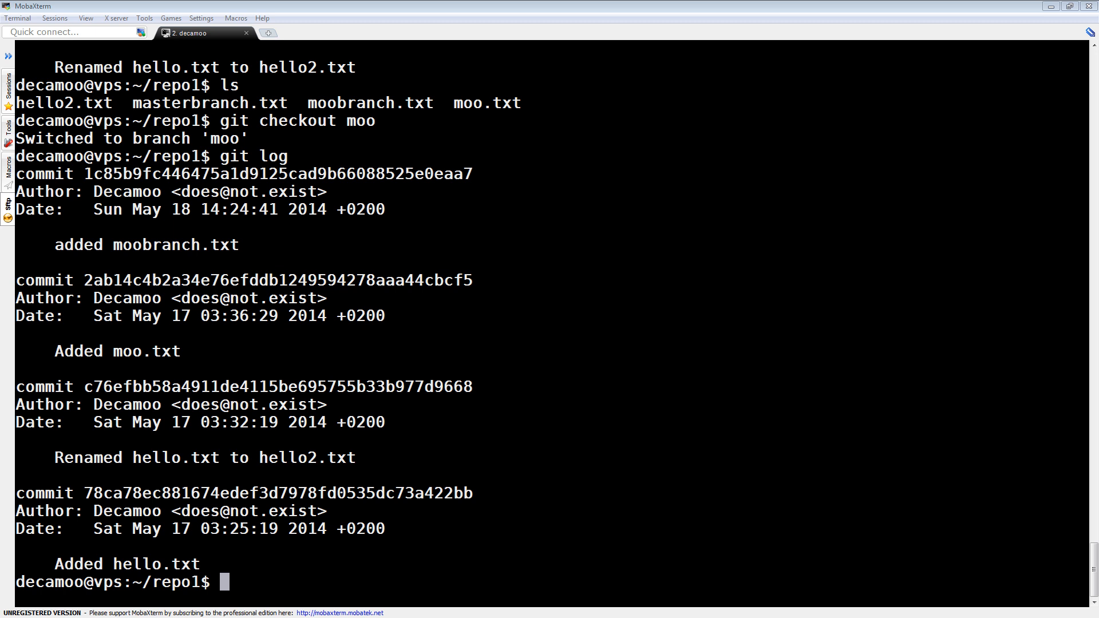
mouse_move(214, 353)
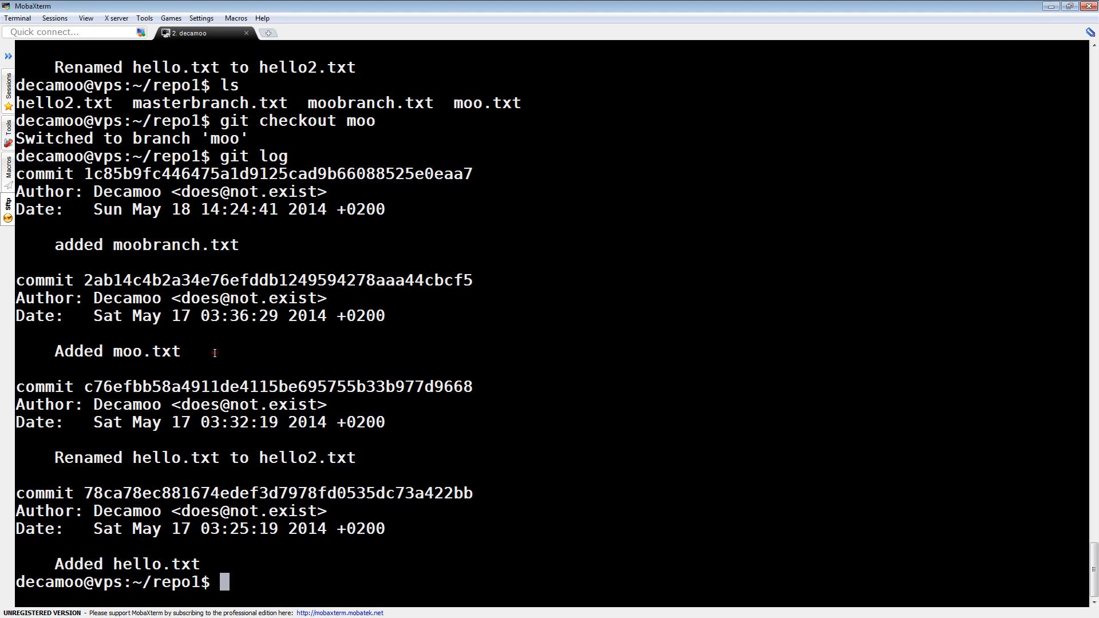
Check out master again so moo can be merged into it.
type("git chec")
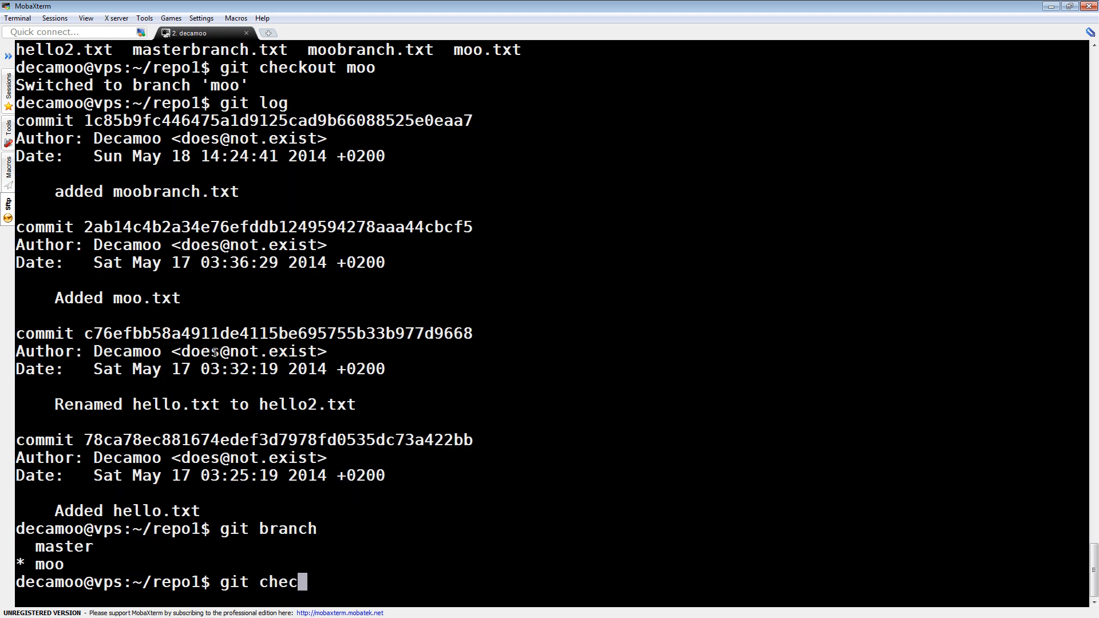
key("Return")
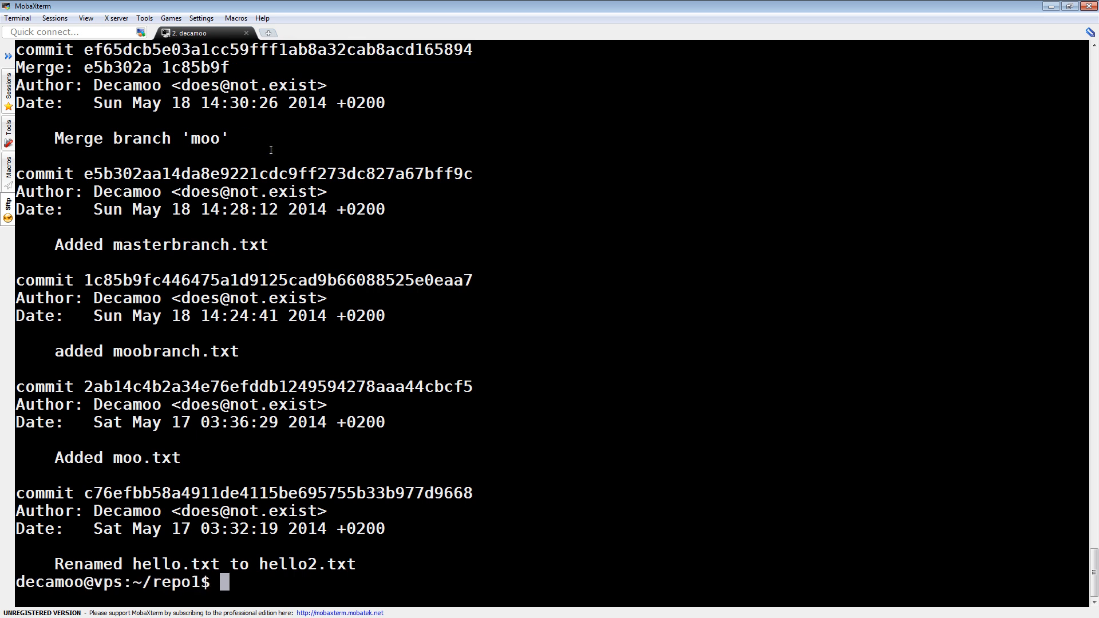
Show merge commit ef65dcb in fuller and raw formats, revealing two parents.
type("git")
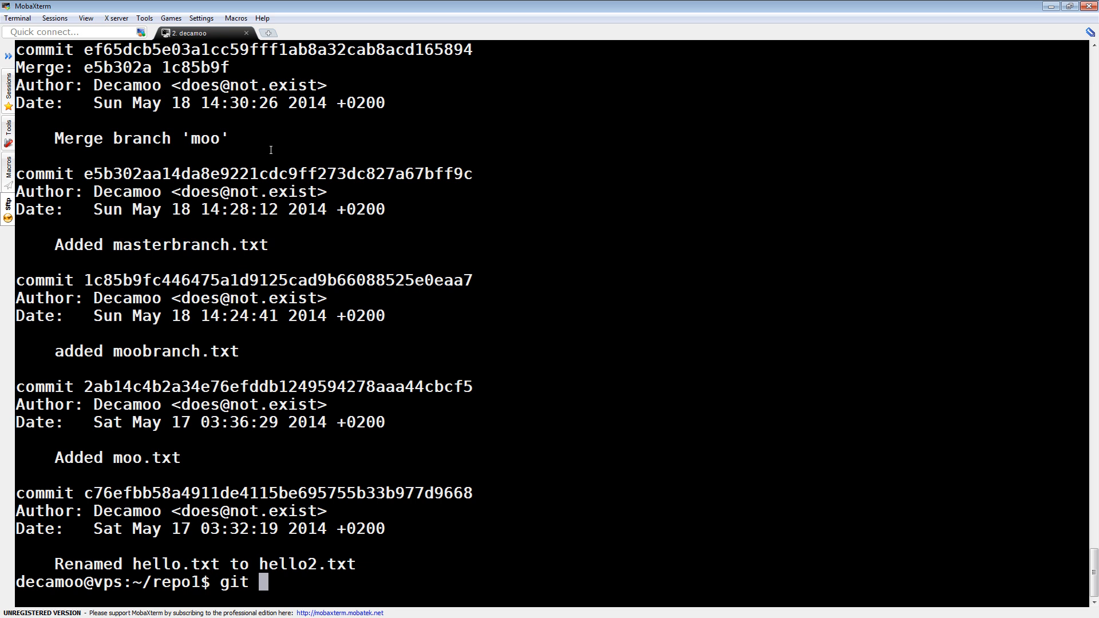
type("show --fo")
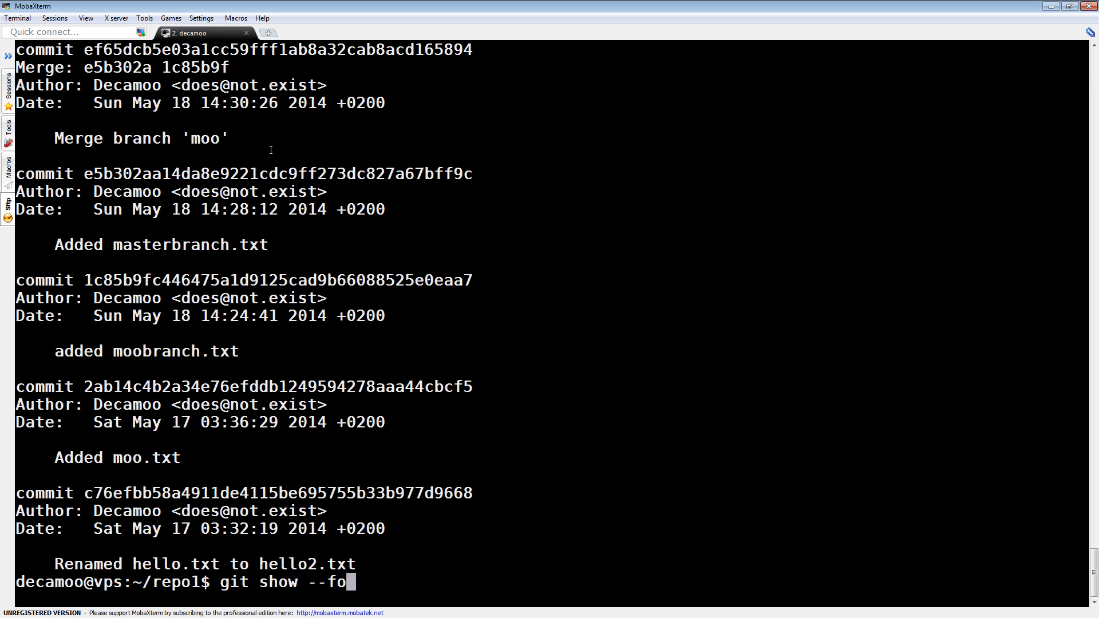
type("rmat=fuller")
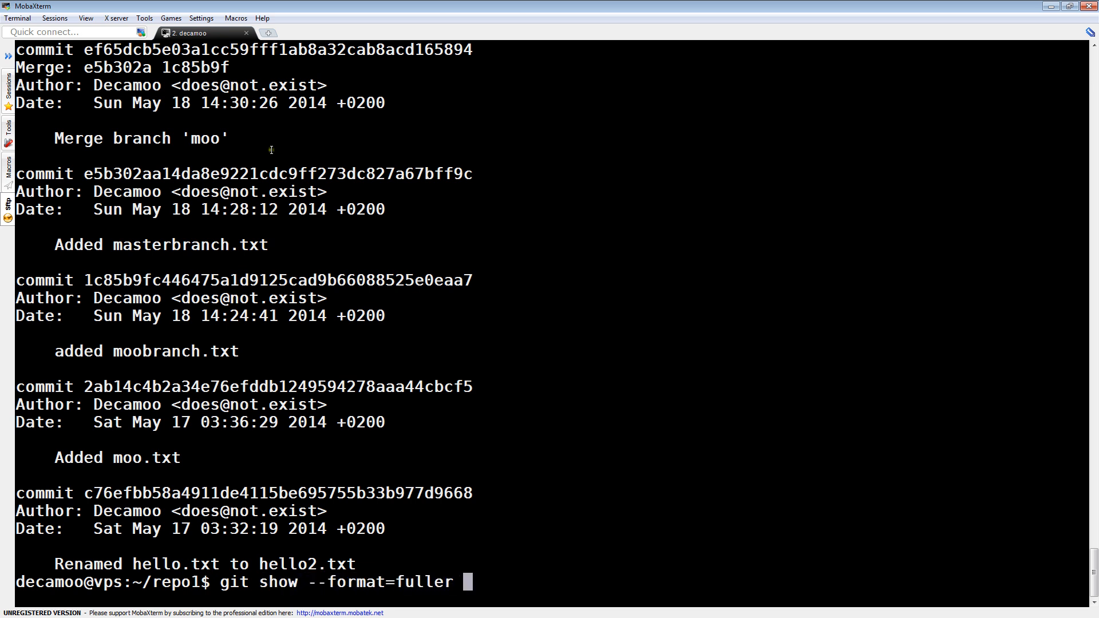
type("ef65dcb5e03a1cc59fff1ab8a32cab8acd165894")
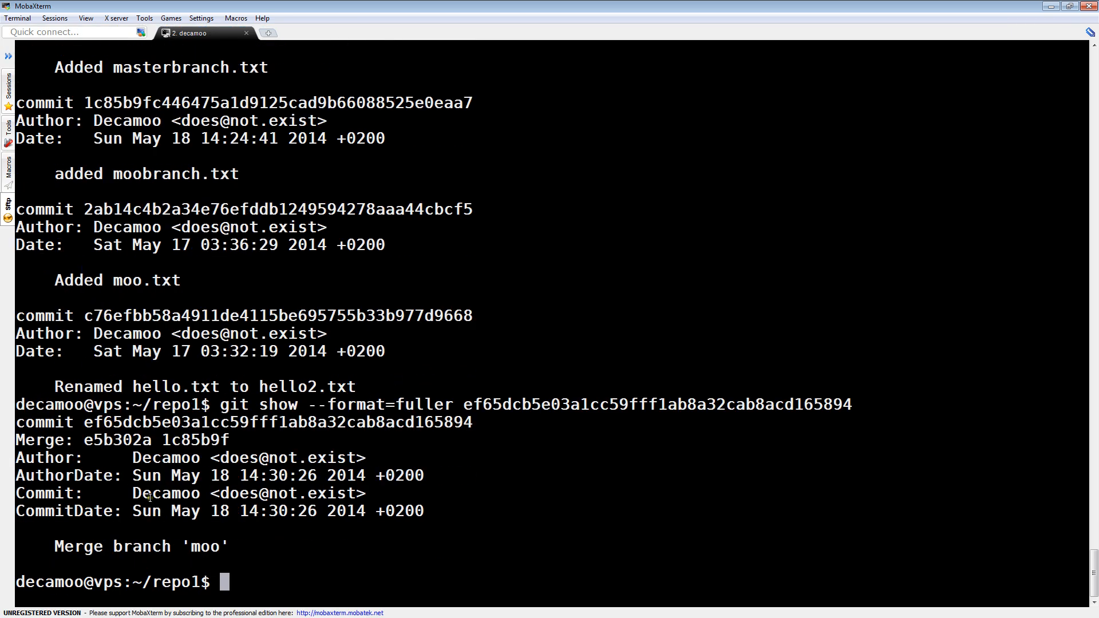
type("git show --format=fuller ef65dcb5e03a1cc59fff1ab8a32cab8acd165894")
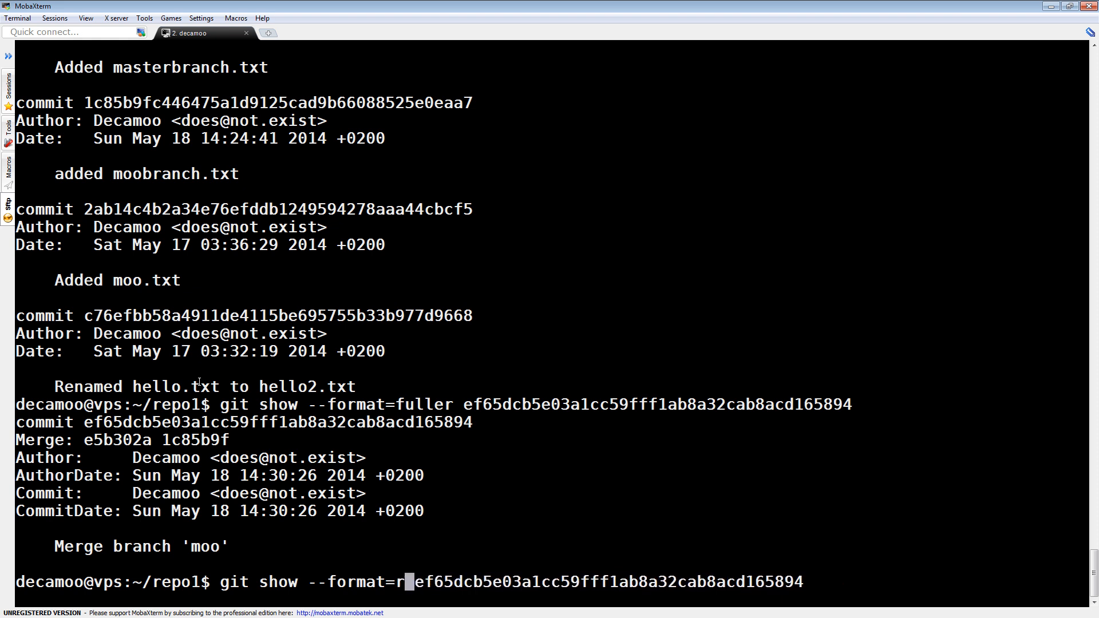
type("aw")
key("Return")
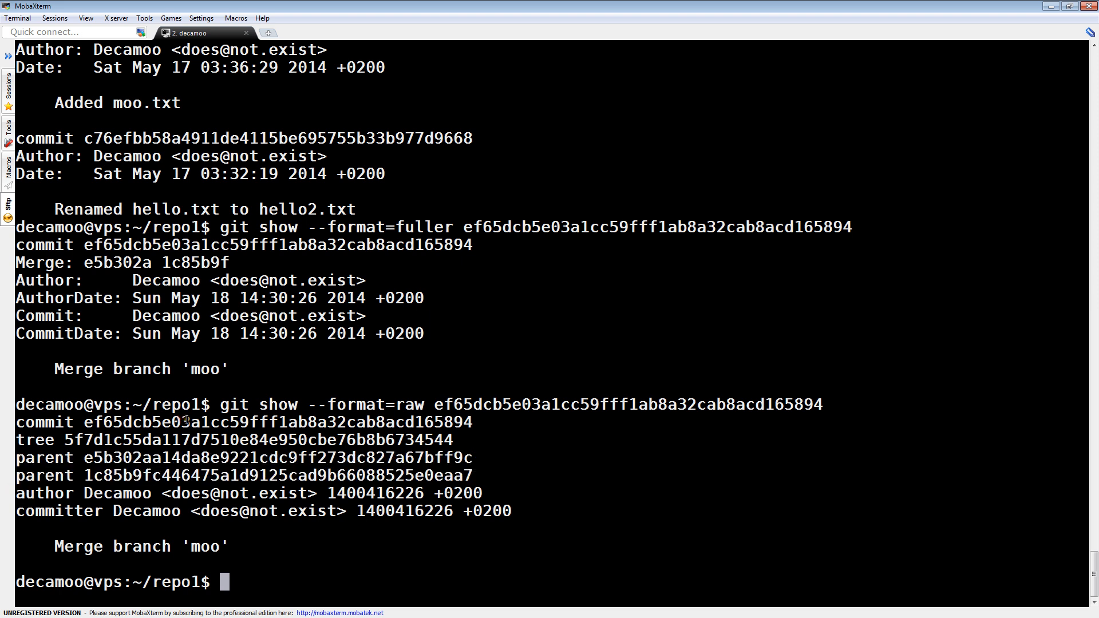
Show each parent commit's diff adding masterbranch.txt and moobranch.txt.
type("git")
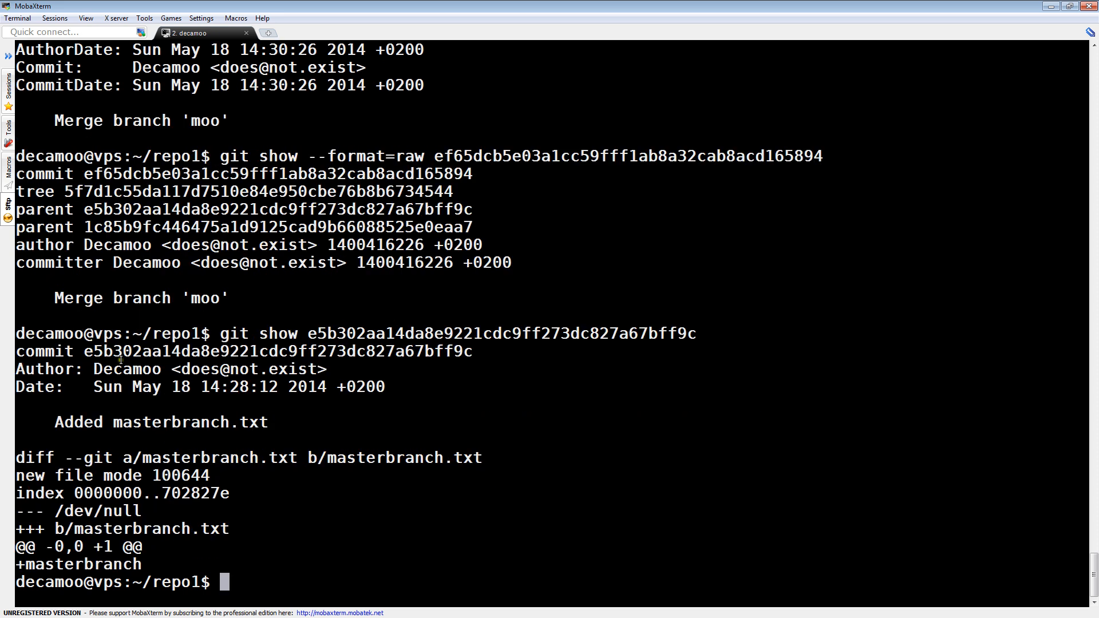
mouse_move(213, 279)
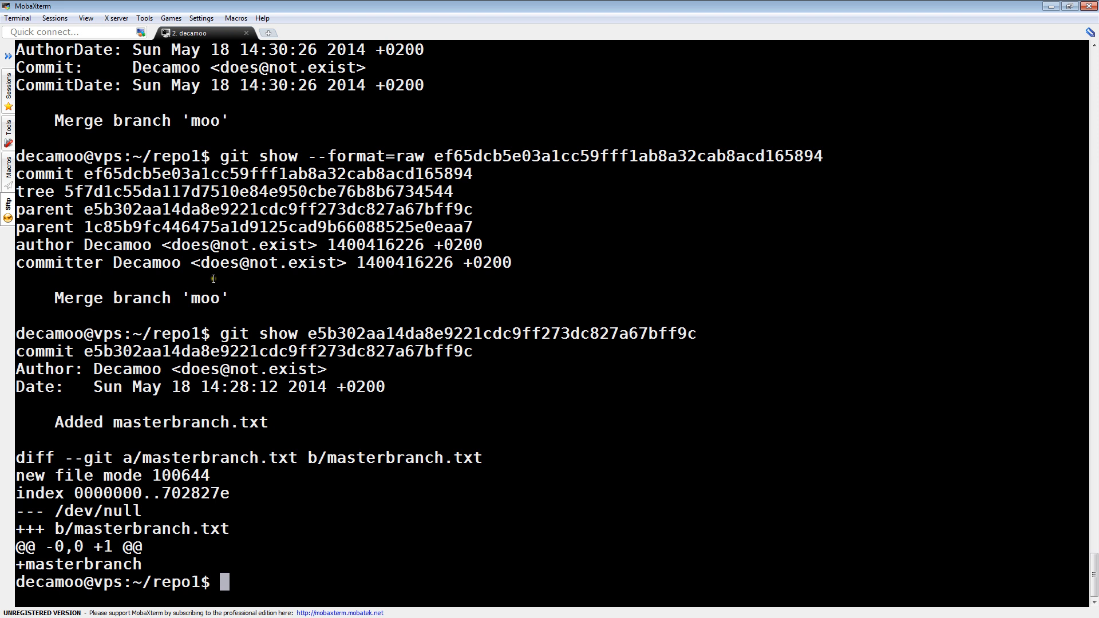
type("gi")
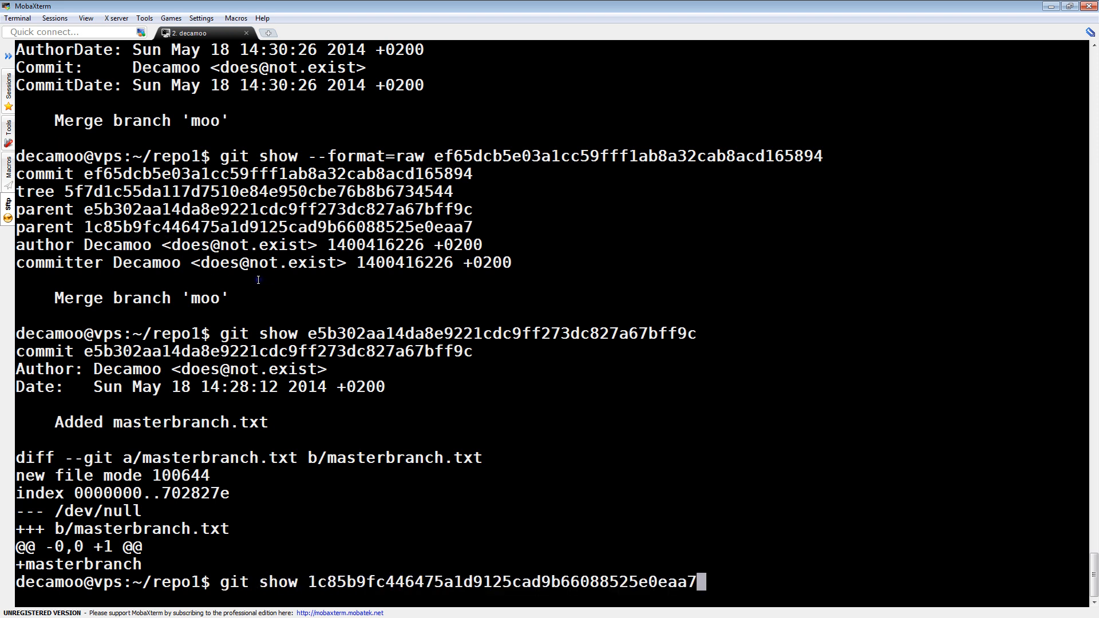
key("Return")
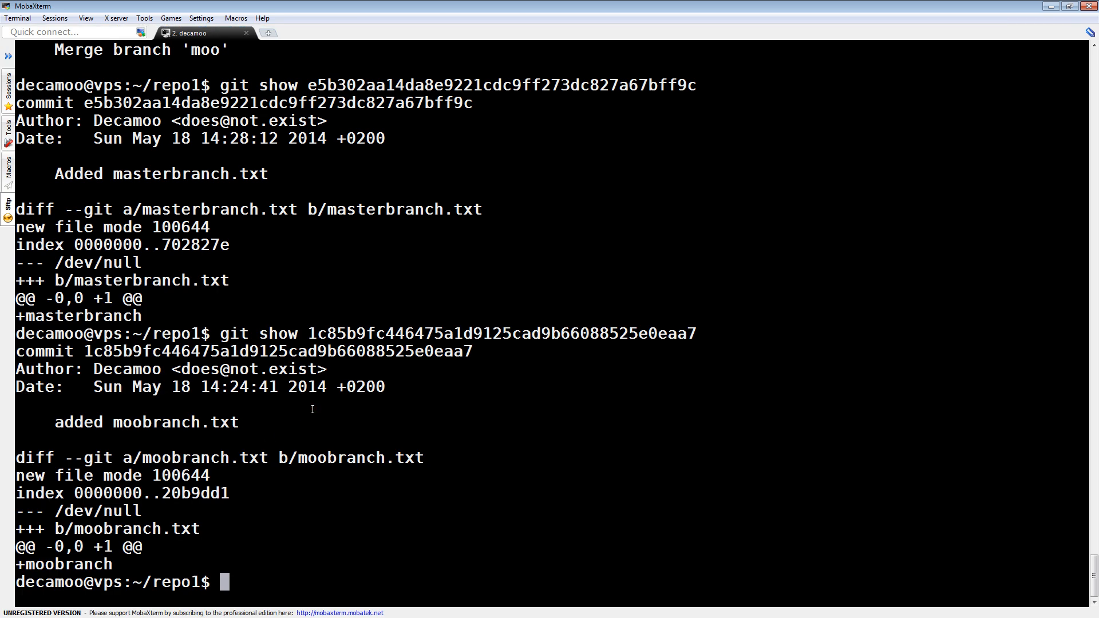
List the branches and delete moo with git branch -D.
type("git bran")
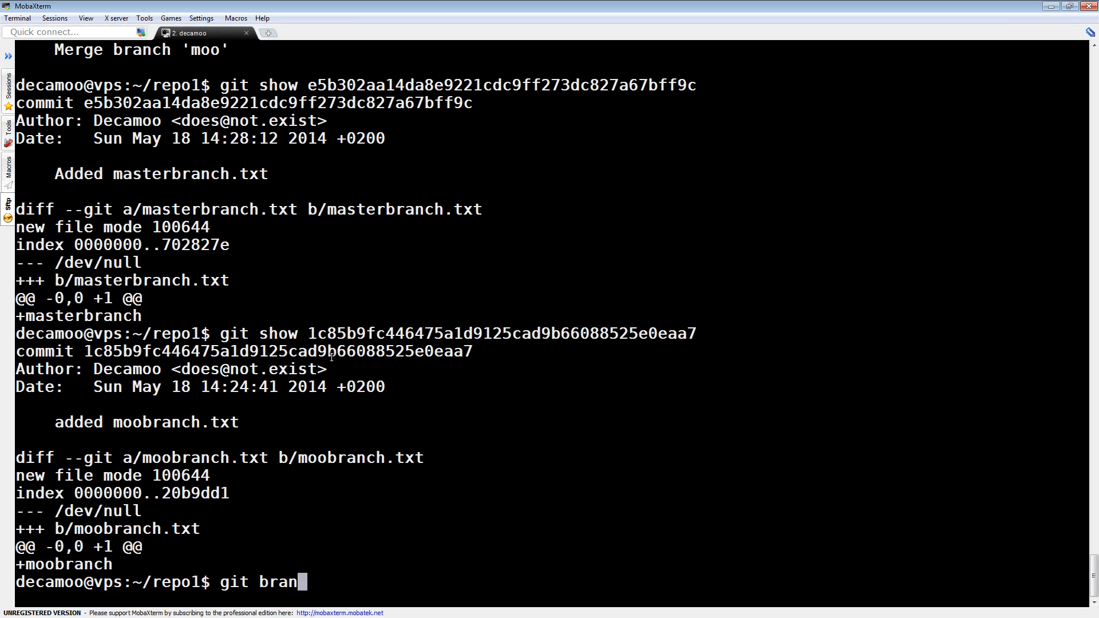
key("Return")
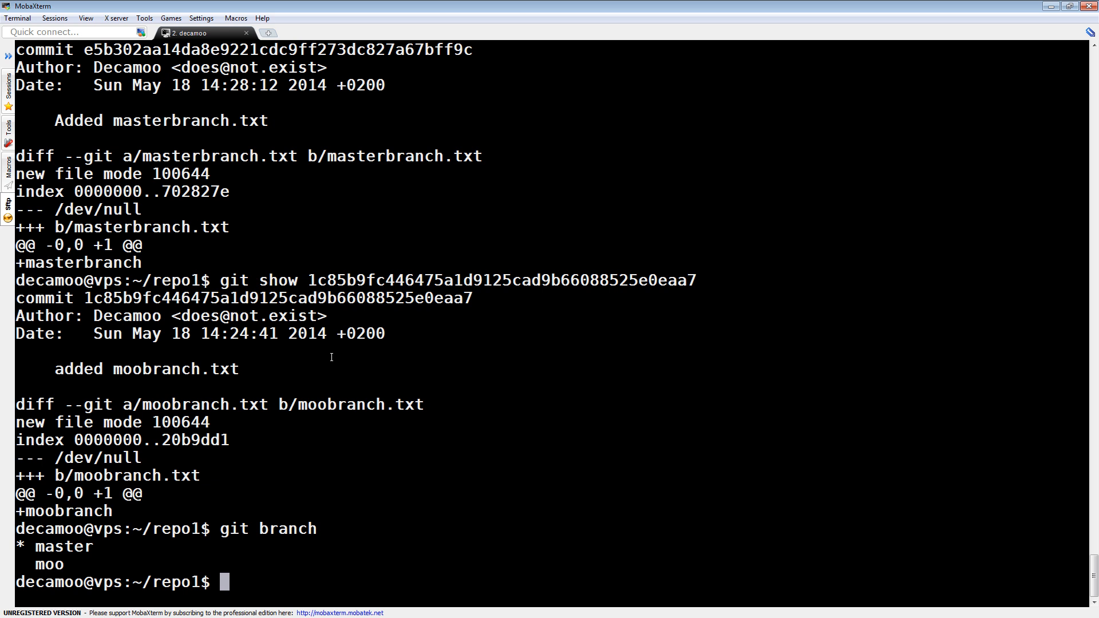
type("git branch -D m")
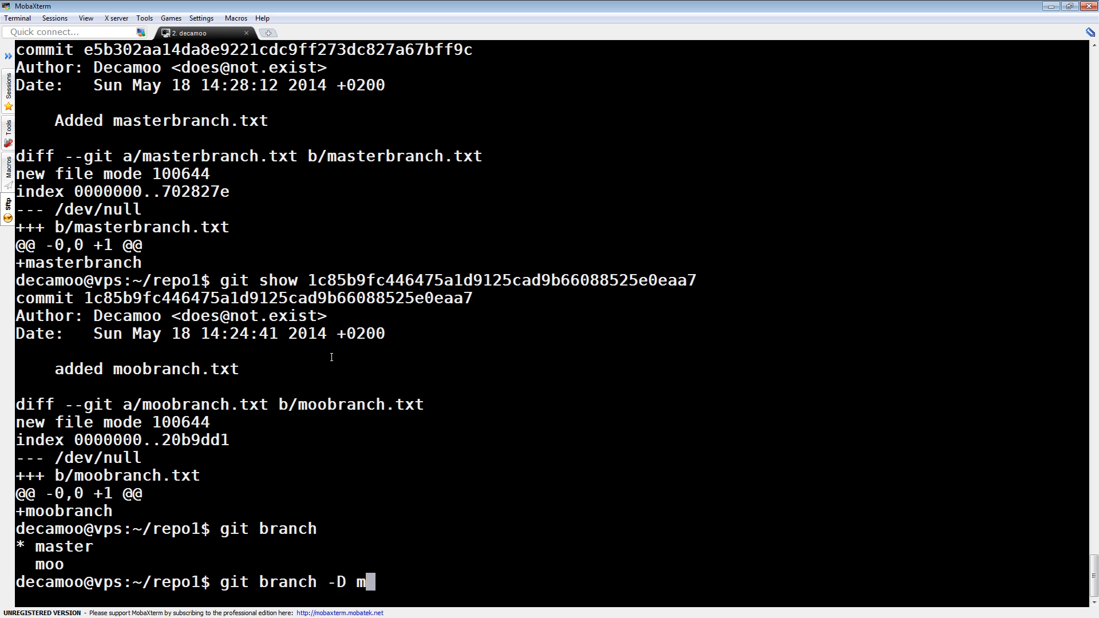
key("Return")
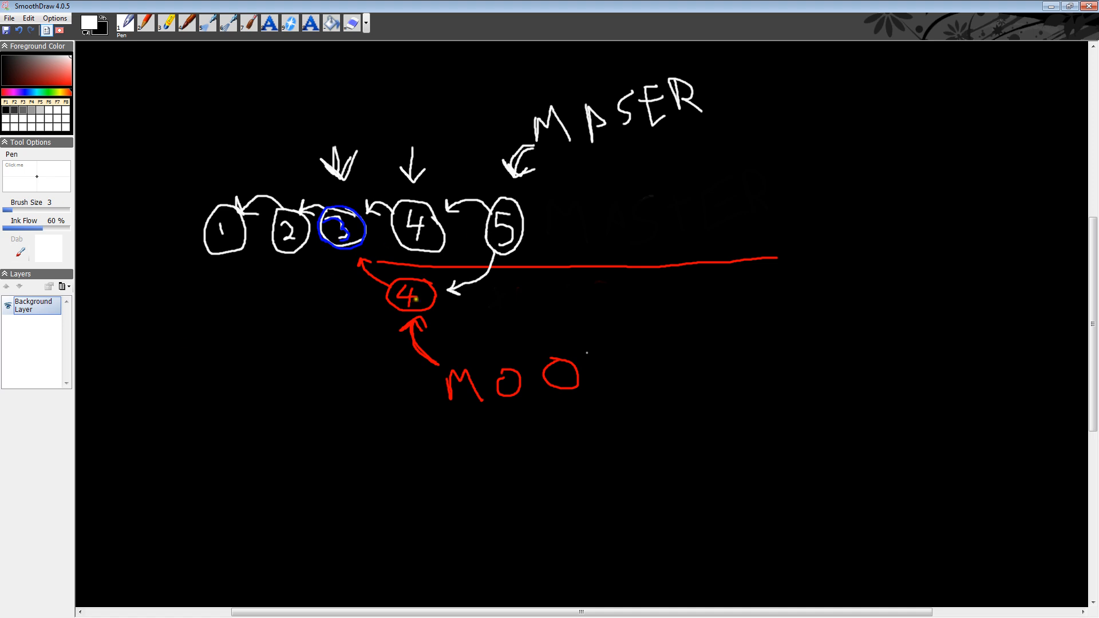
mouse_move(468, 243)
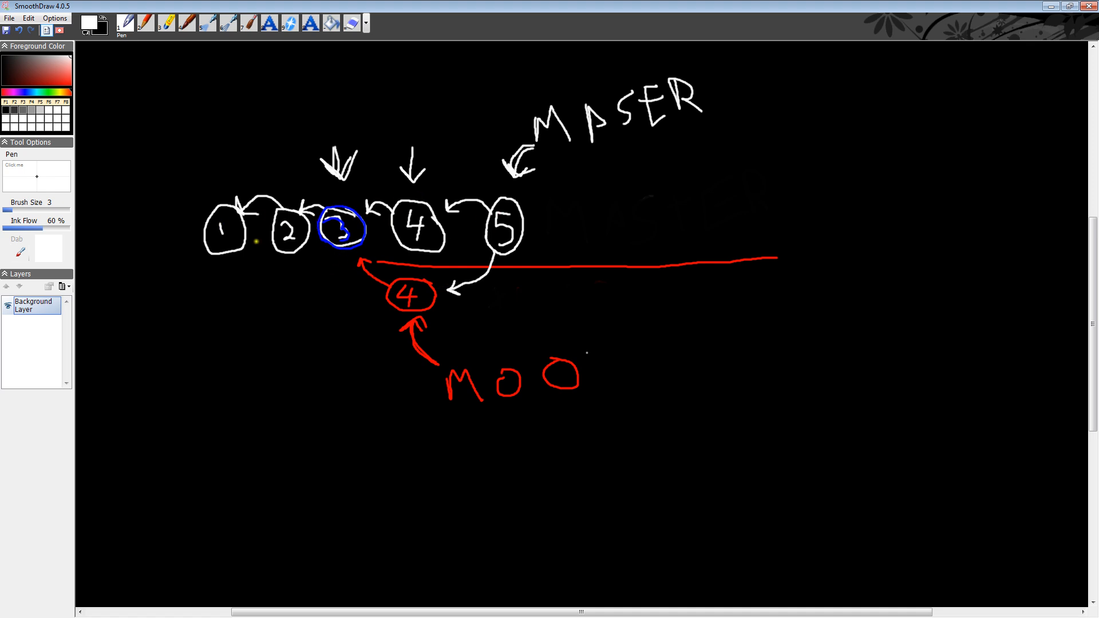
mouse_move(499, 248)
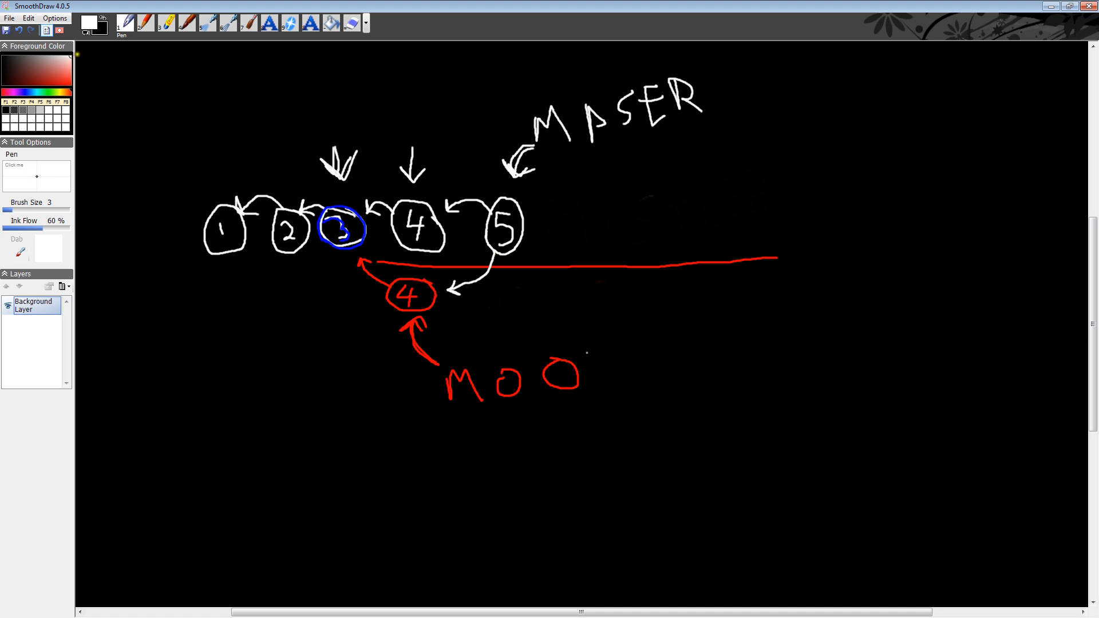
Erase the MOO label and arrow, then retrace commit 4 and the MASER arrow tip in red.
left_click(350, 23)
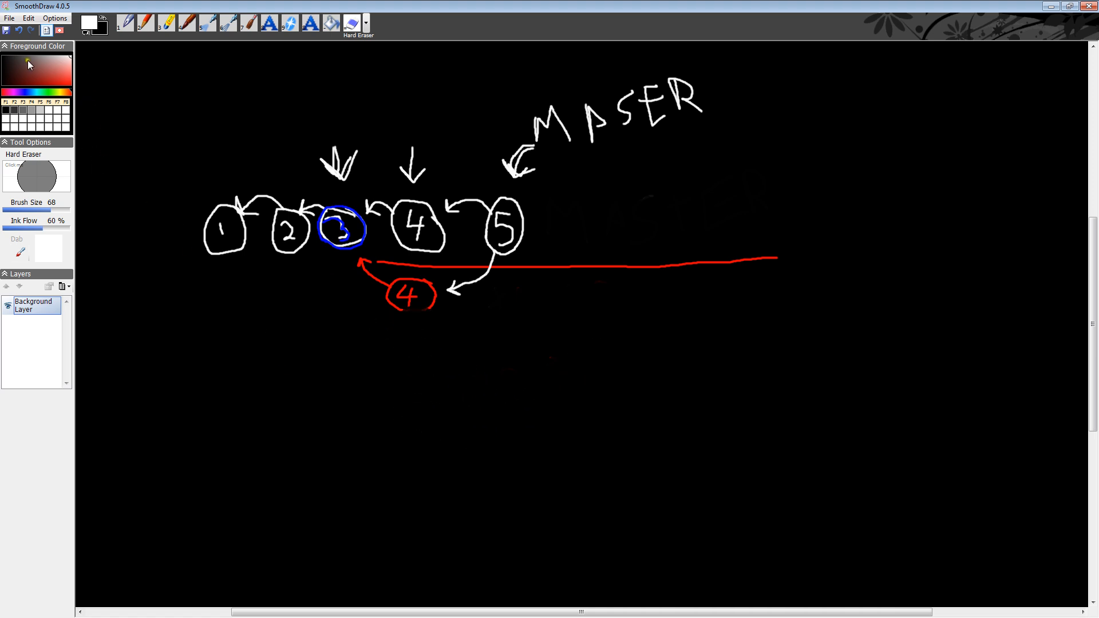
left_click(30, 64)
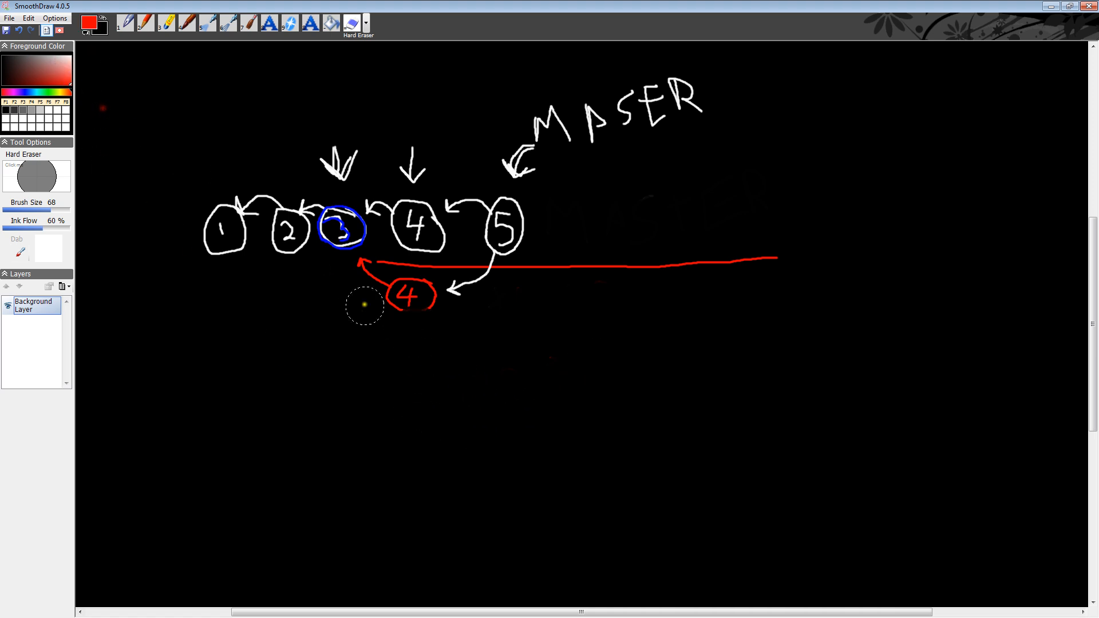
left_click(125, 23)
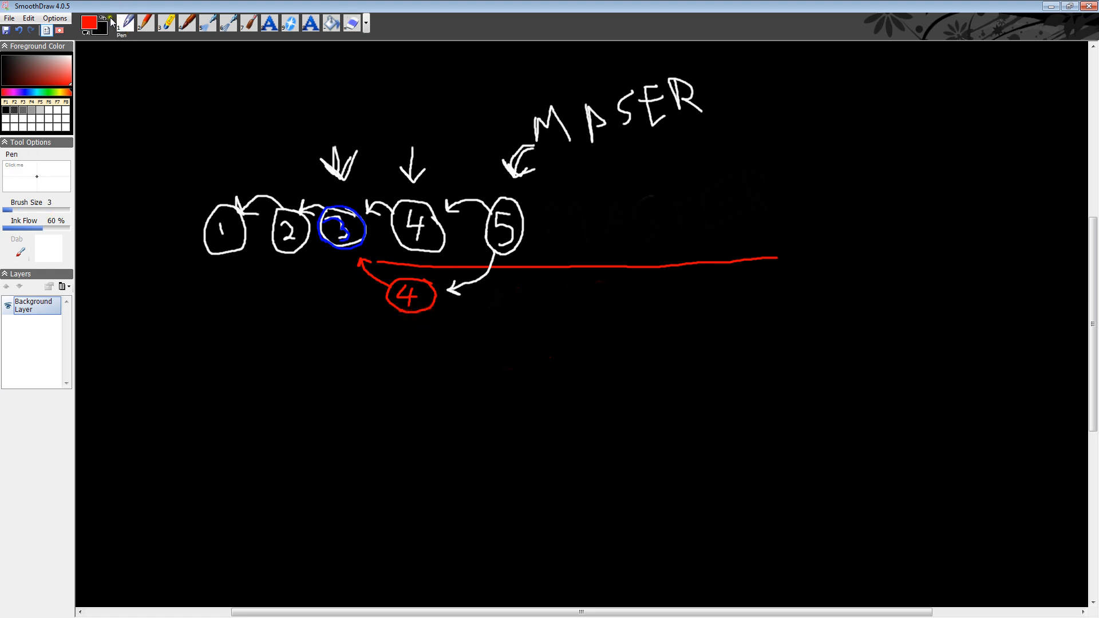
left_click(351, 23)
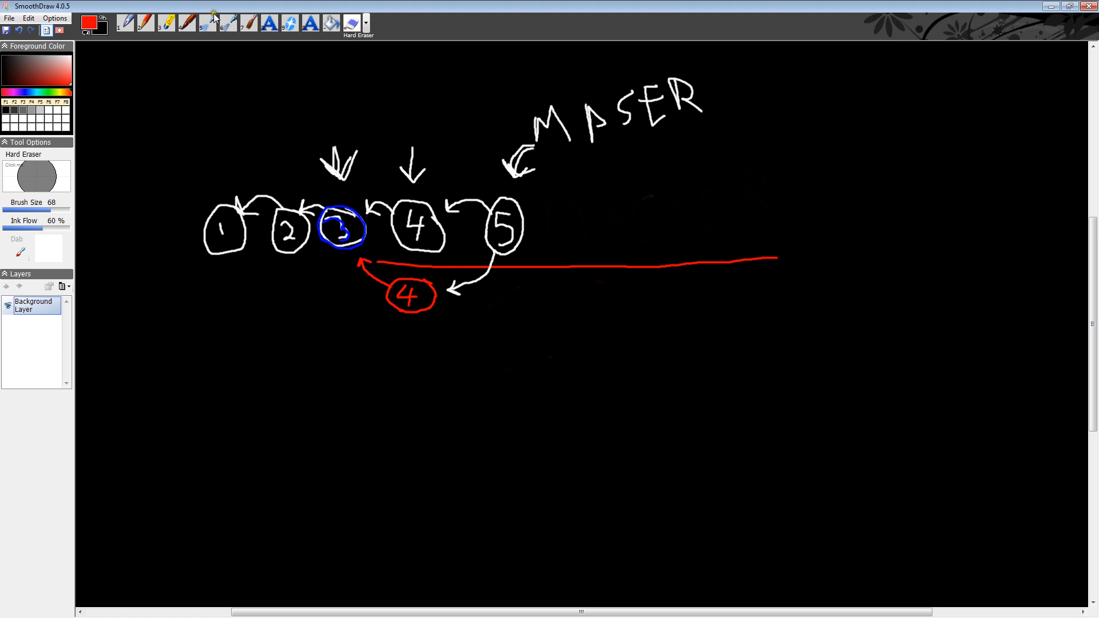
left_click(125, 23)
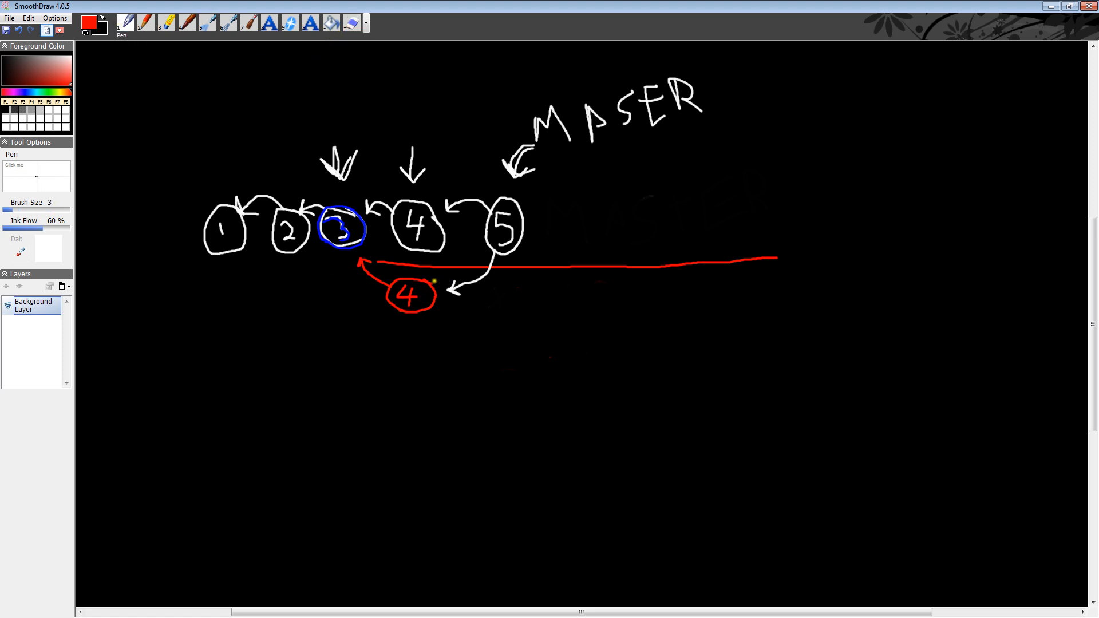
mouse_move(526, 142)
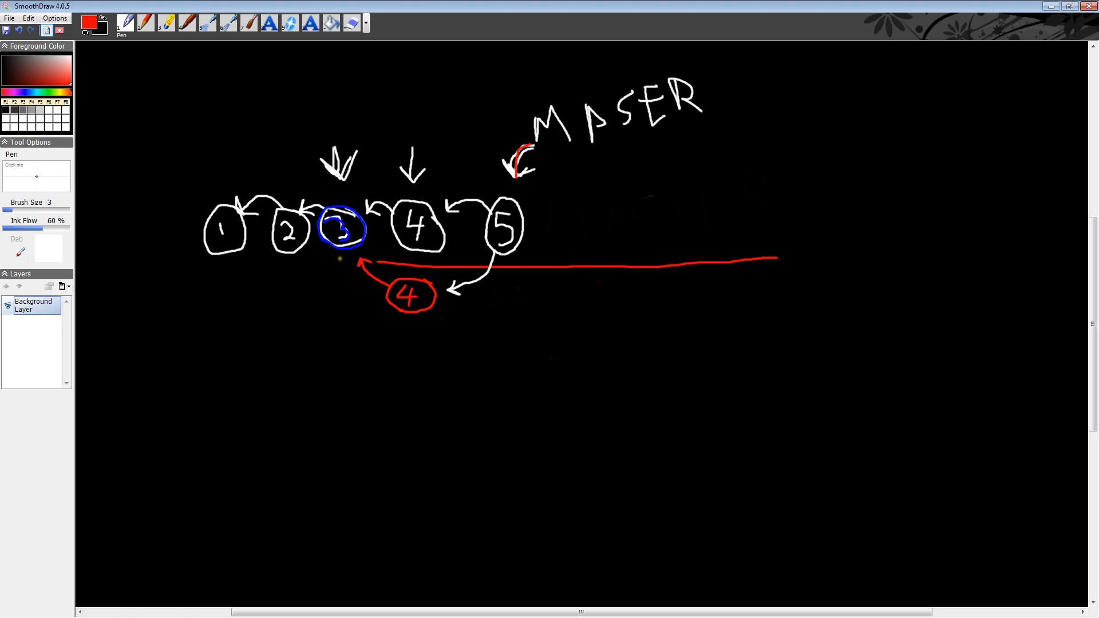
mouse_move(241, 352)
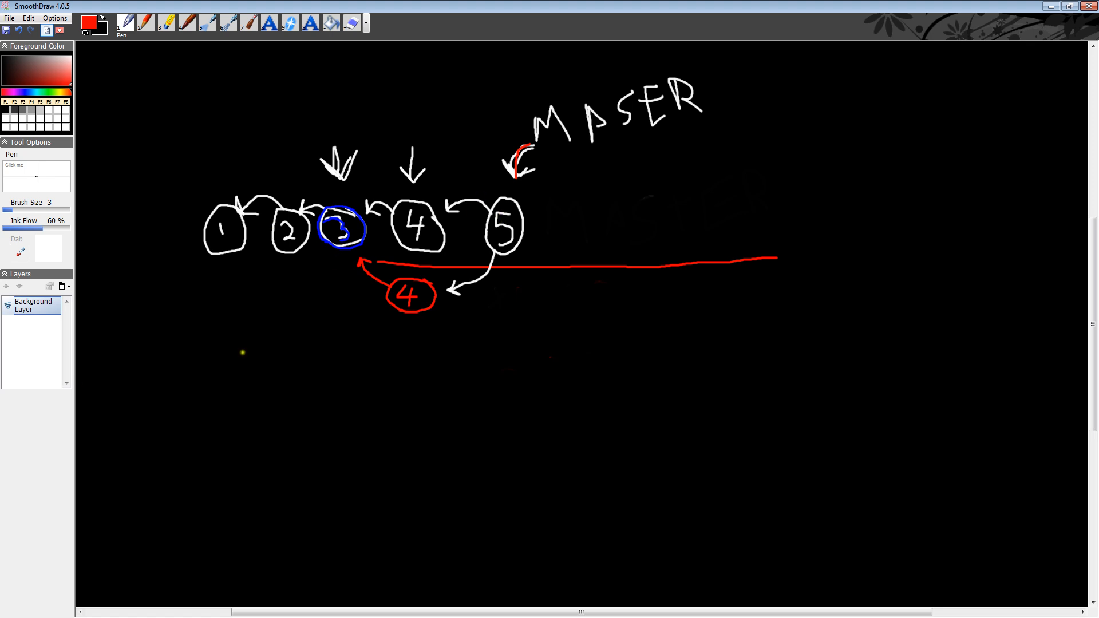
mouse_move(561, 298)
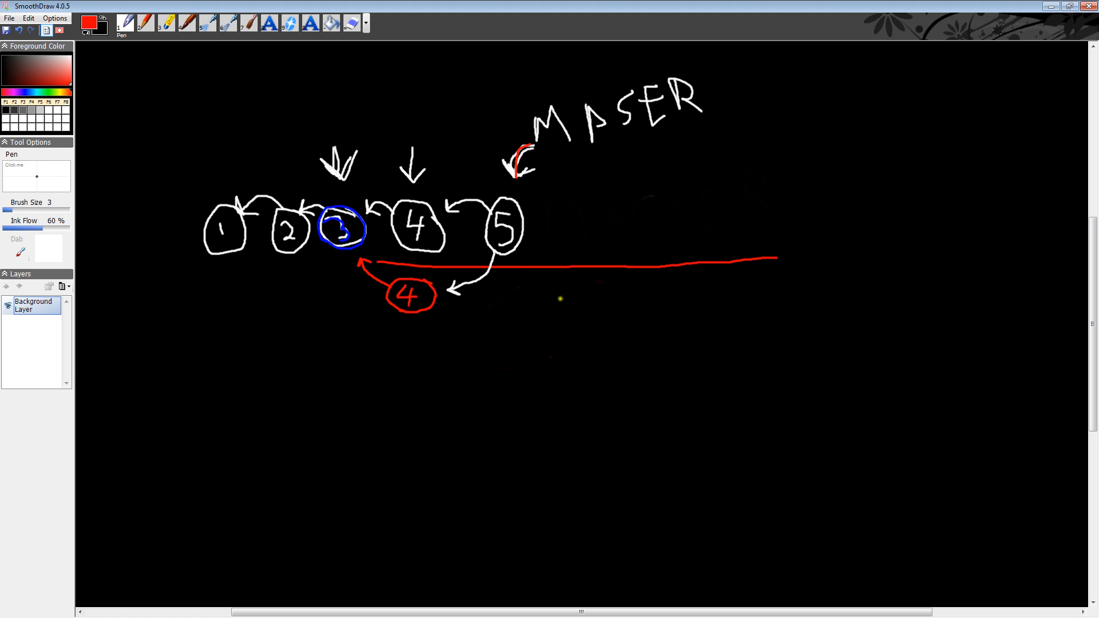